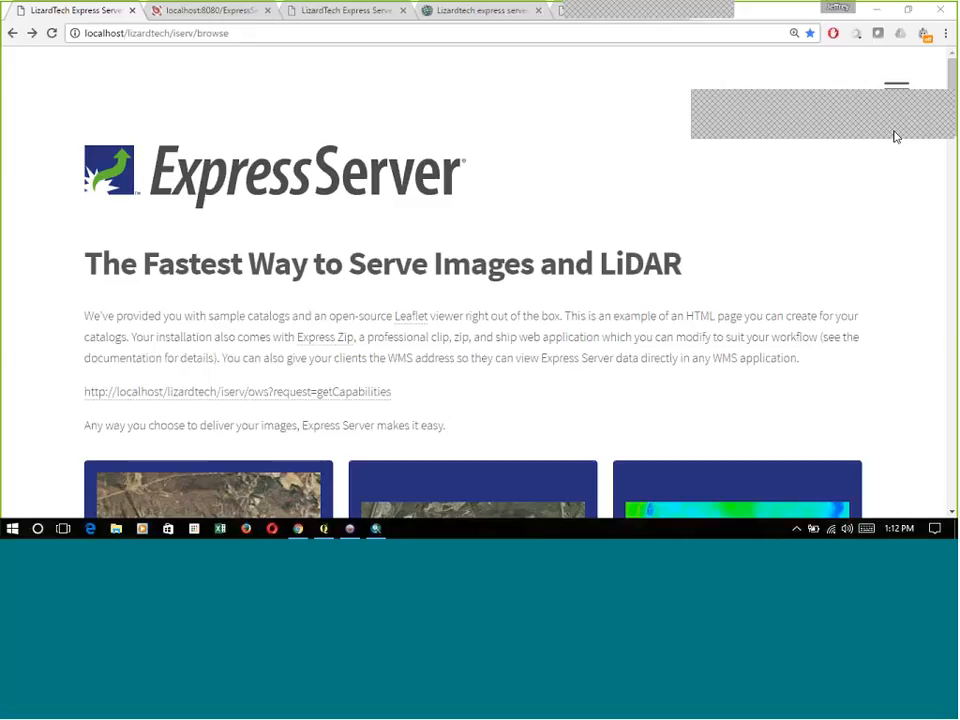
mouse_move(331, 199)
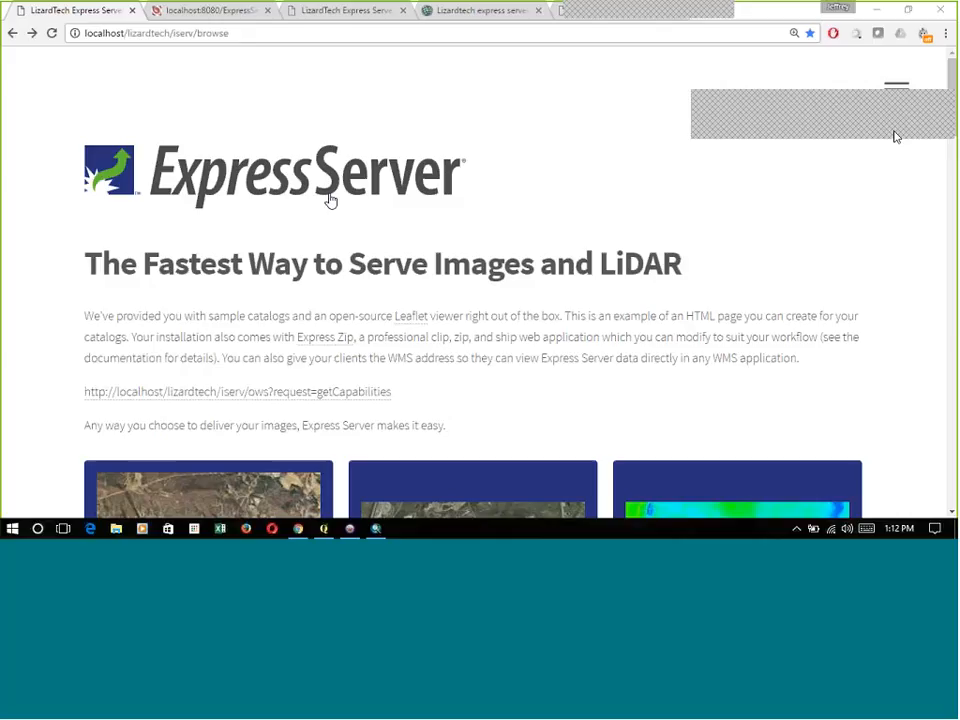
mouse_move(486, 215)
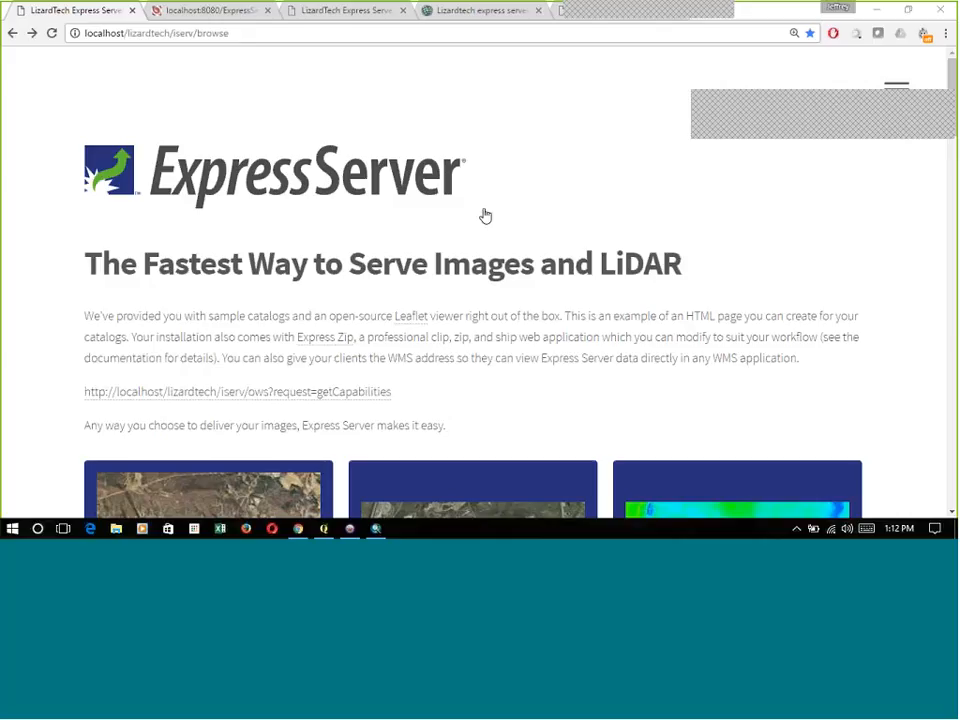
mouse_move(460, 231)
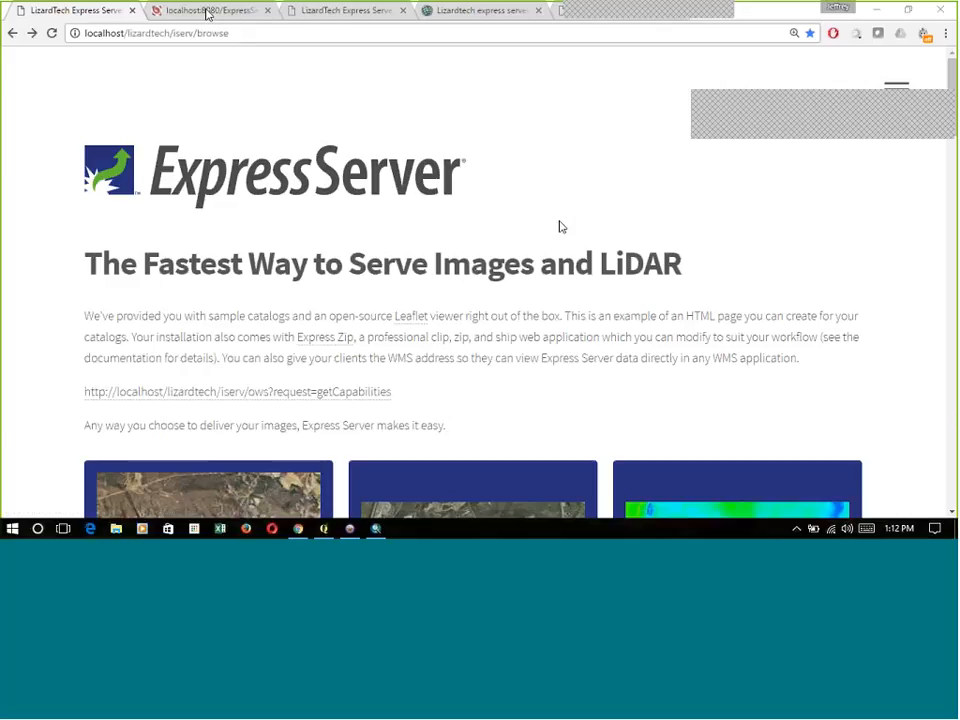
Log in to the localhost:8080 Express Server admin console as administrator and list the catalogs.
click(207, 11)
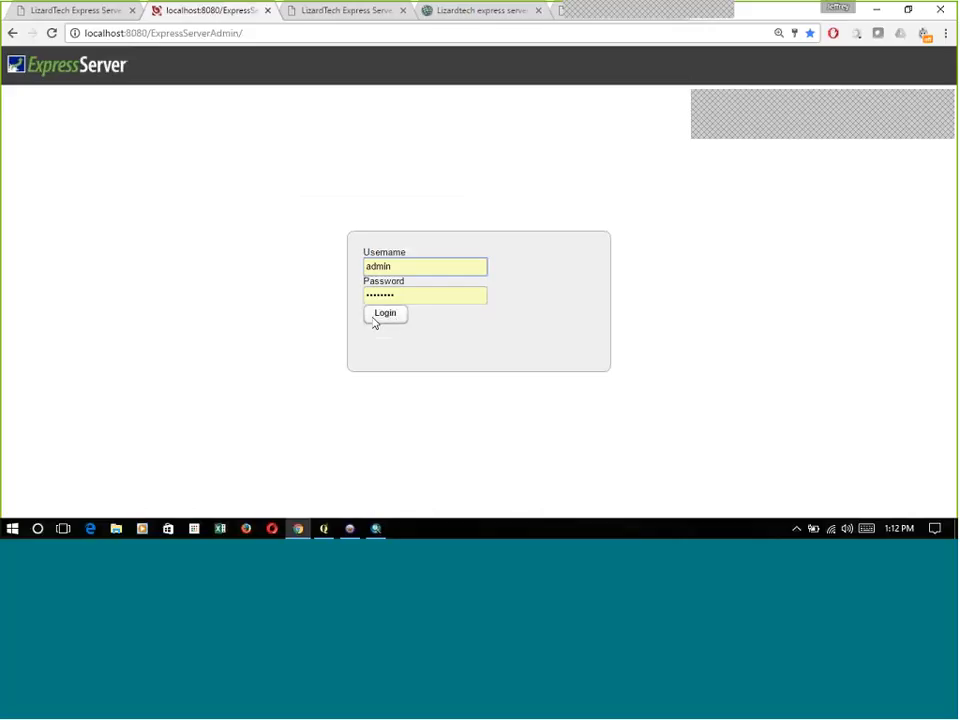
click(385, 313)
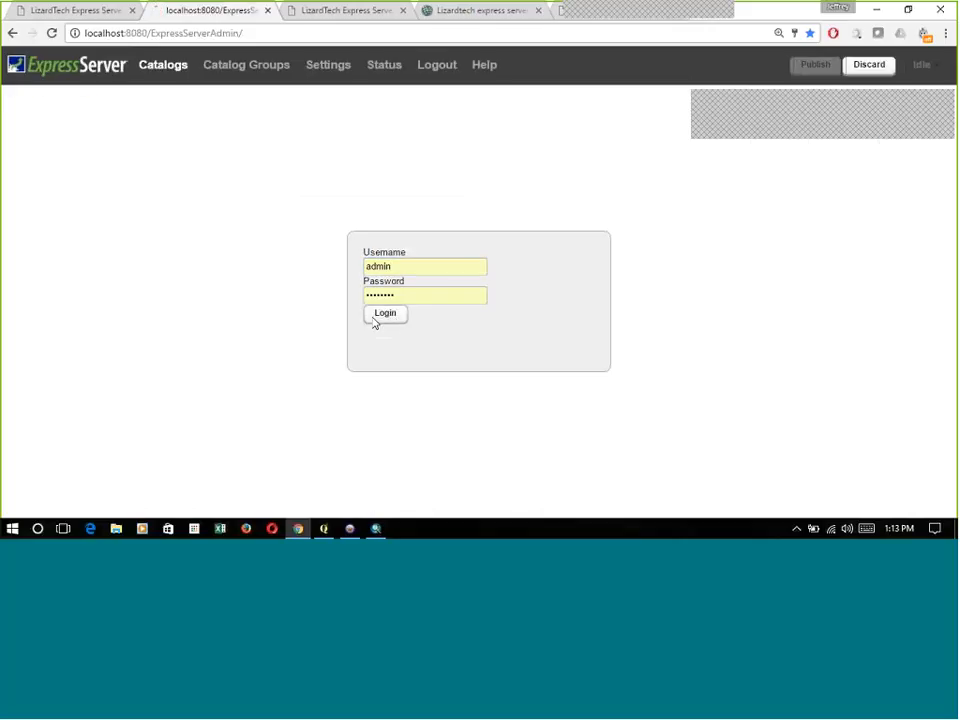
click(385, 313)
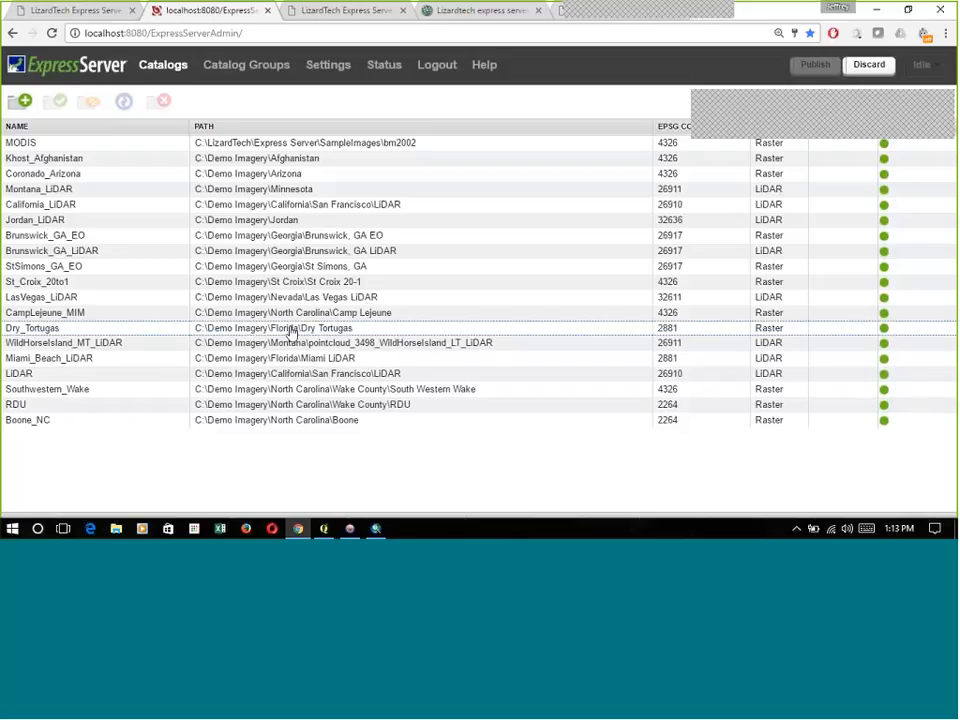
Show the Dry_Tortugas catalog's folder, enabled and indexed status.
click(32, 328)
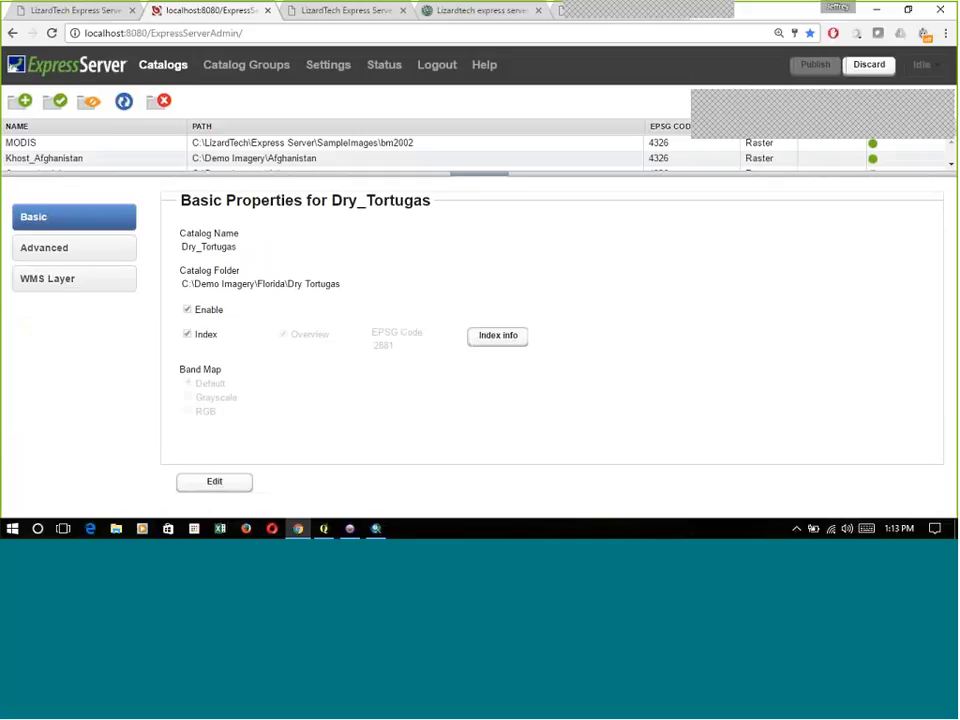
mouse_move(324, 345)
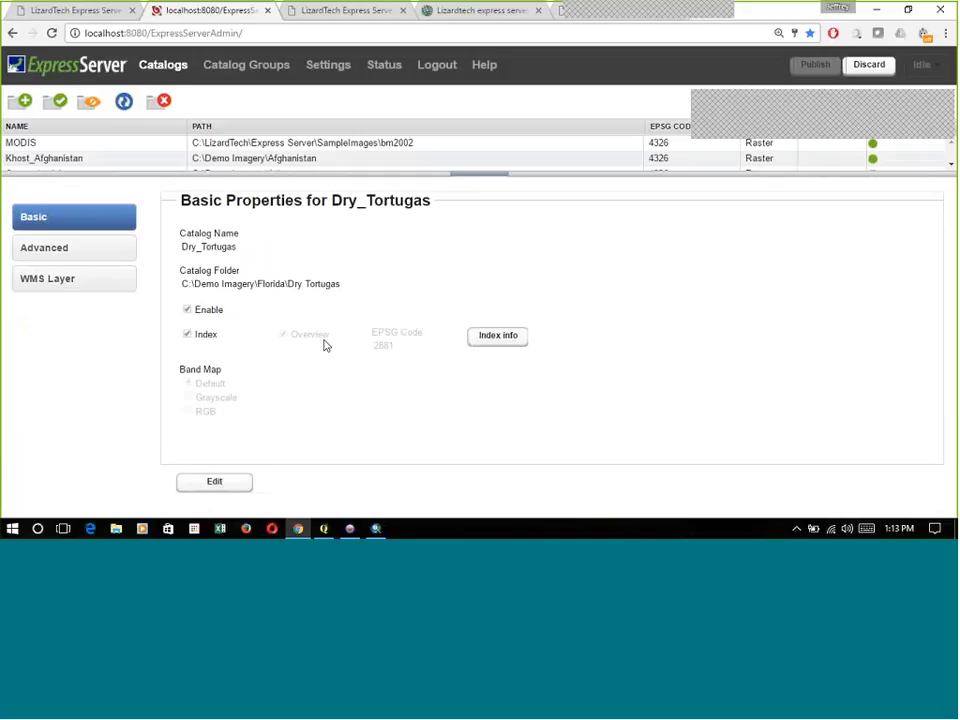
mouse_move(297, 528)
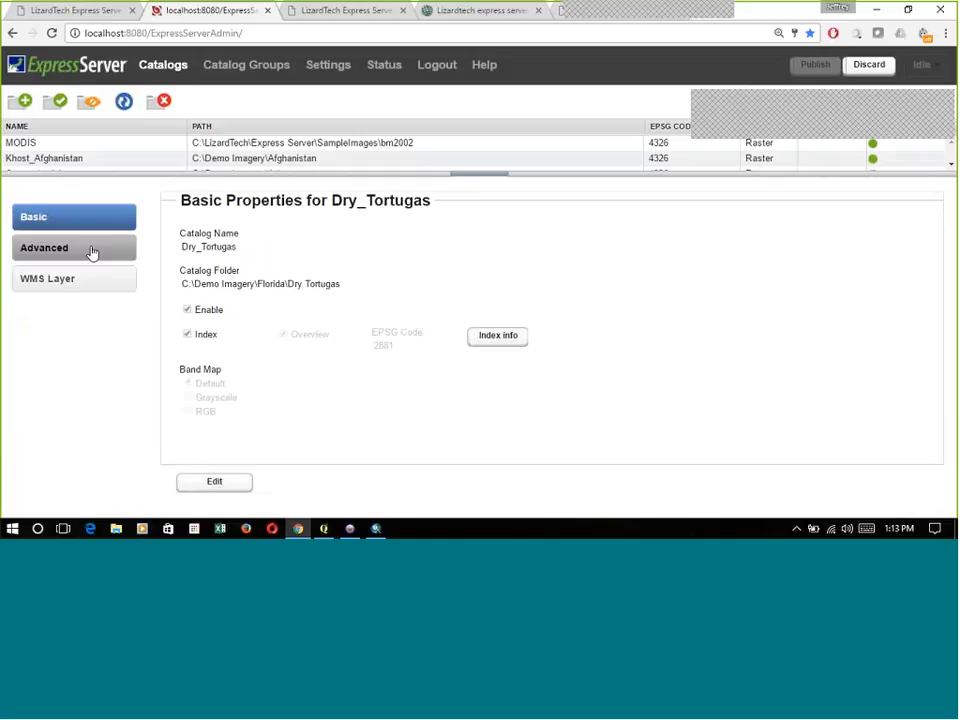
Show Dry_Tortugas advanced properties and scroll to its custom name and description entries.
click(44, 247)
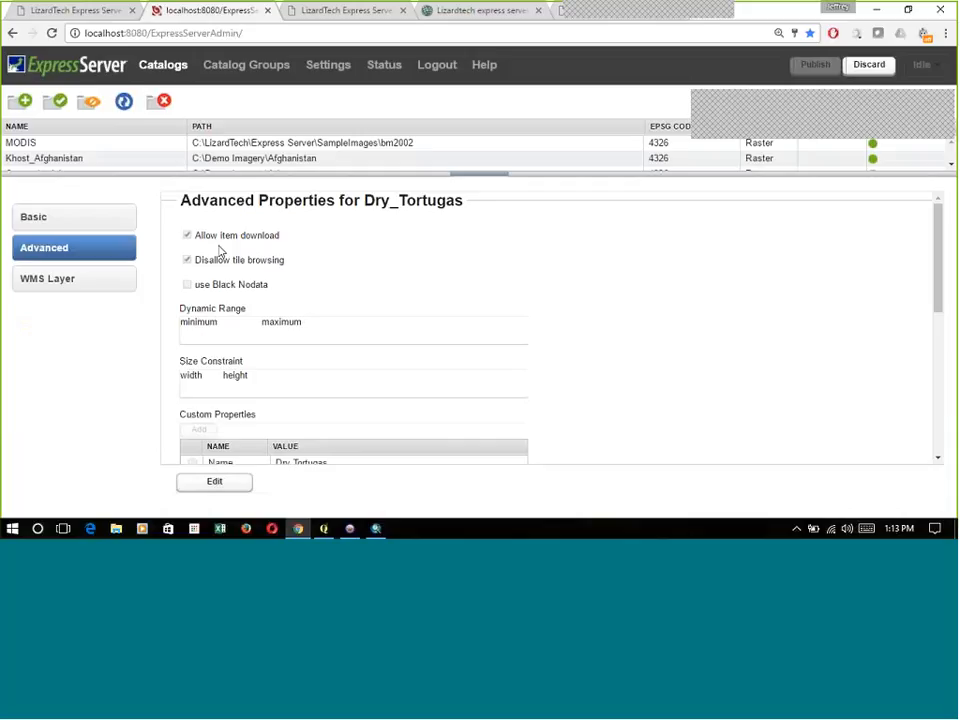
mouse_move(293, 265)
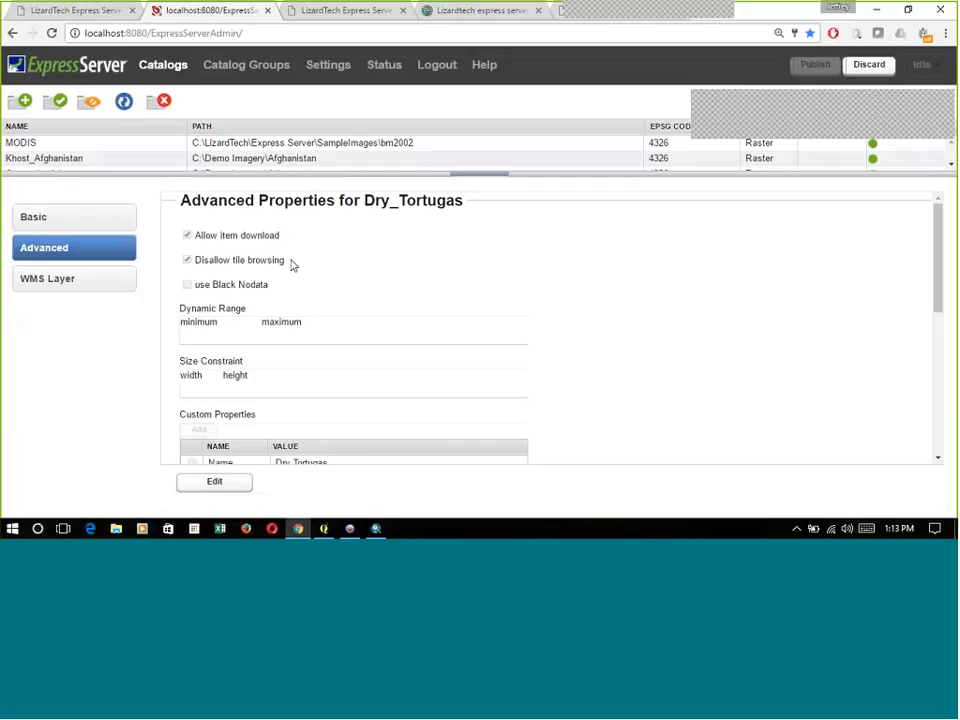
mouse_move(305, 250)
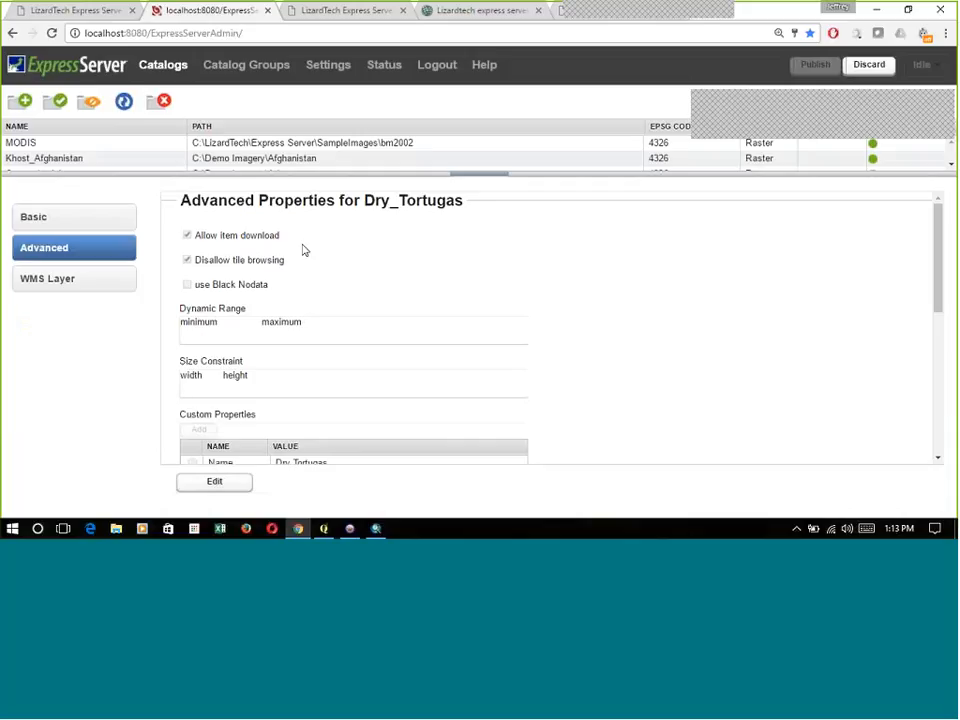
mouse_move(288, 270)
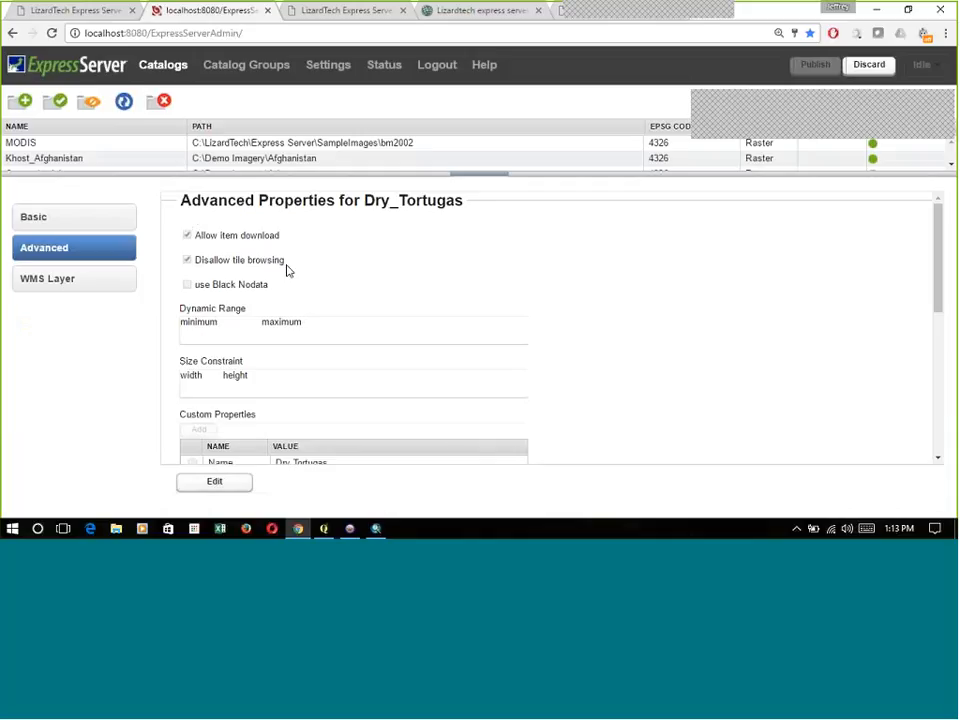
scroll(down, 3)
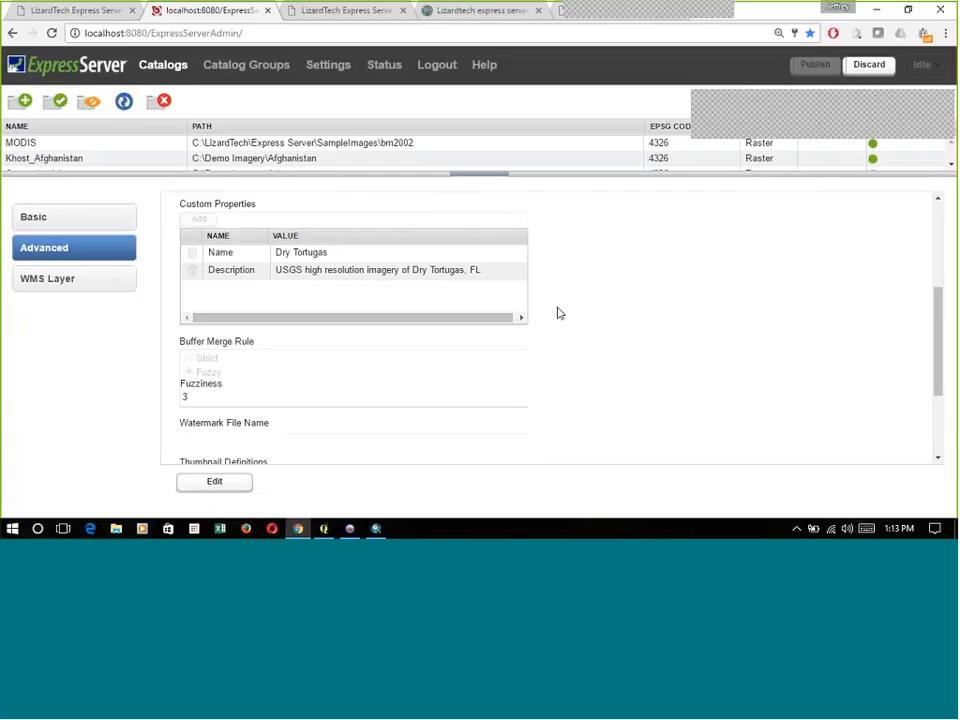
mouse_move(429, 297)
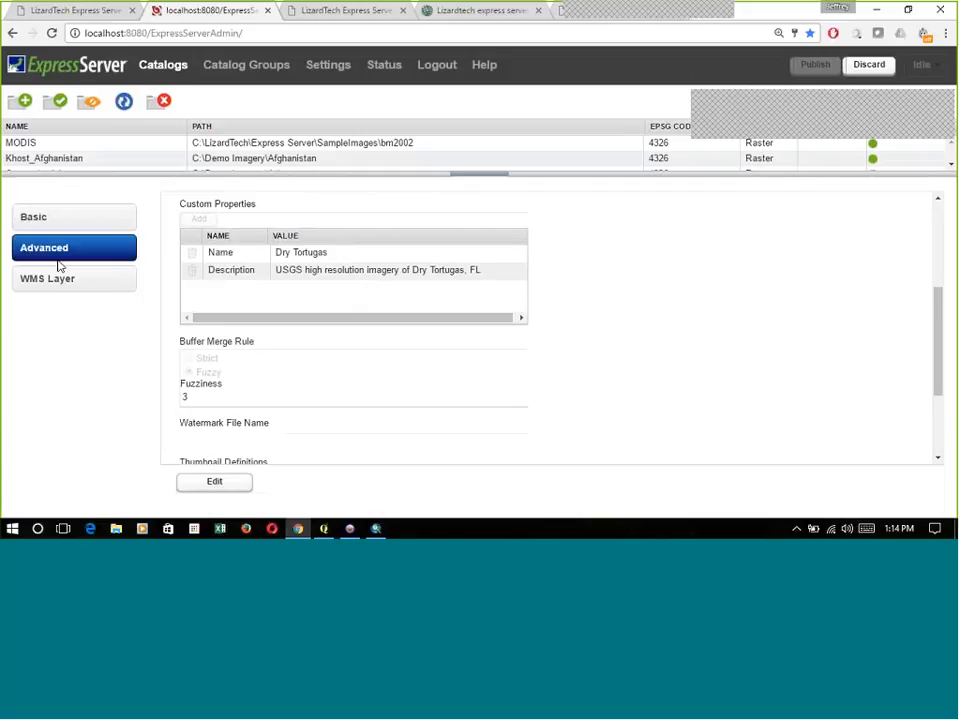
Show the Dry_Tortugas WMS layer properties and browse the Keywords through Authorities tabs.
click(47, 278)
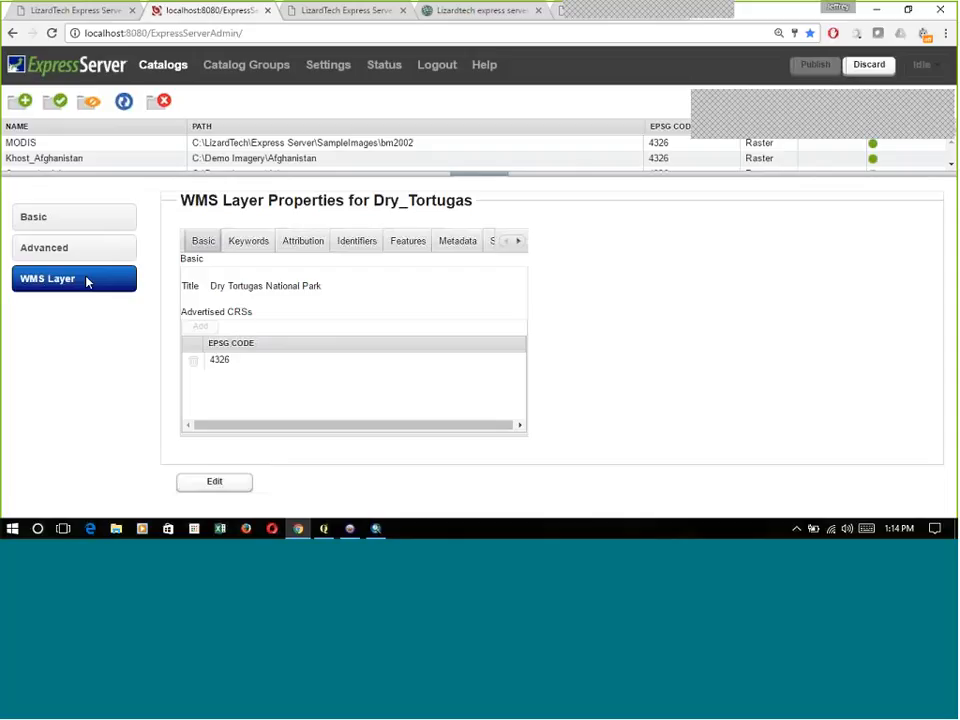
mouse_move(78, 292)
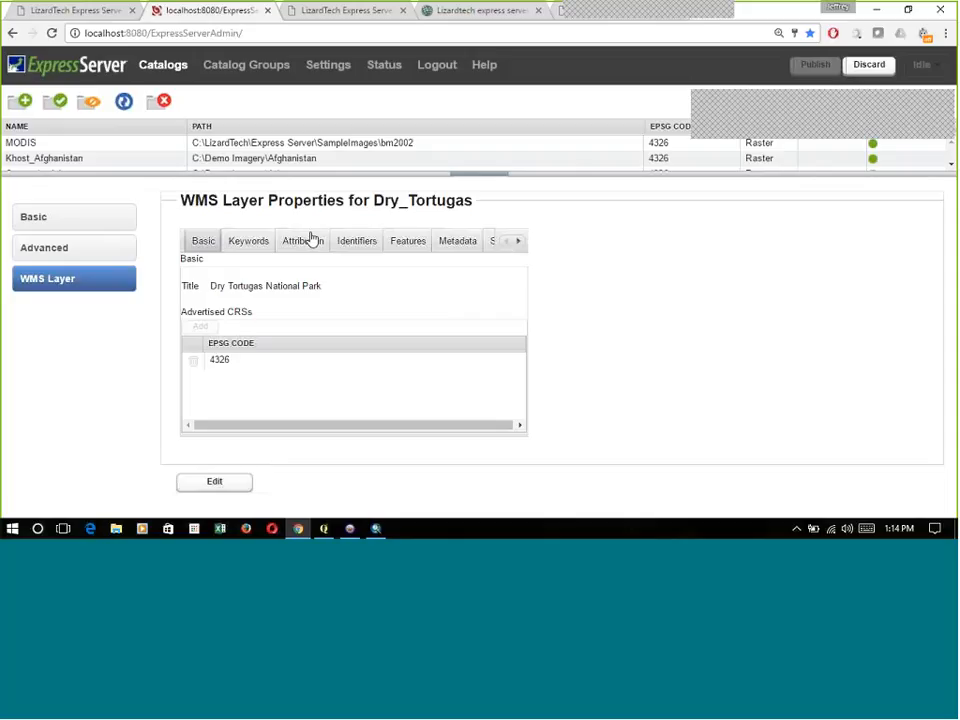
click(518, 240)
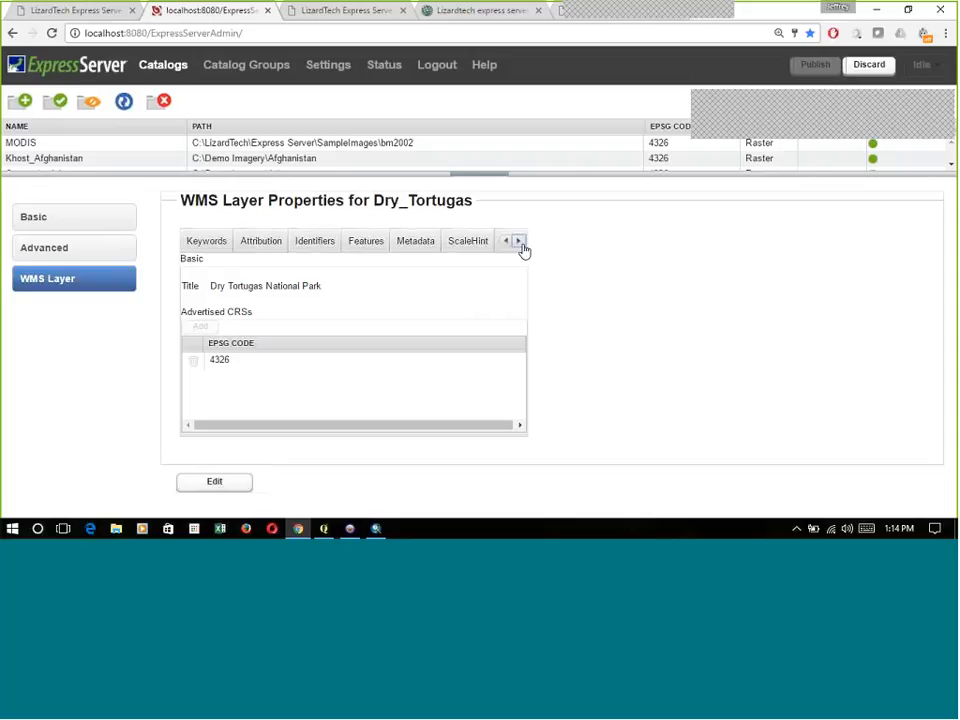
right_click(519, 242)
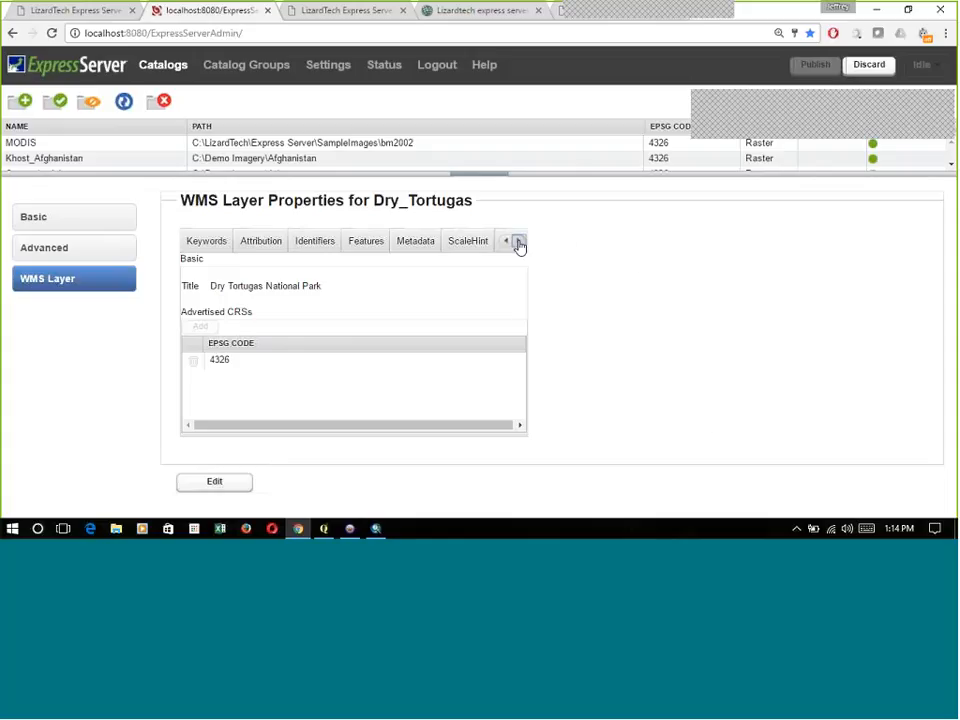
click(519, 241)
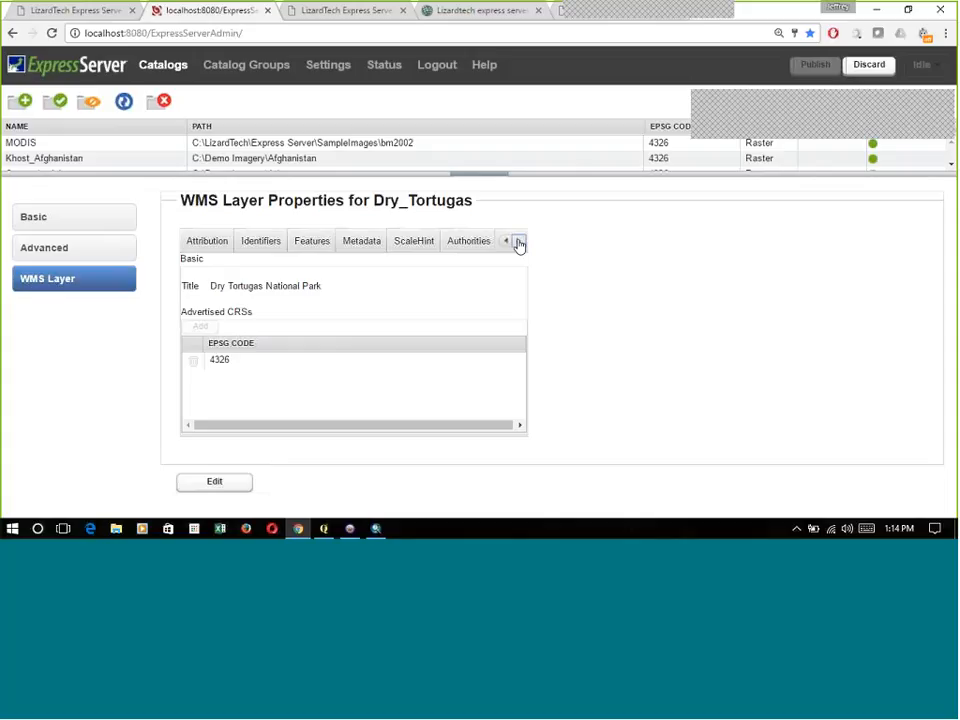
click(519, 241)
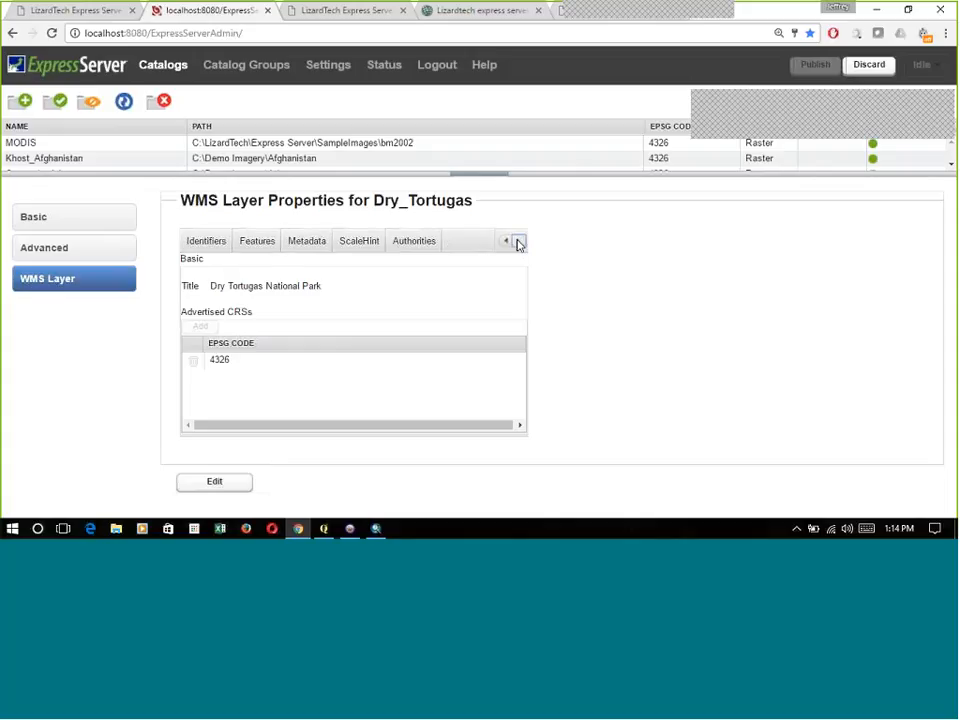
right_click(512, 241)
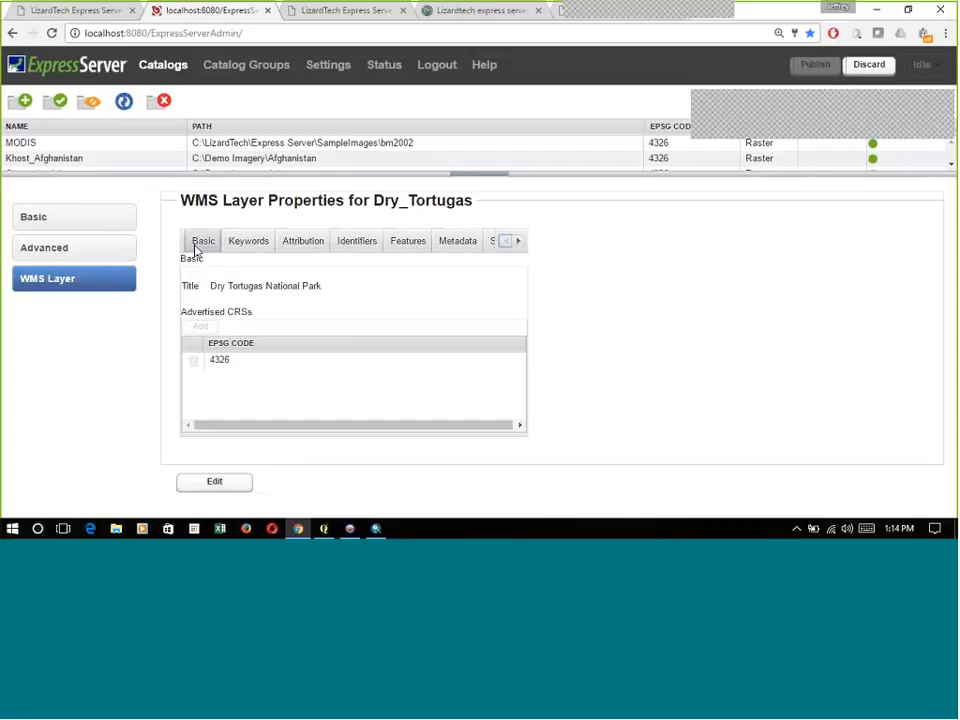
Edit the WMS layer title 'Dry Tortugas National Park' with CRS 4326 and save.
click(214, 481)
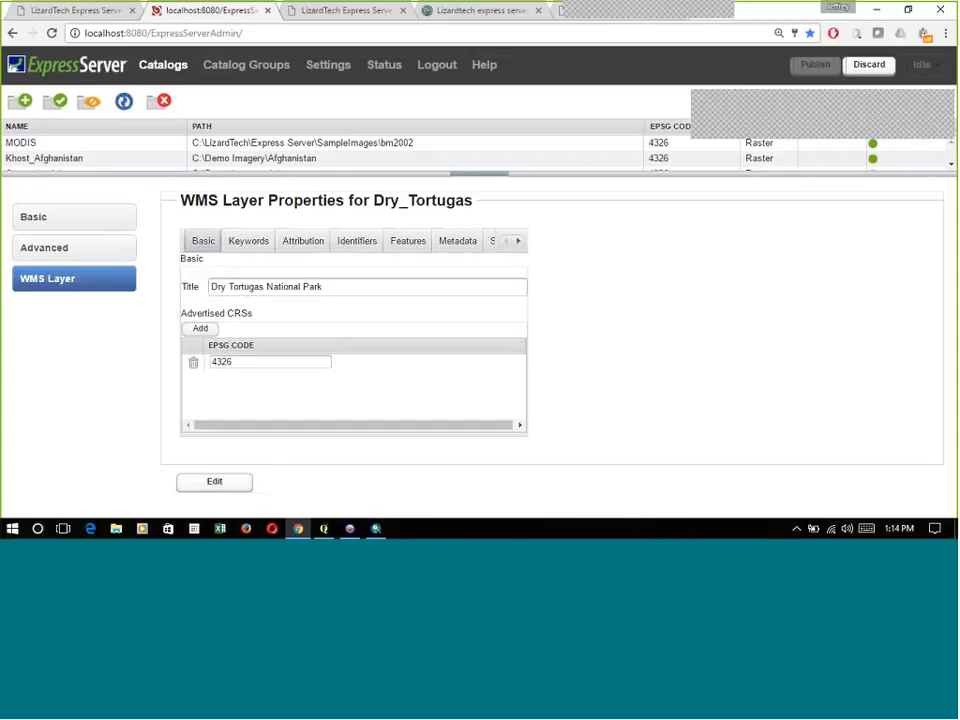
click(214, 481)
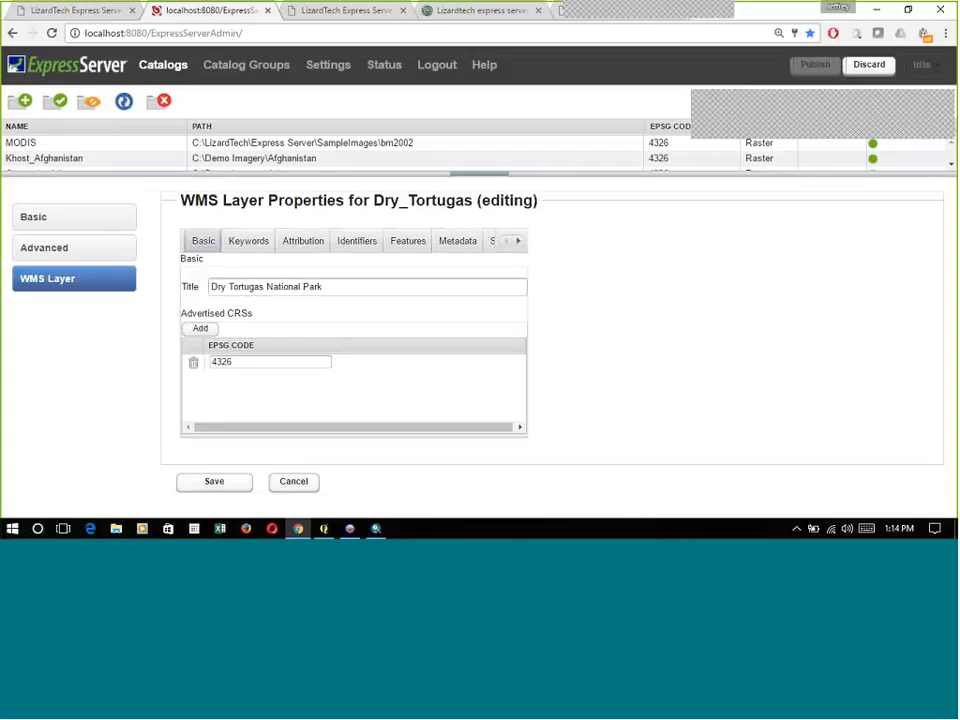
click(367, 286)
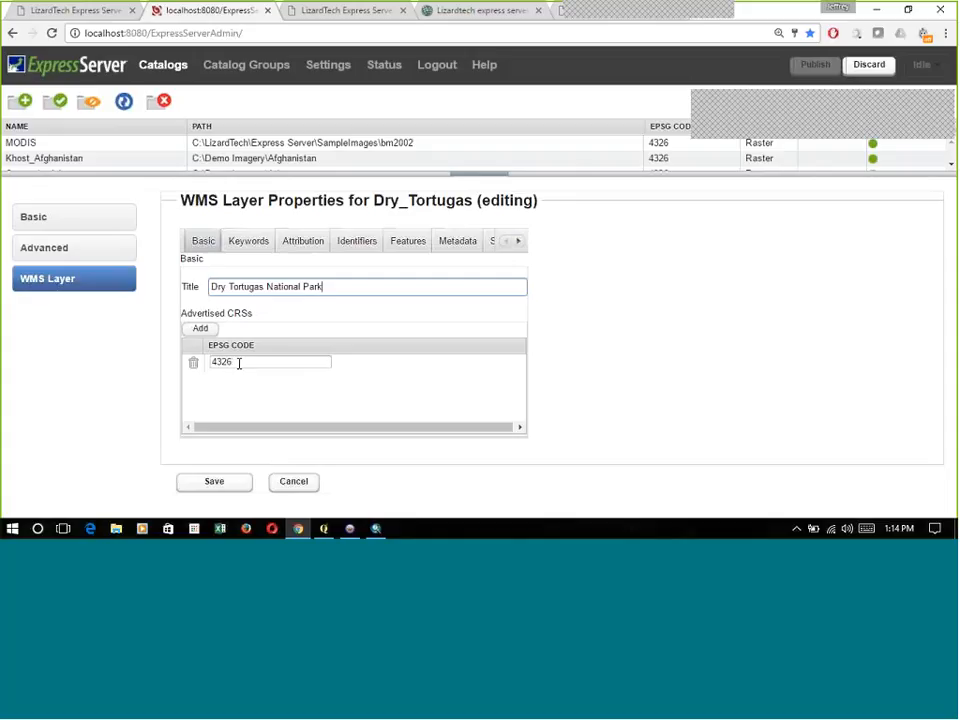
mouse_move(318, 388)
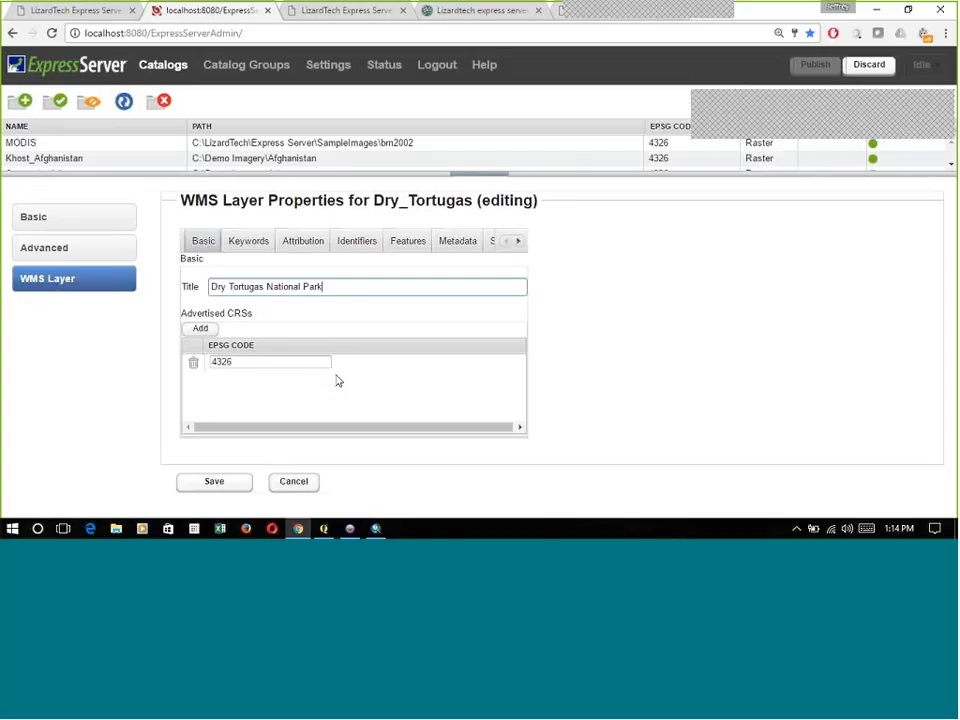
click(214, 481)
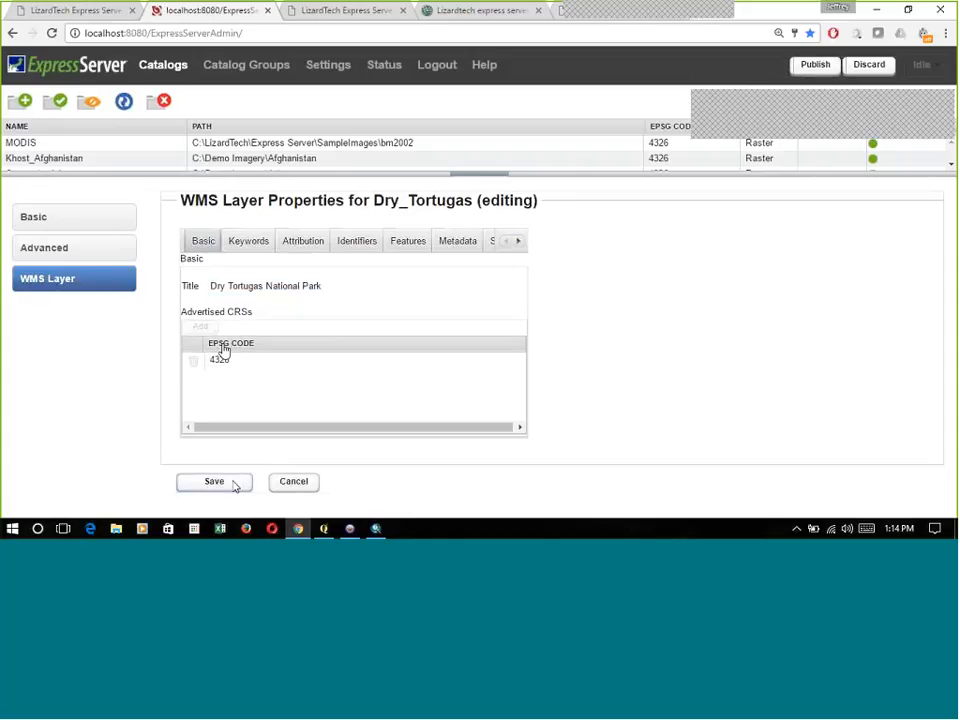
click(248, 240)
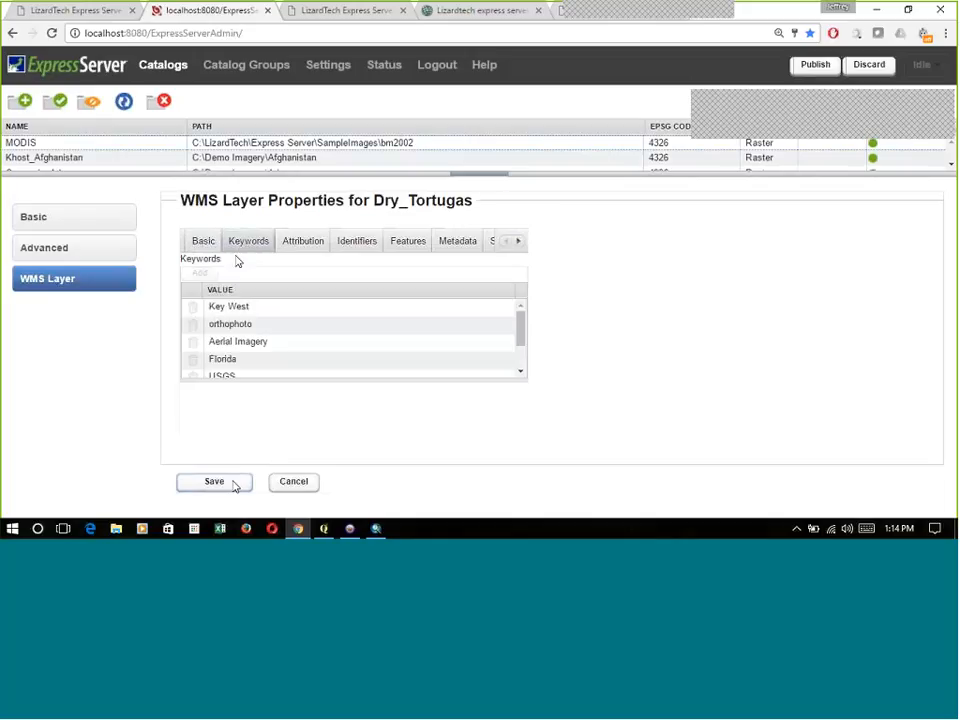
Review the layer keywords and its USGS EarthExplorer attribution at earthexplorer.usgs.gov.
click(214, 481)
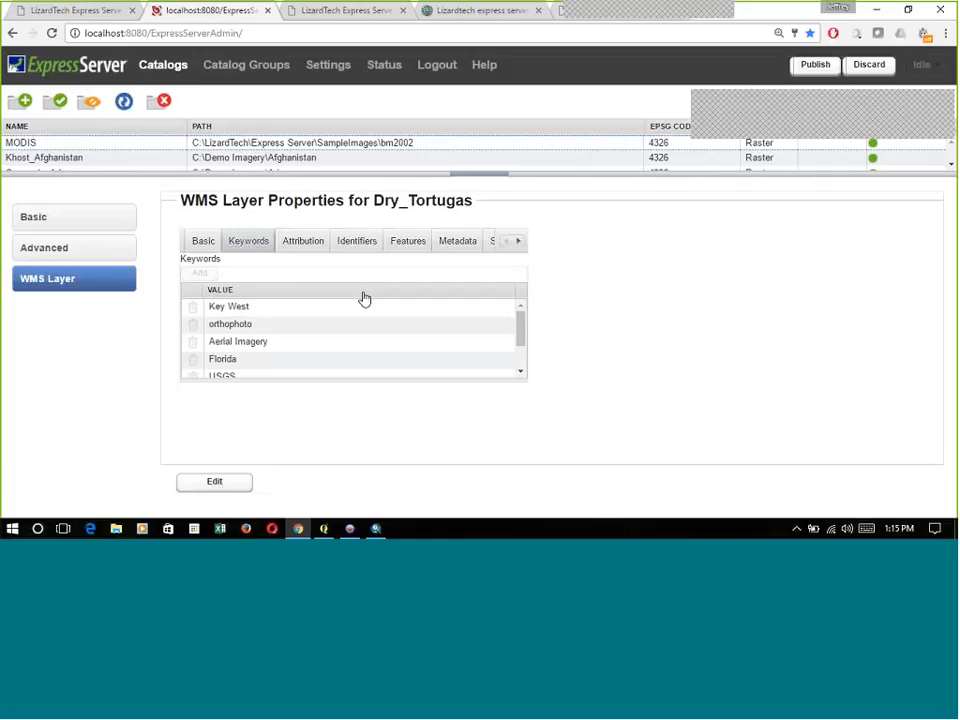
click(302, 240)
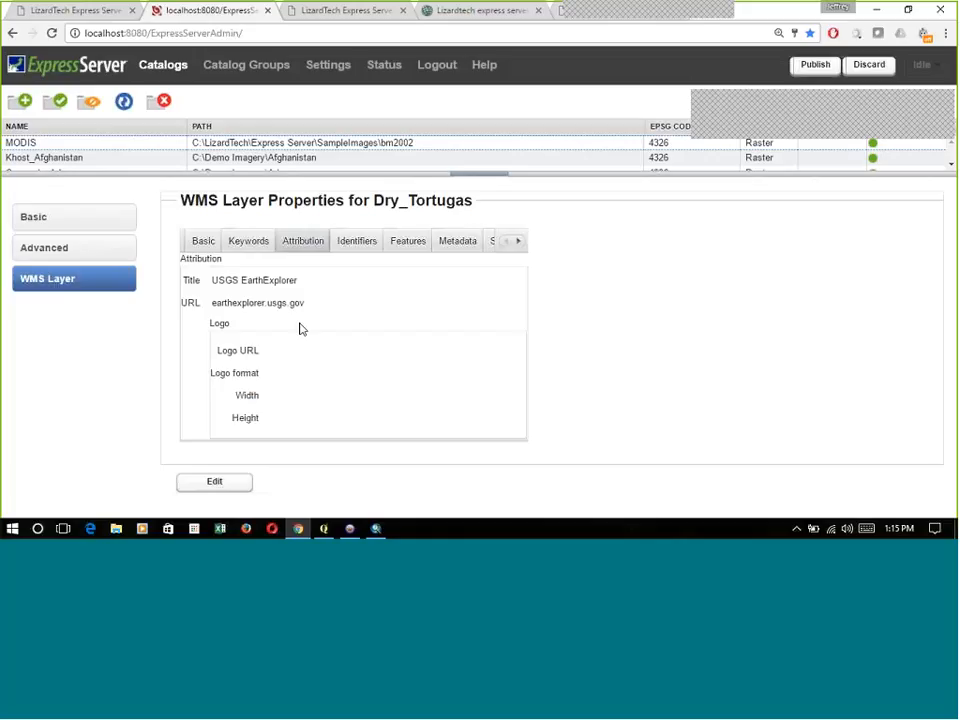
mouse_move(280, 280)
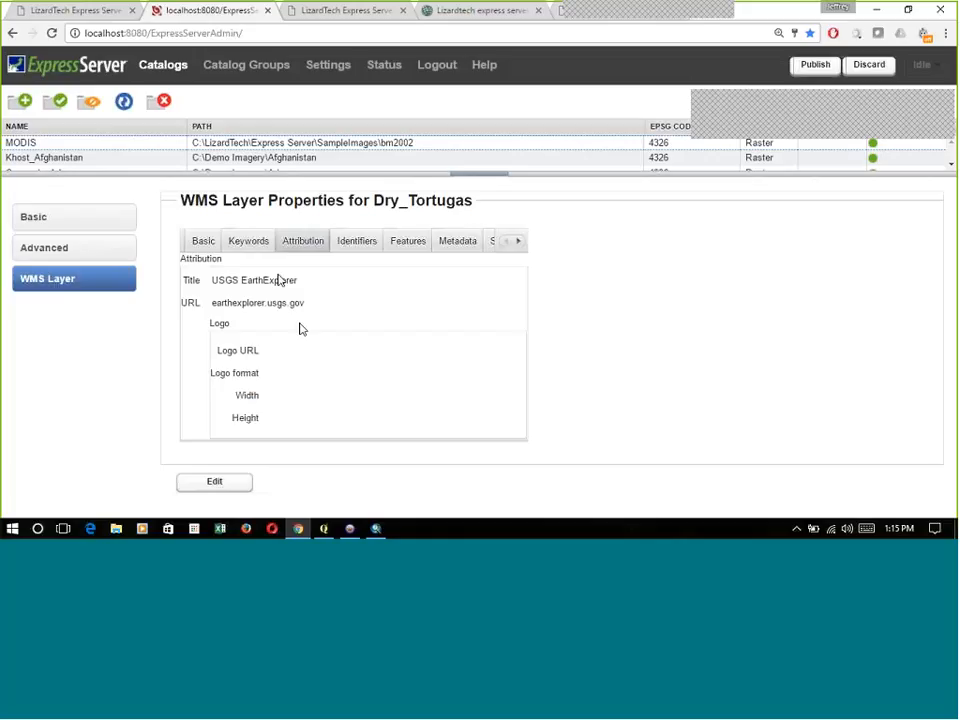
mouse_move(235, 305)
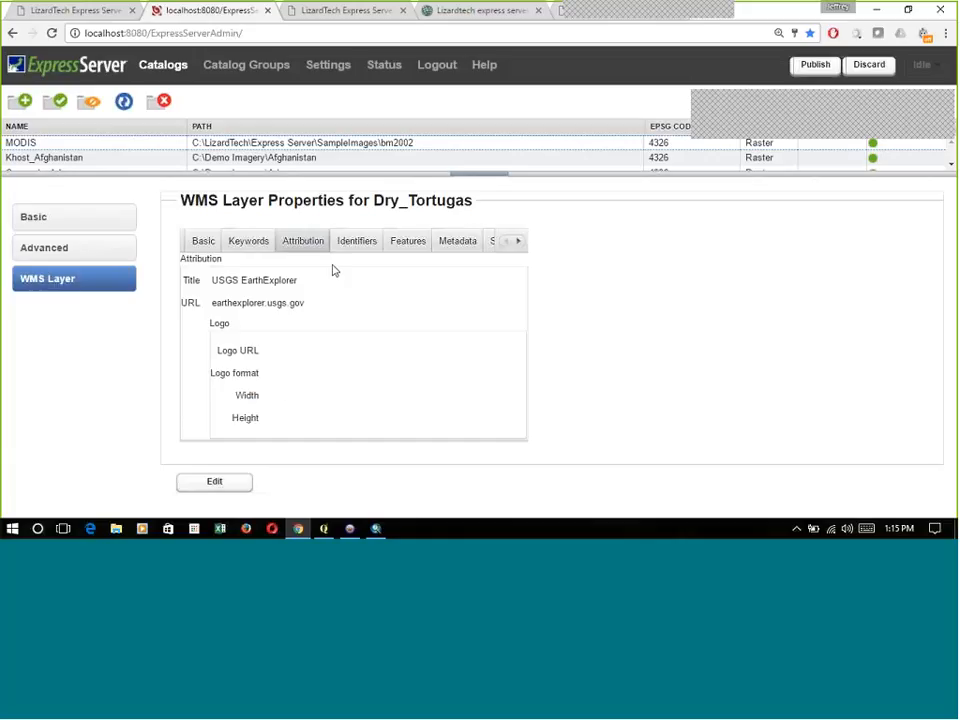
Browse the layer's identifiers, feature and metadata URLs, entering then cancelling edit mode.
click(356, 240)
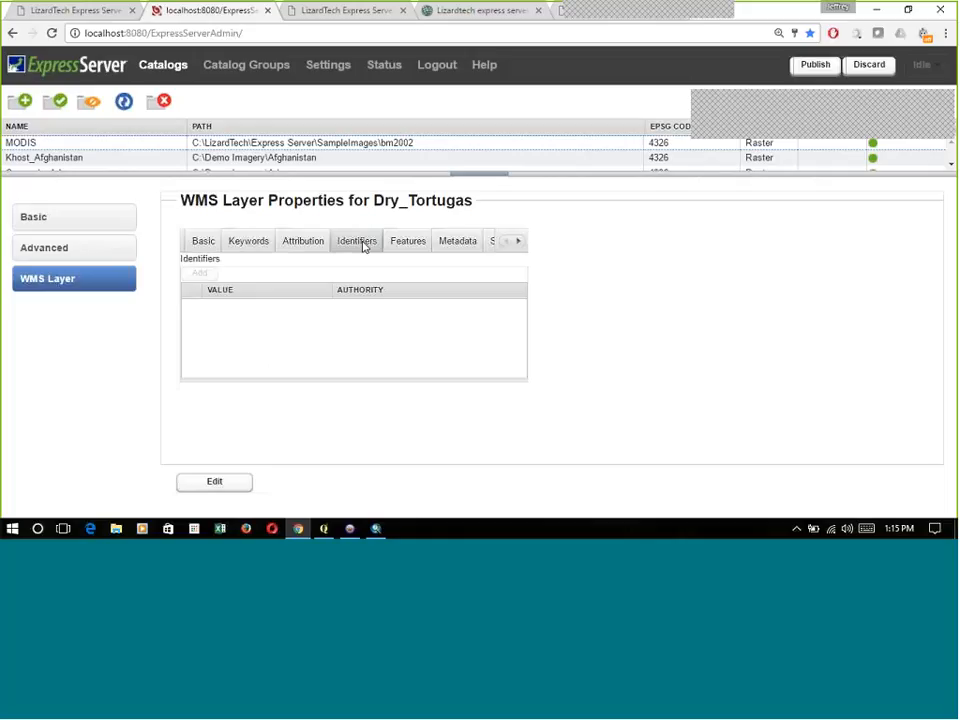
click(407, 240)
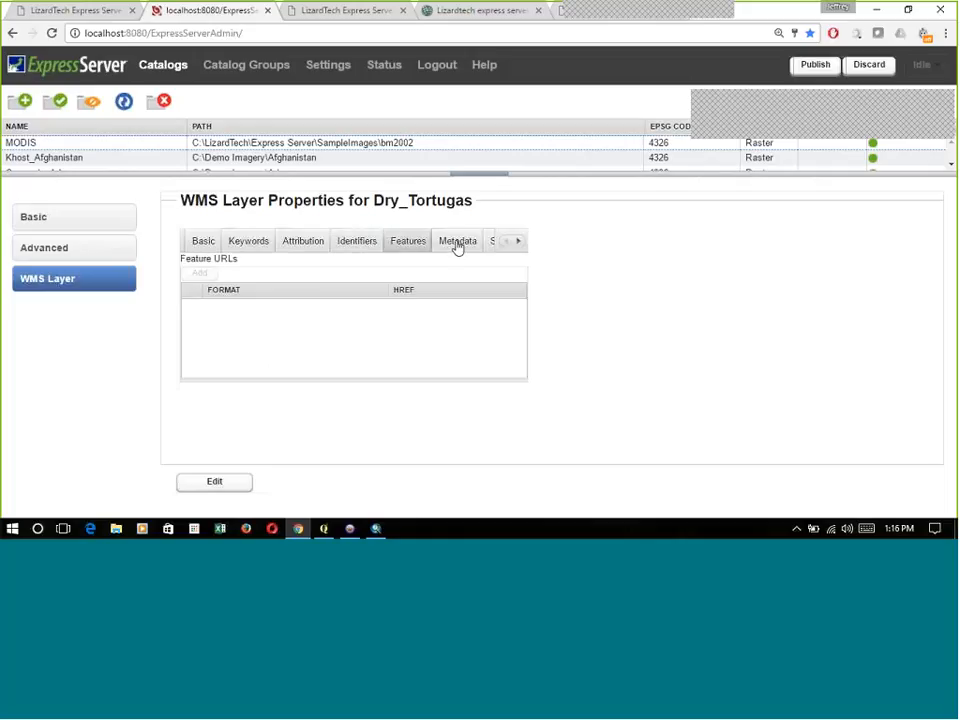
click(457, 241)
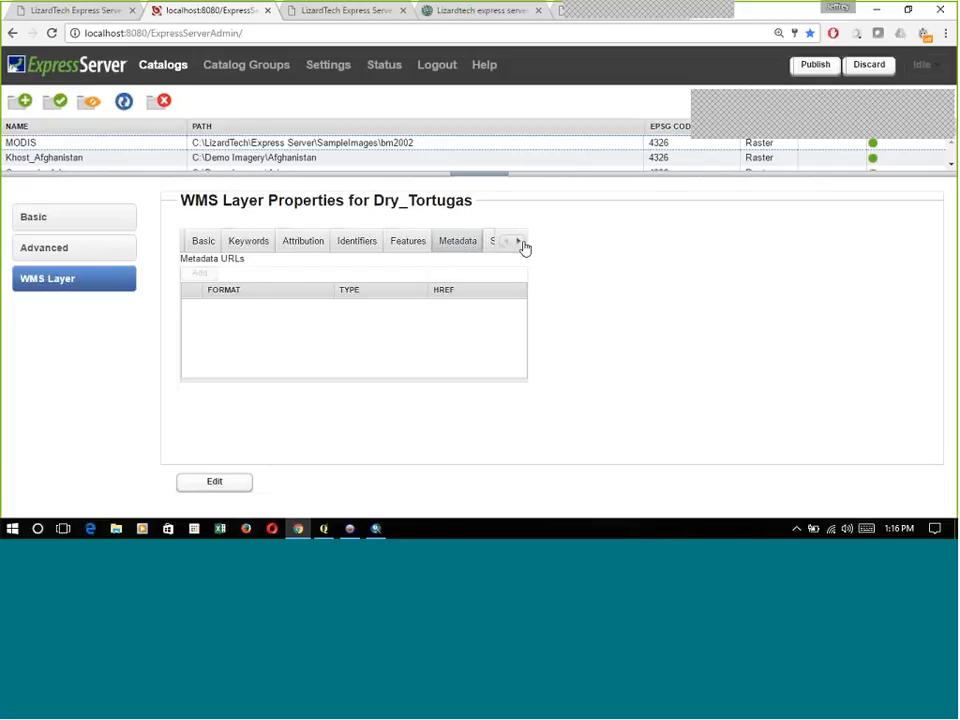
click(518, 241)
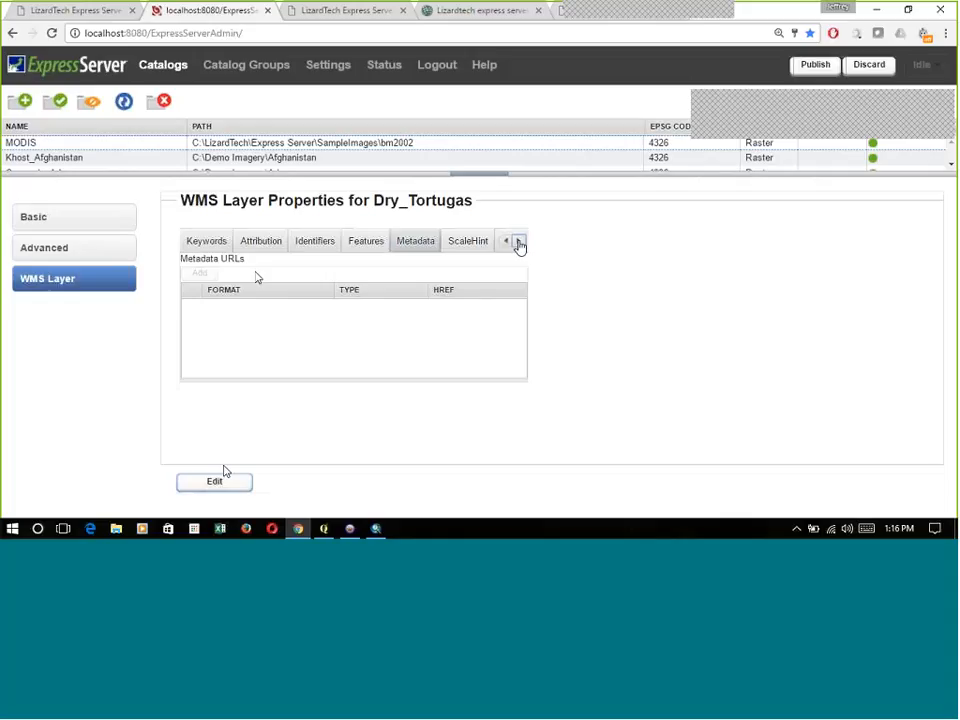
click(214, 481)
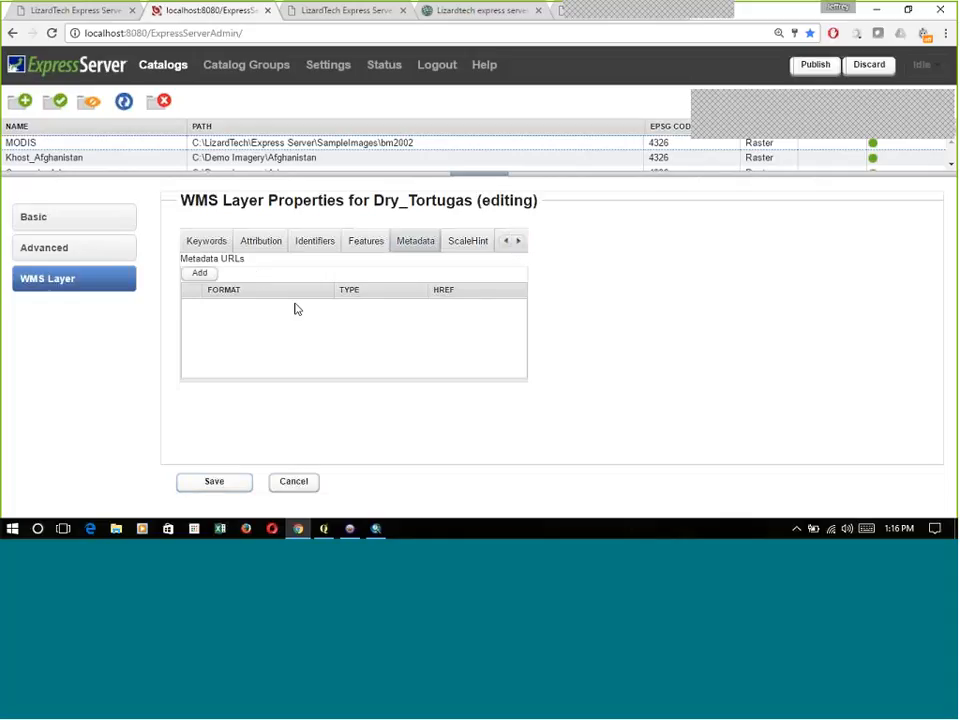
mouse_move(435, 341)
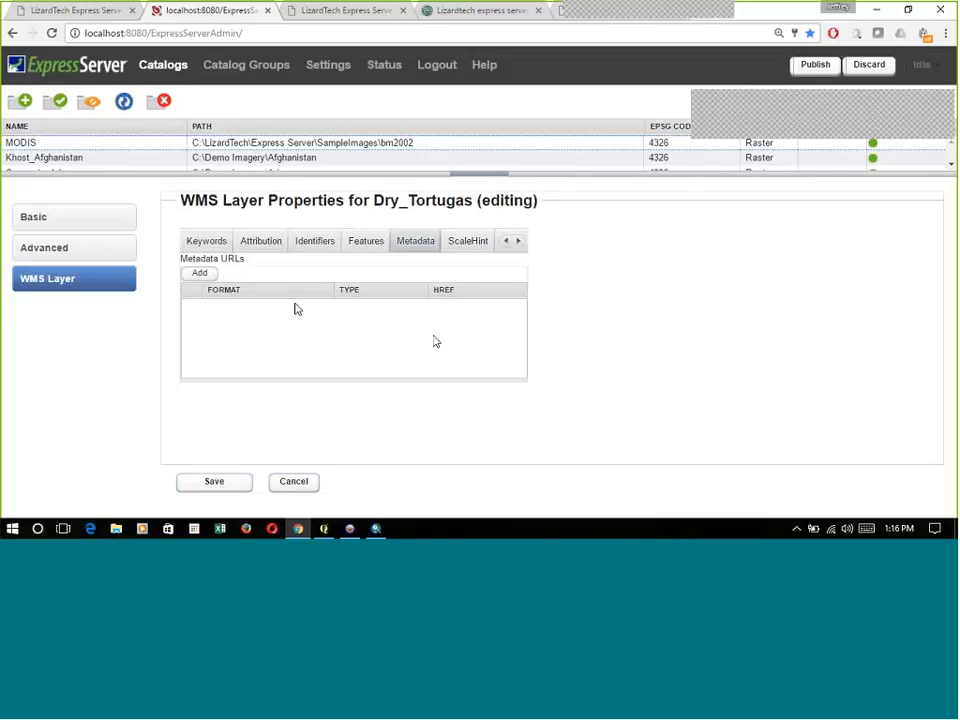
mouse_move(434, 342)
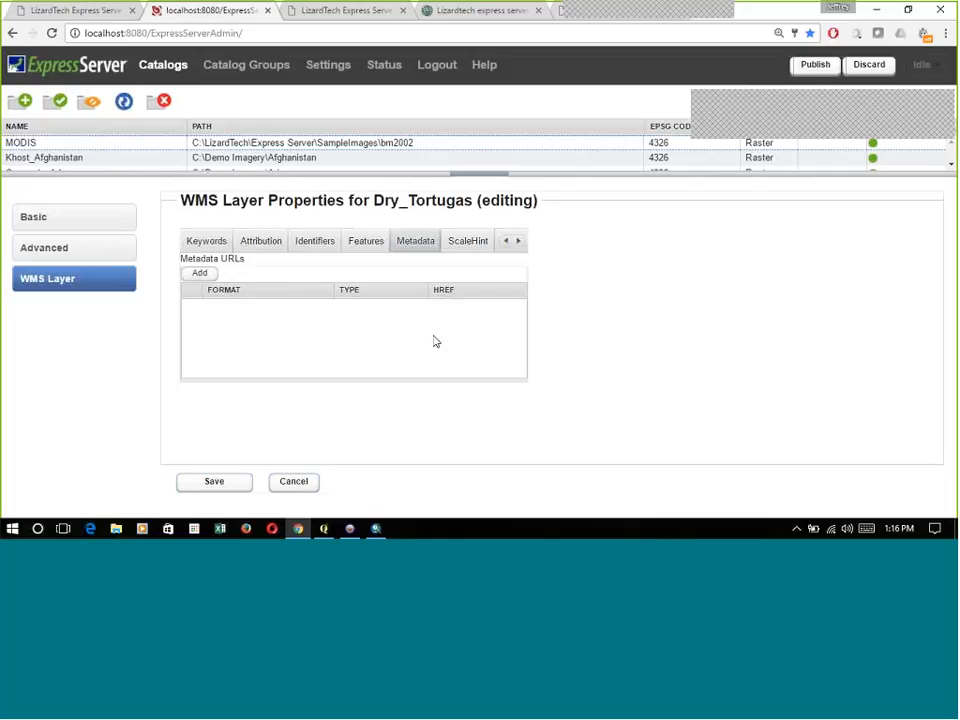
click(293, 481)
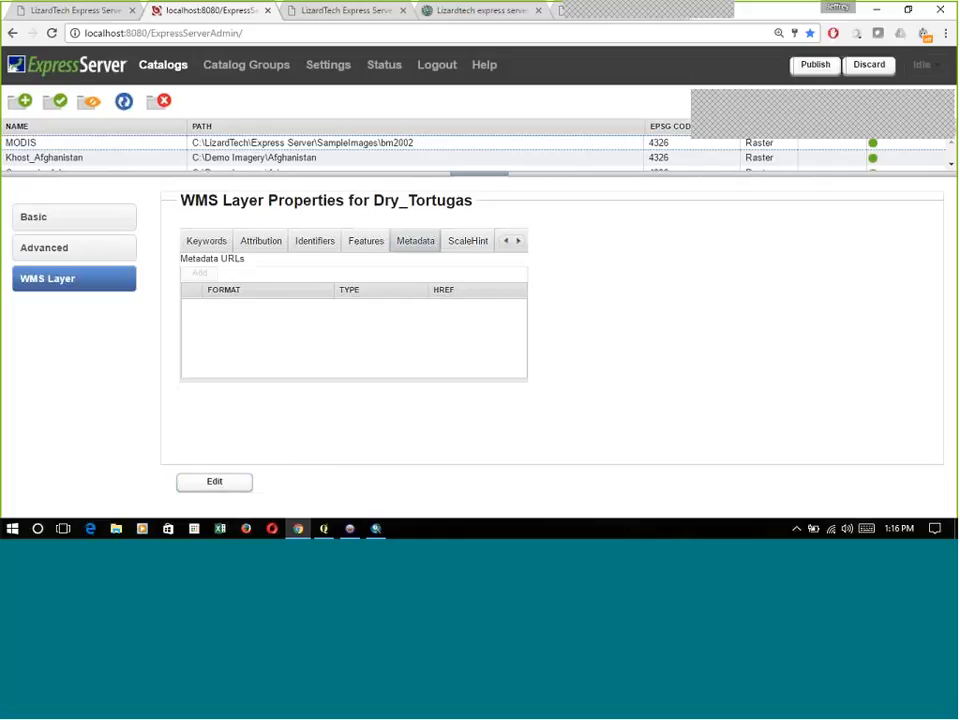
View the empty scale hint, then edit and add a blank authority URL entry.
click(517, 240)
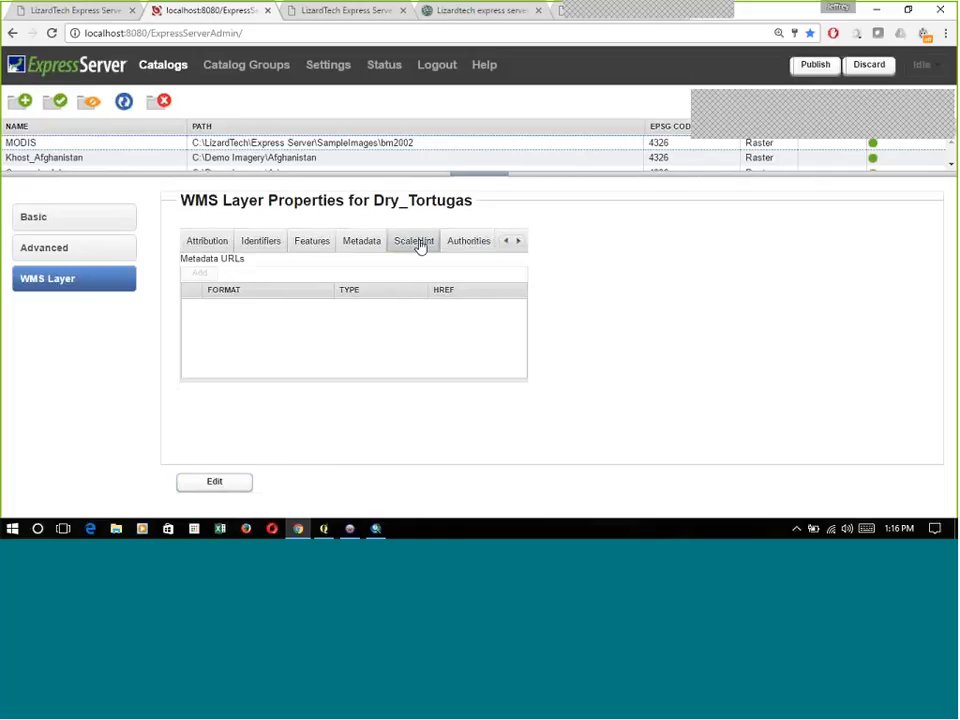
click(413, 240)
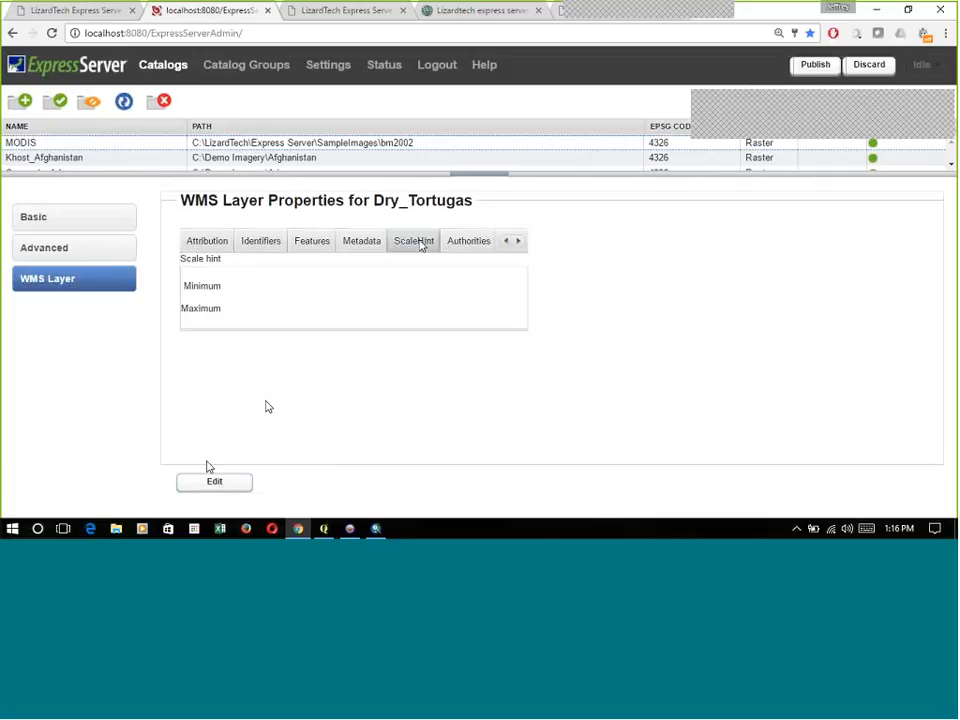
click(214, 481)
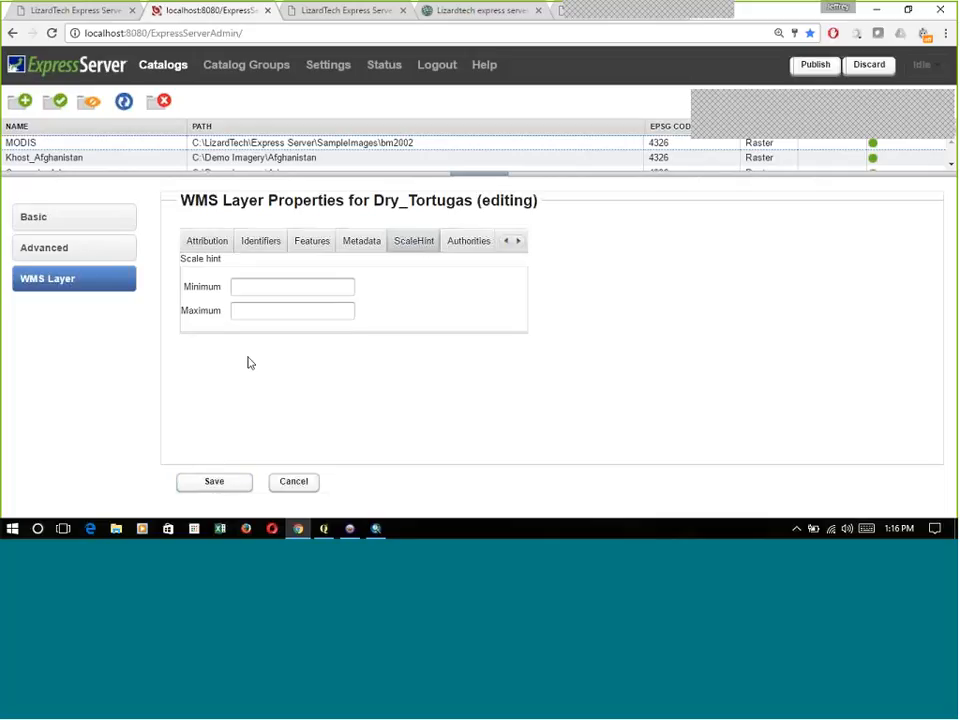
click(468, 240)
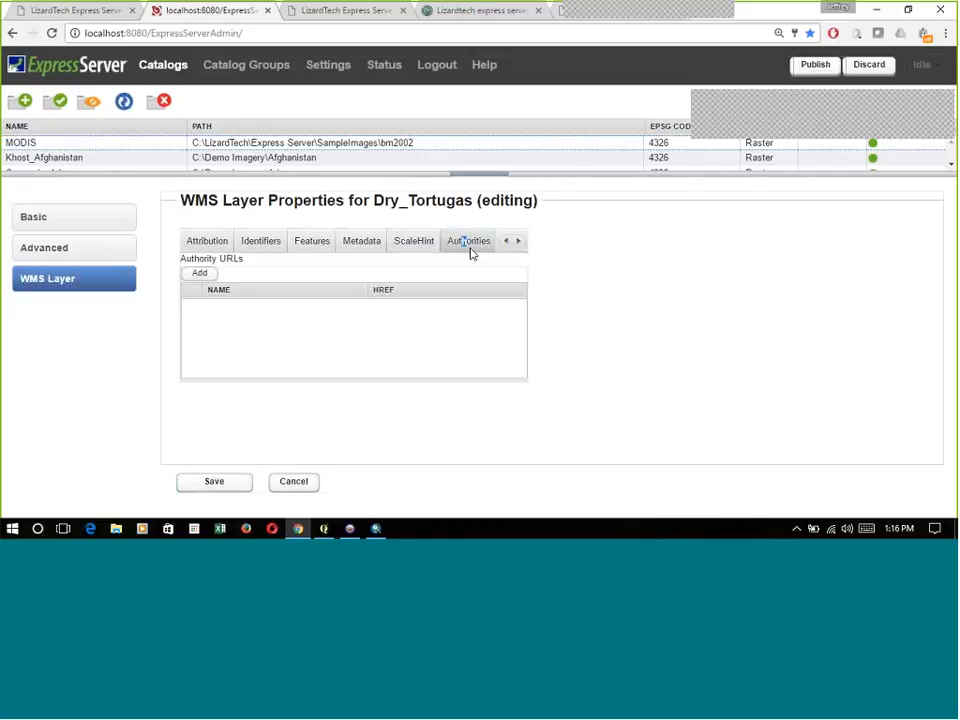
click(199, 272)
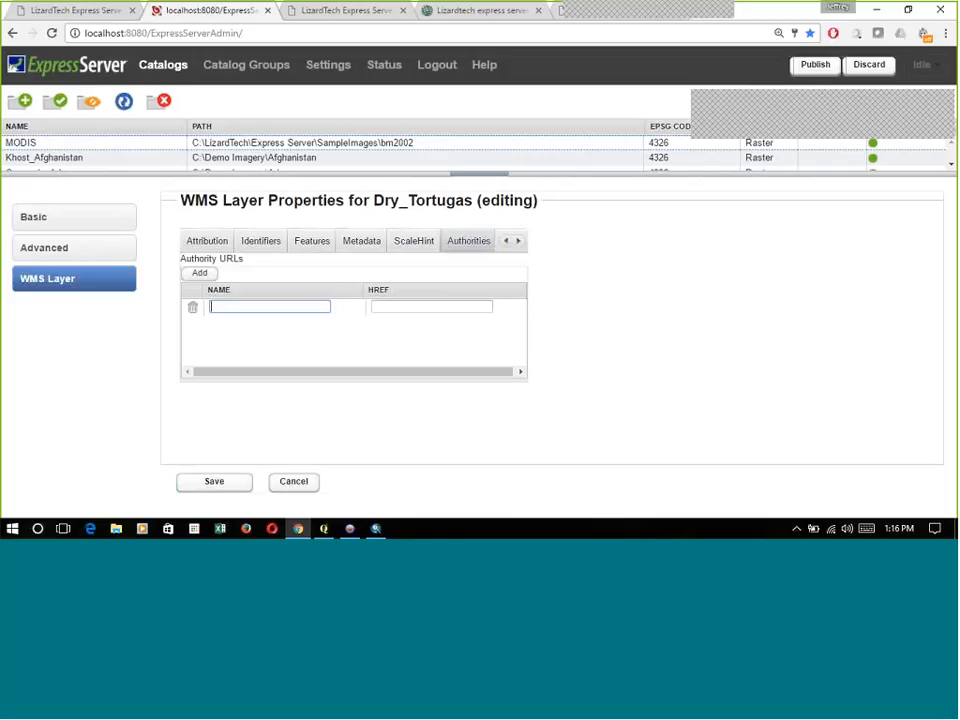
Try saving the layer, which rejects the blank authority URL, and remove the entry.
click(214, 481)
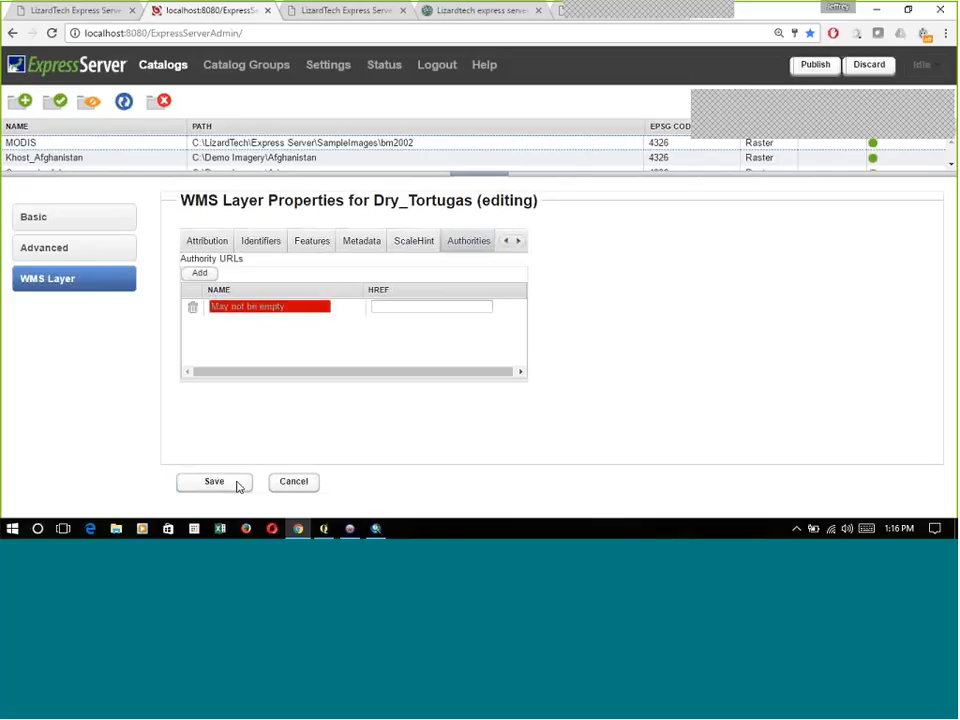
click(213, 481)
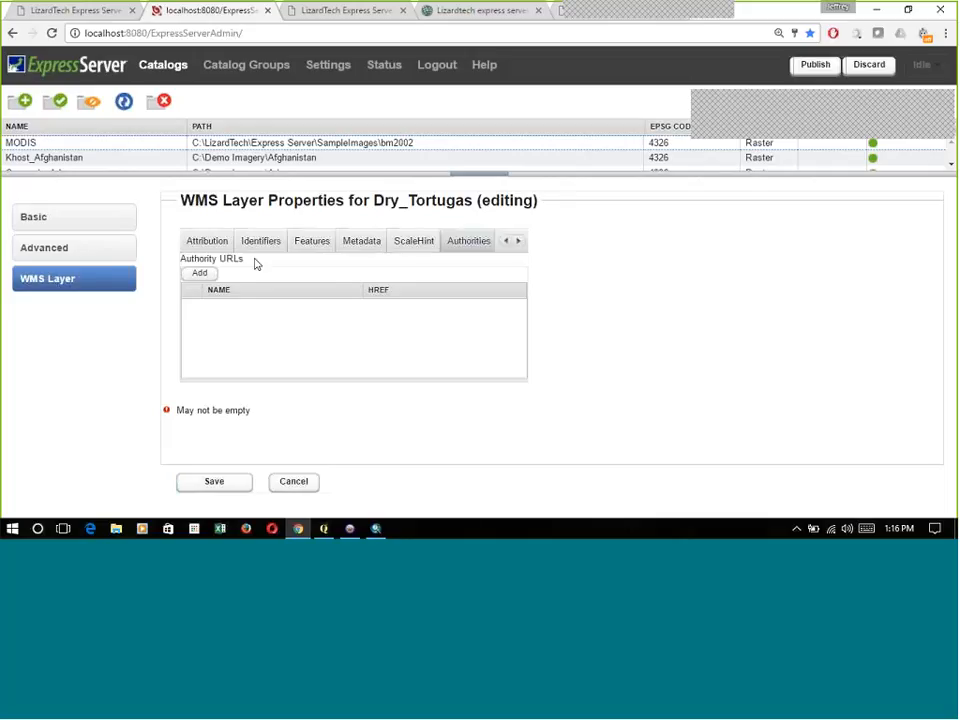
mouse_move(419, 252)
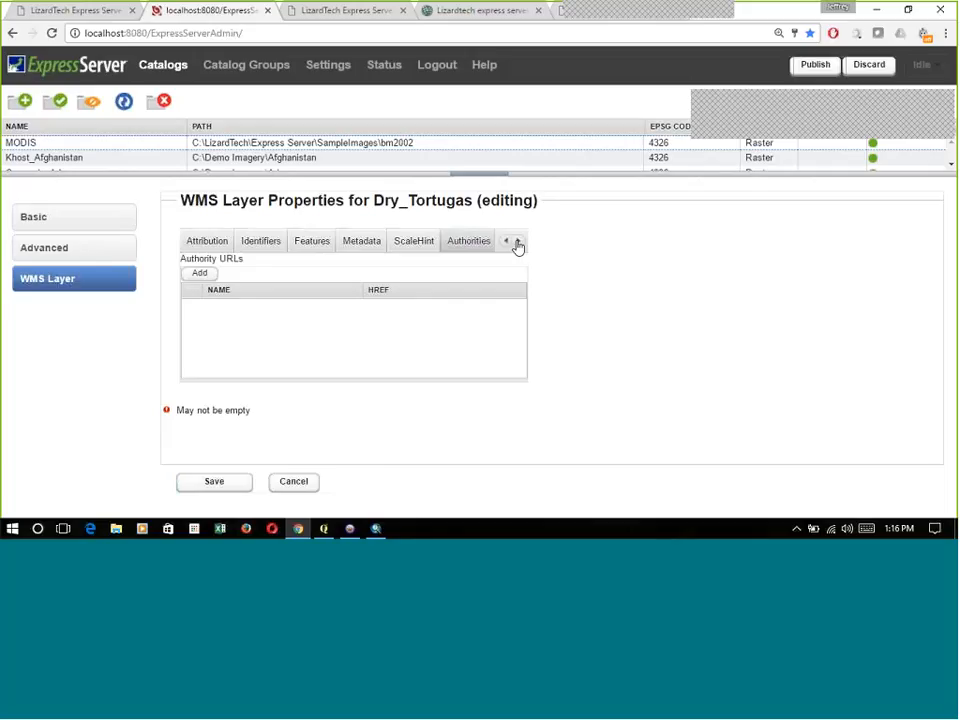
mouse_move(518, 247)
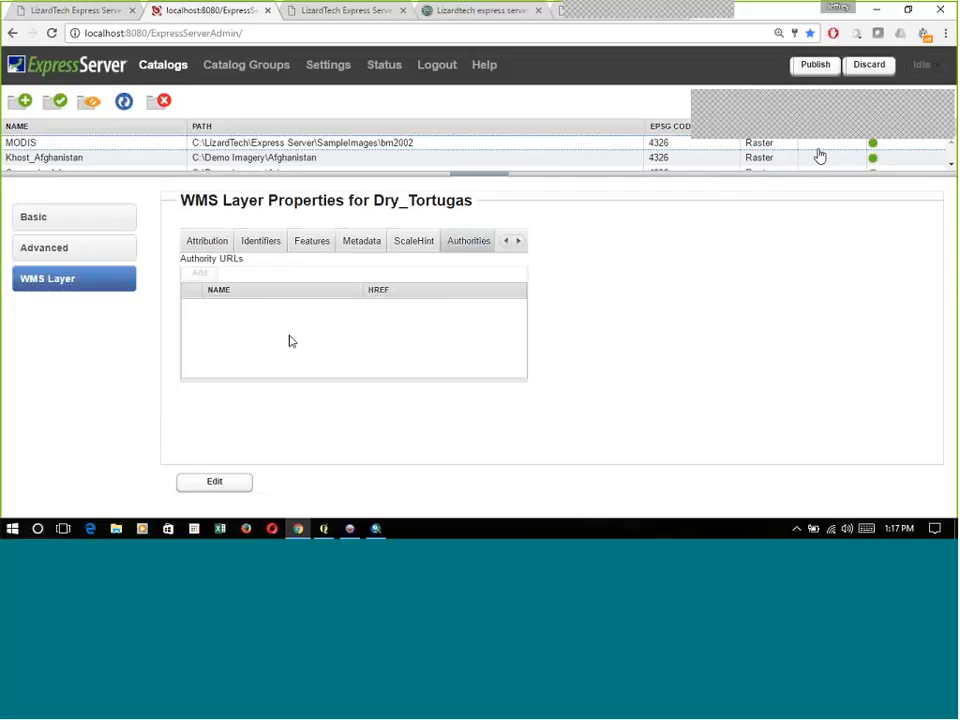
mouse_move(815, 64)
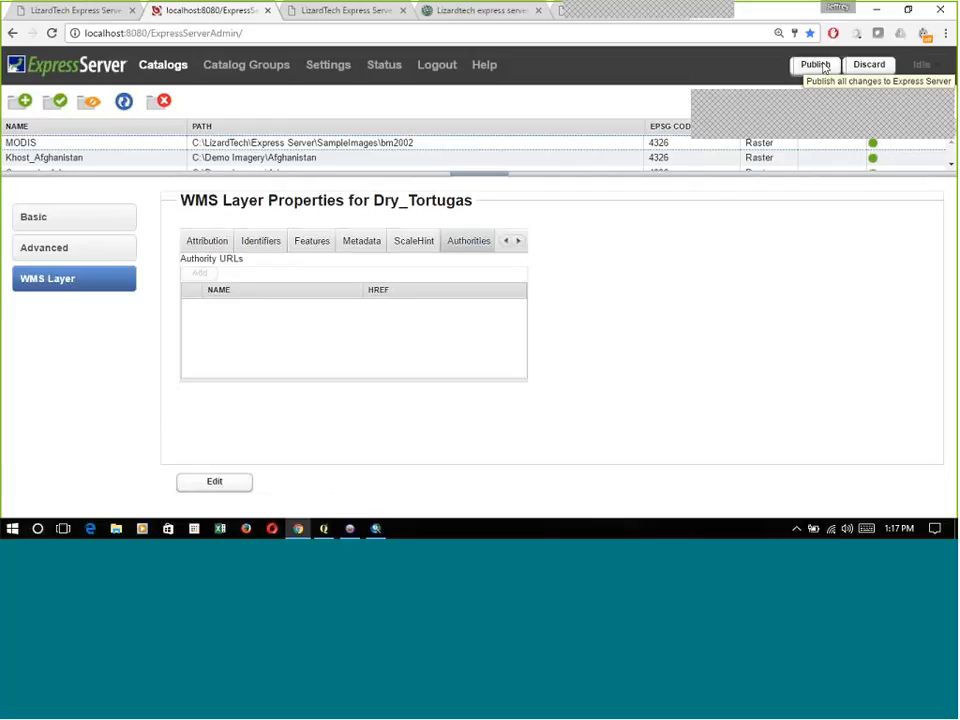
Publish the configuration changes to the server and confirm the dialog.
click(814, 64)
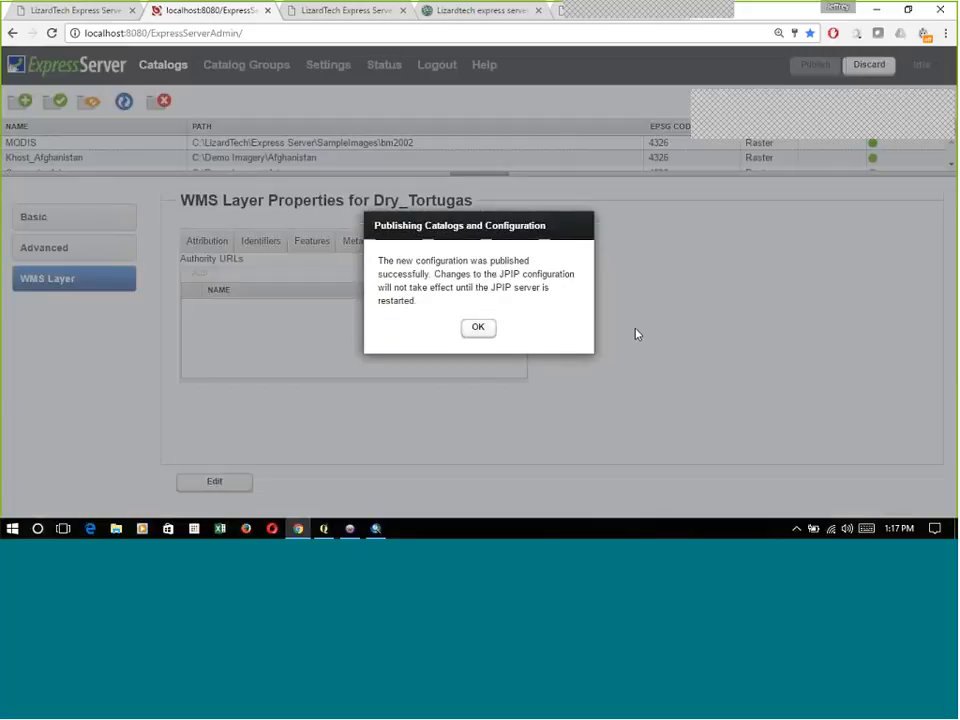
click(478, 327)
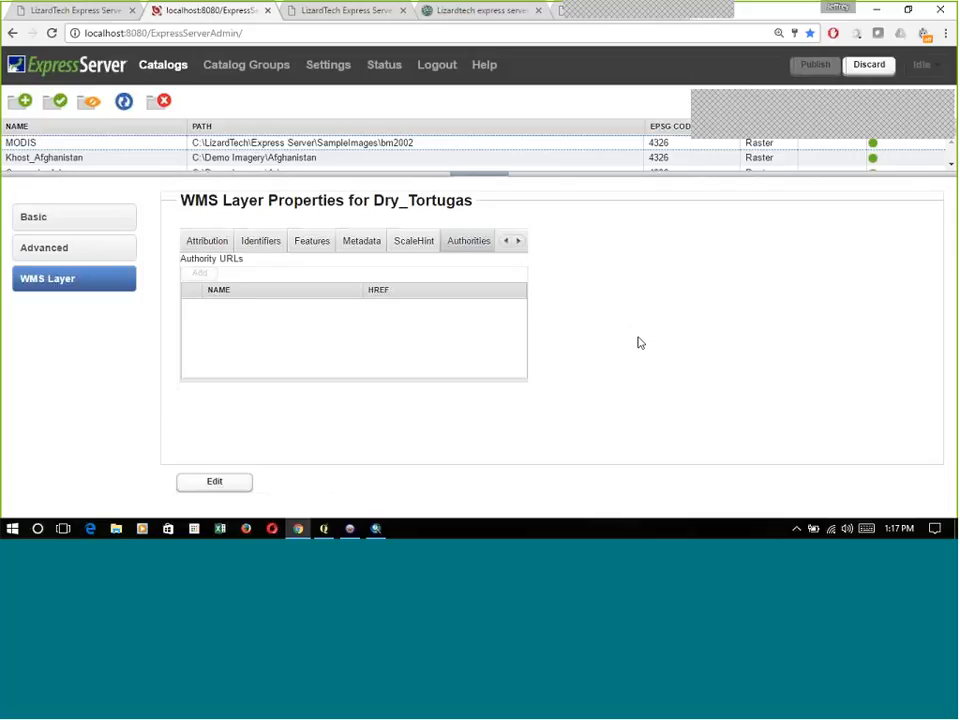
mouse_move(75, 10)
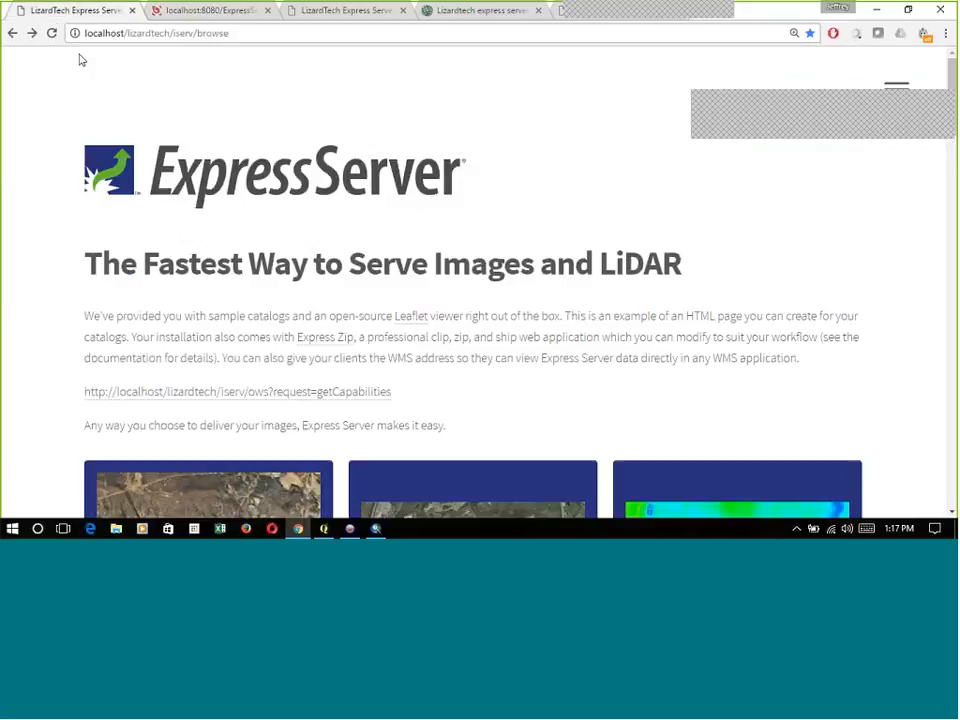
Scroll the public browse page to the Dry Tortugas, Georgia and Jordan_LiDAR catalog tiles.
click(52, 33)
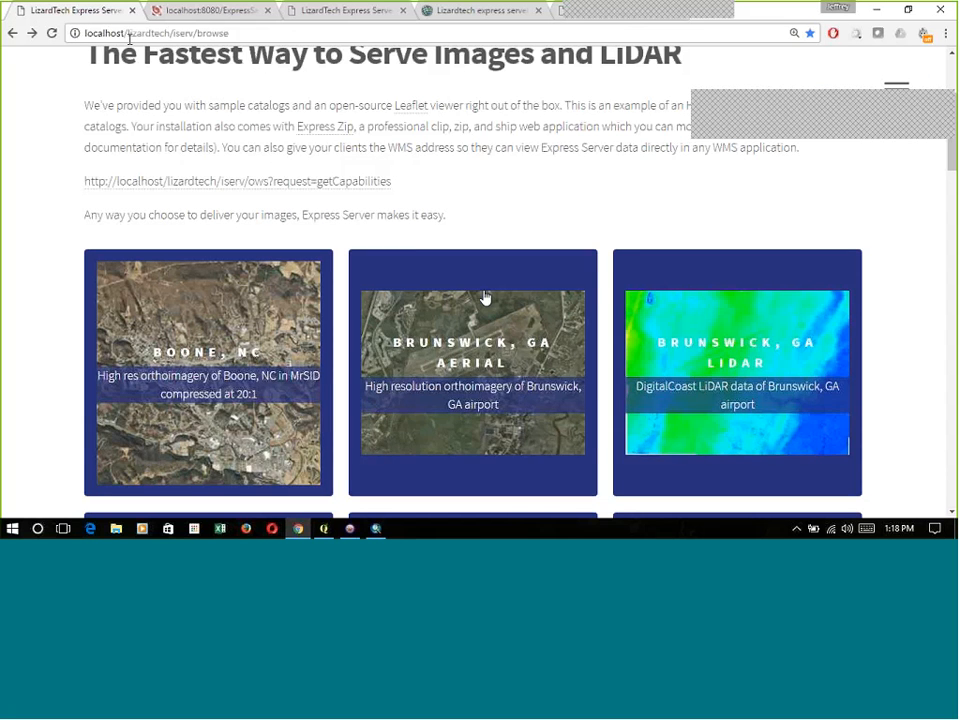
scroll(down, 3)
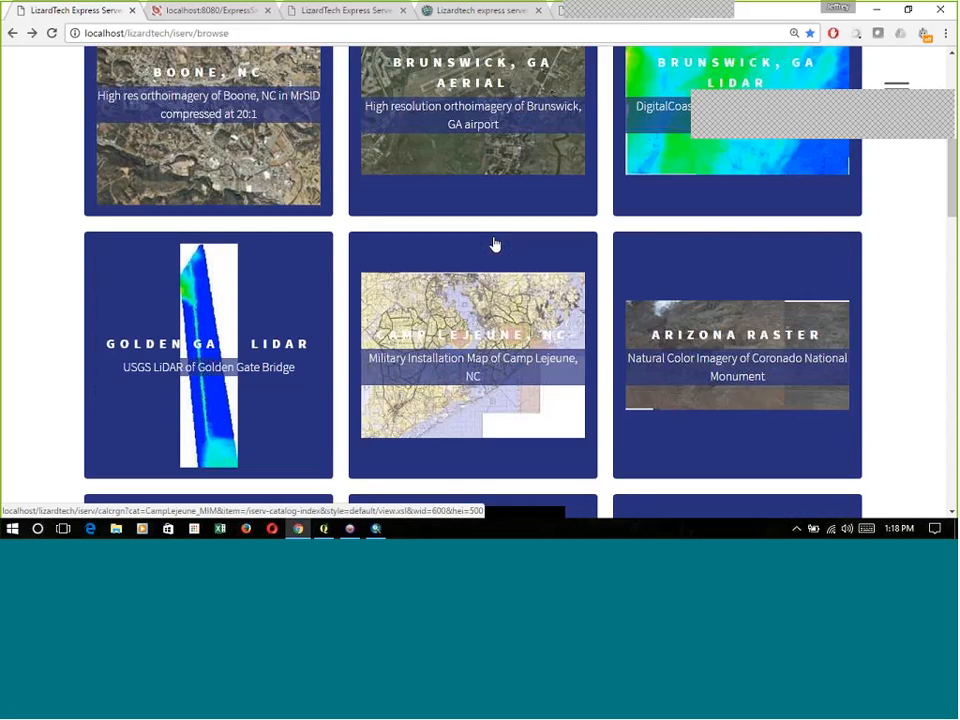
scroll(down, 3)
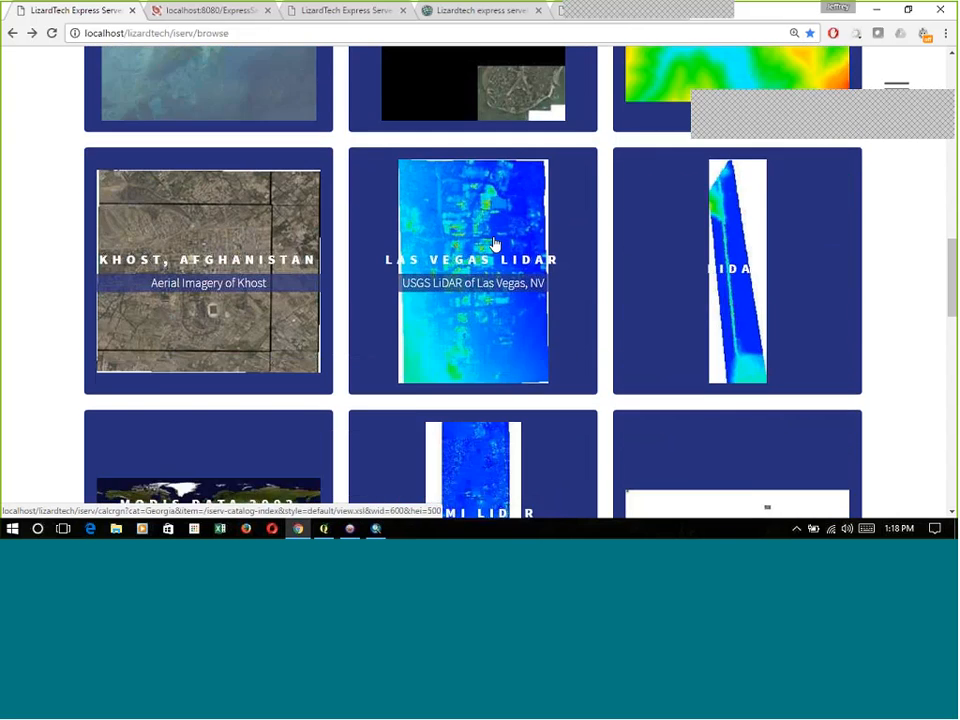
scroll(down, 3)
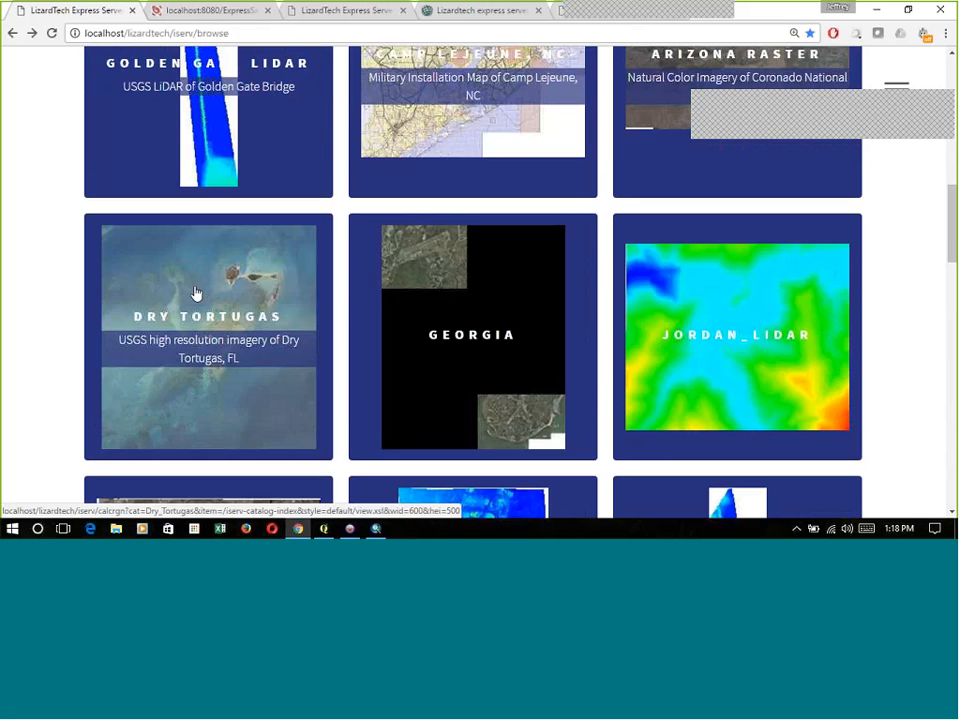
Open the Dry Tortugas tile in the Leaflet viewer and pan around the fort and islands.
click(208, 295)
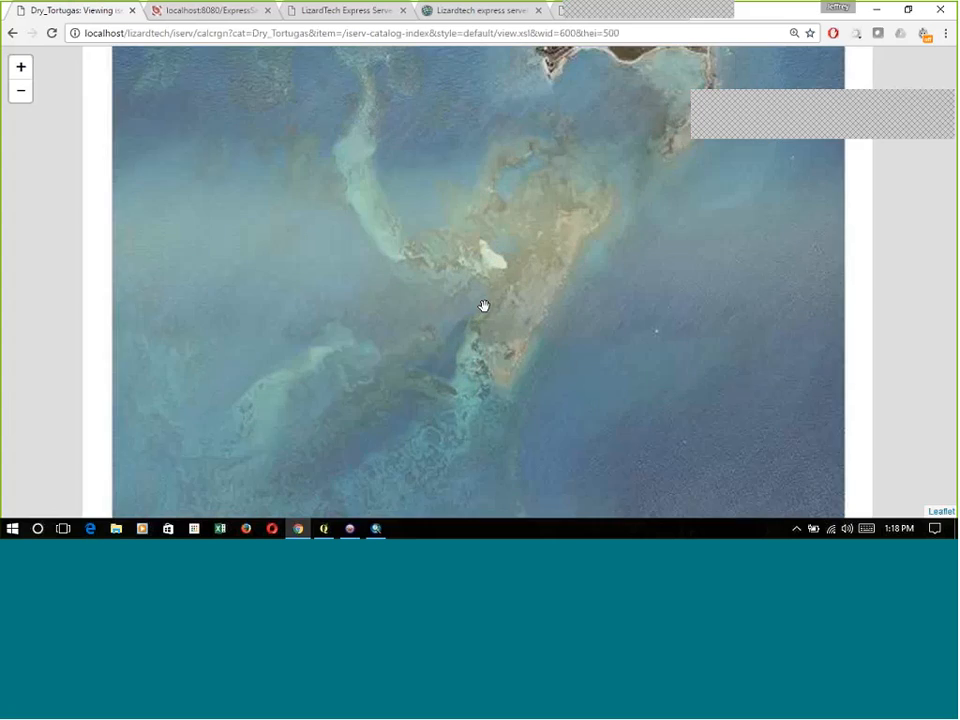
drag(483, 305, 275, 379)
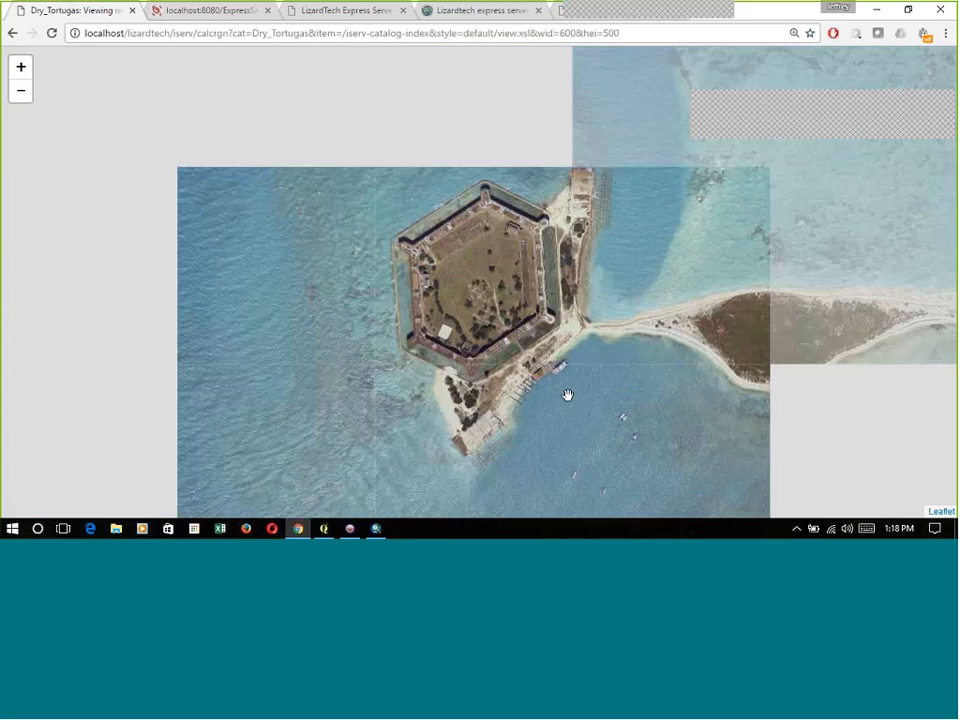
drag(567, 394, 379, 375)
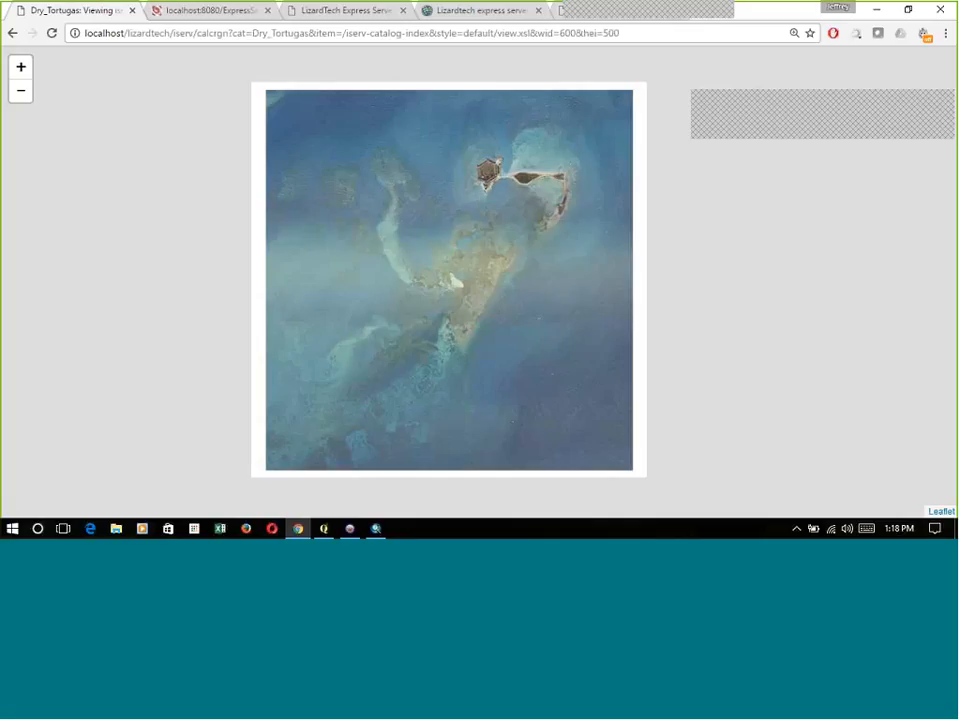
mouse_move(432, 270)
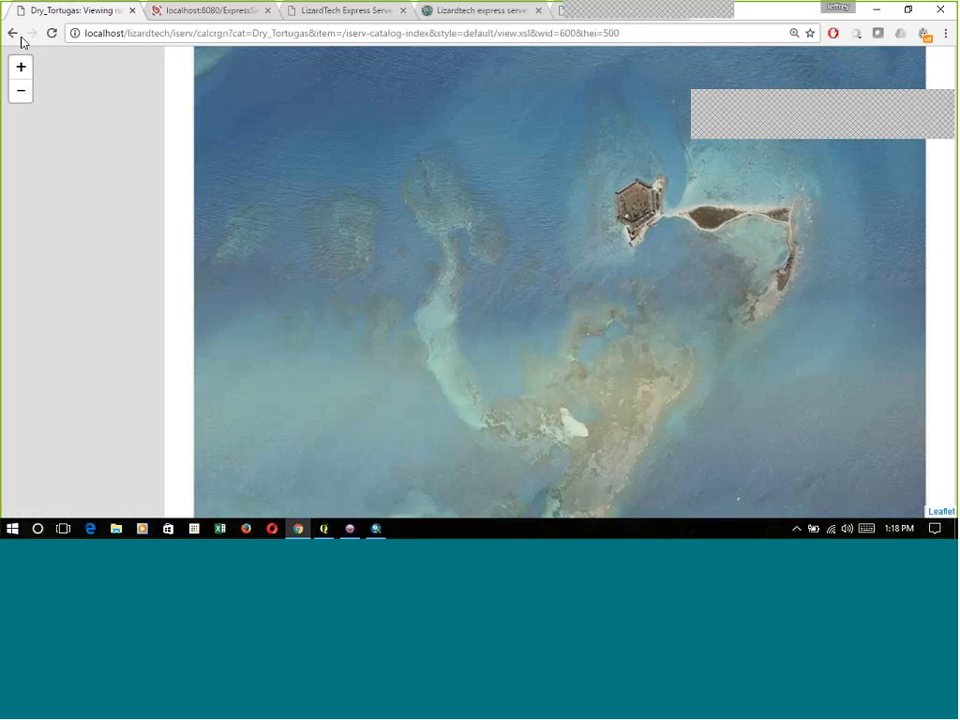
Go back to the sample catalog browse page.
click(12, 33)
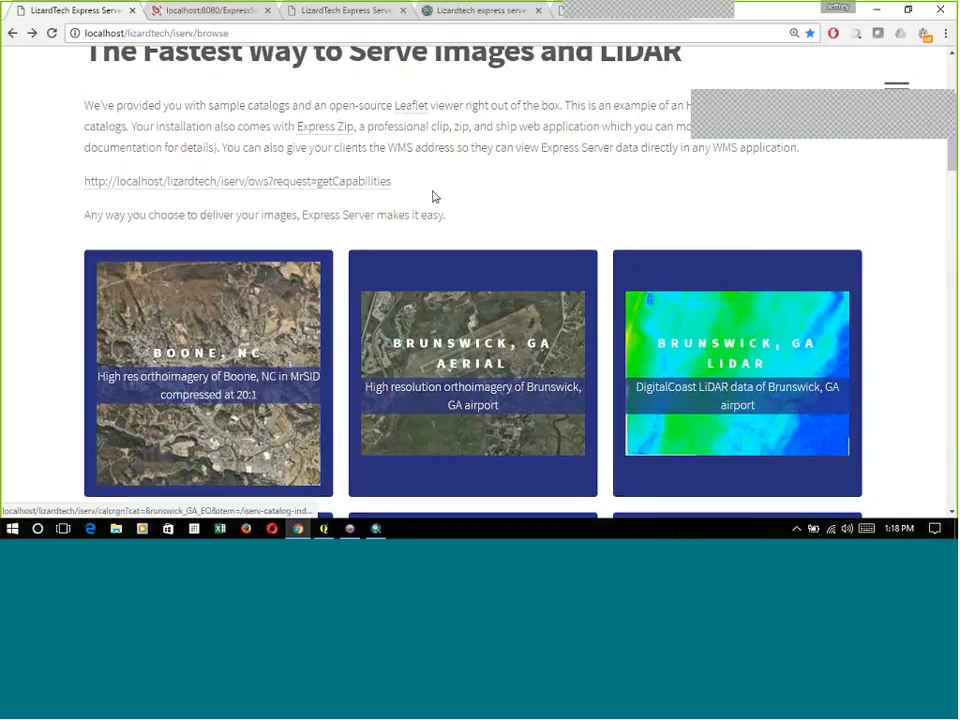
mouse_move(393, 186)
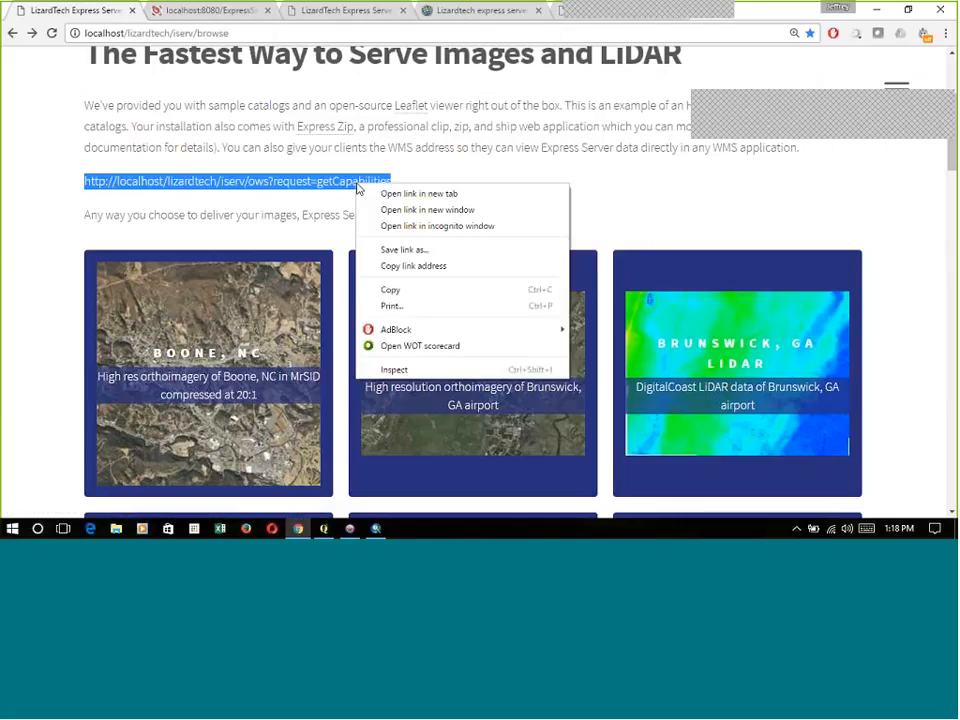
mouse_move(390, 290)
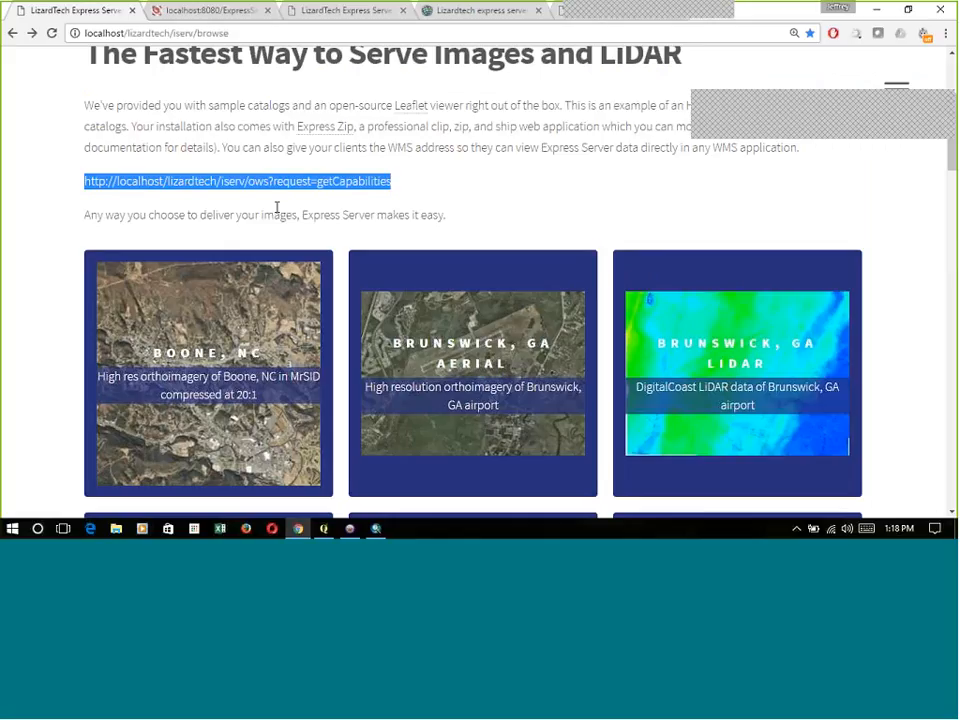
mouse_move(358, 165)
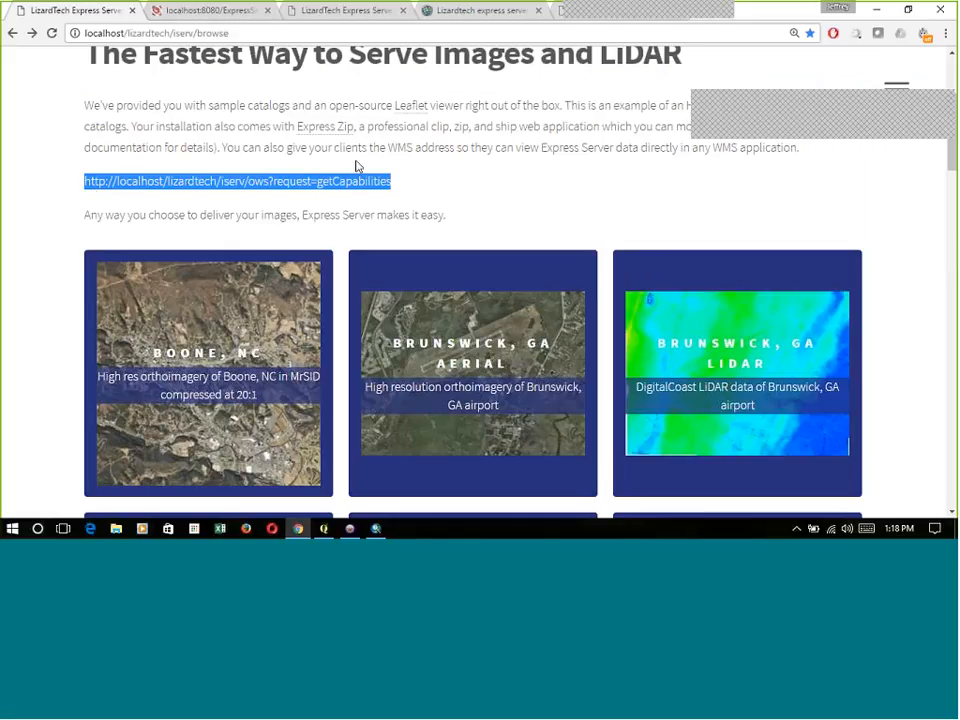
mouse_move(513, 217)
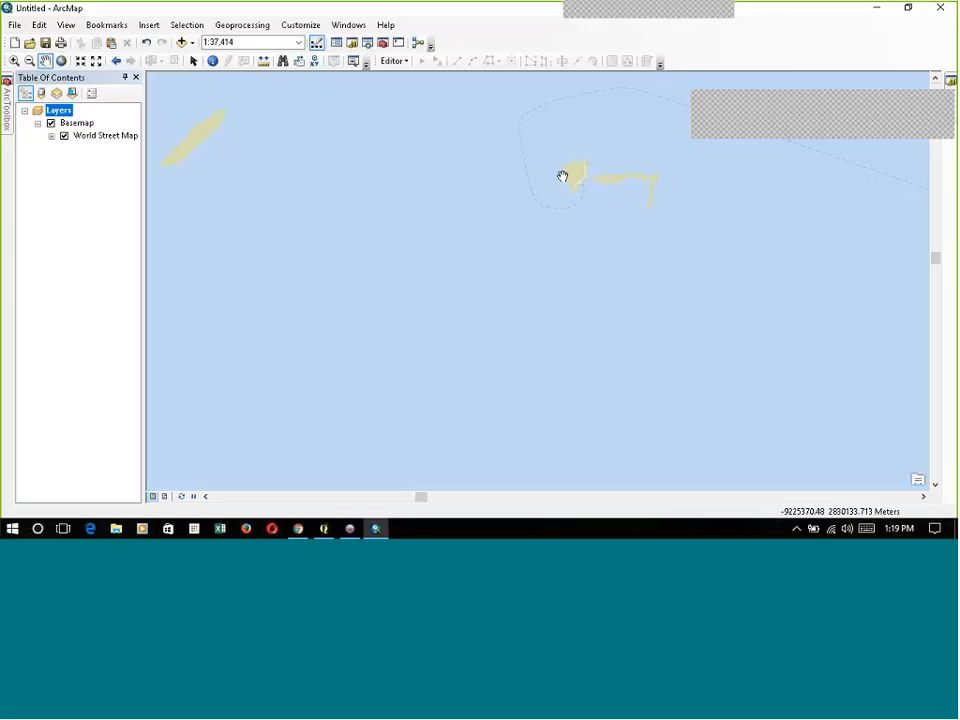
From Add Data, navigate up to GIS Servers and launch Add WMS Server.
click(195, 42)
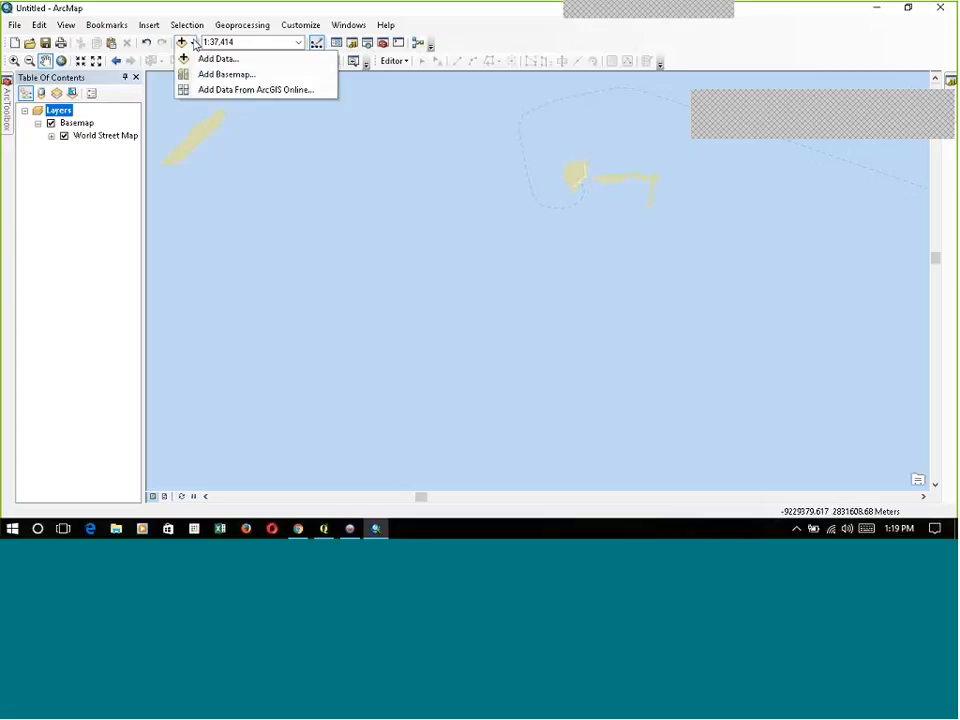
click(218, 58)
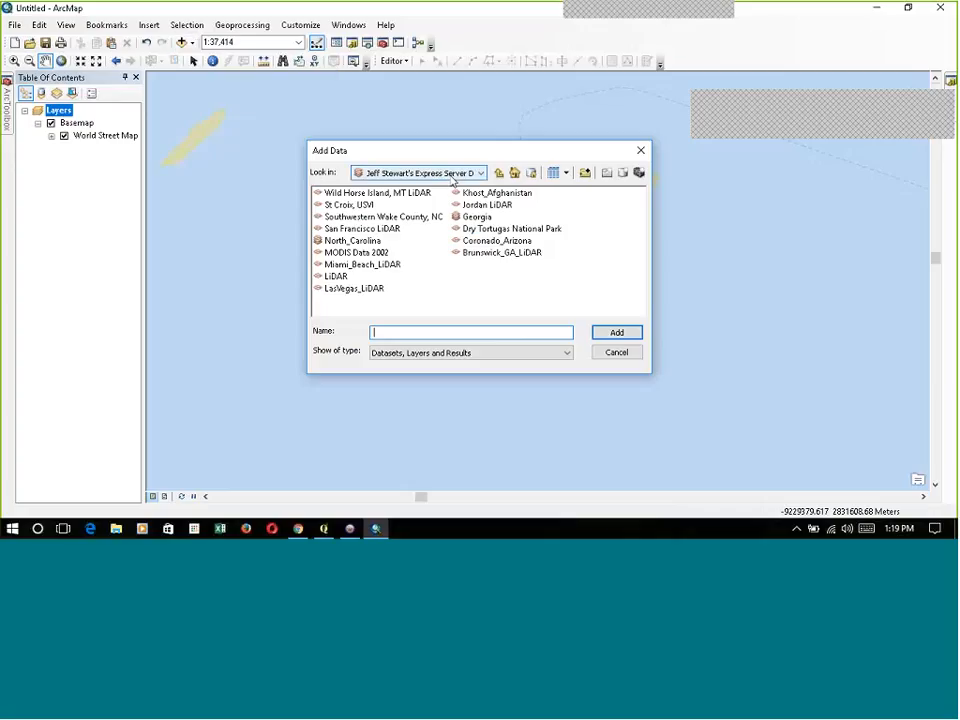
click(499, 173)
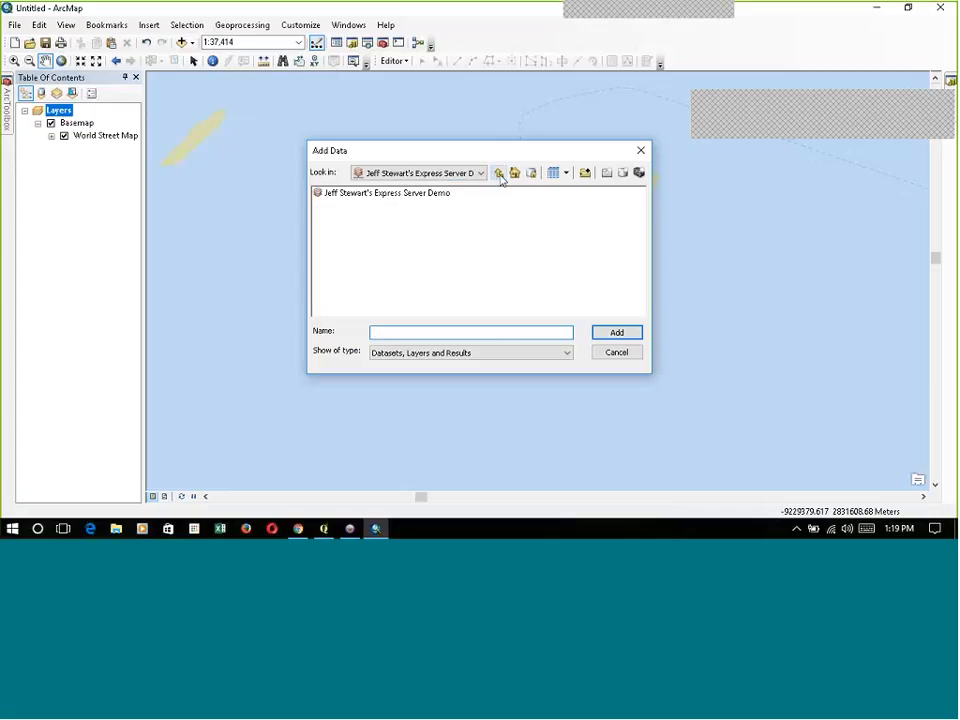
click(480, 172)
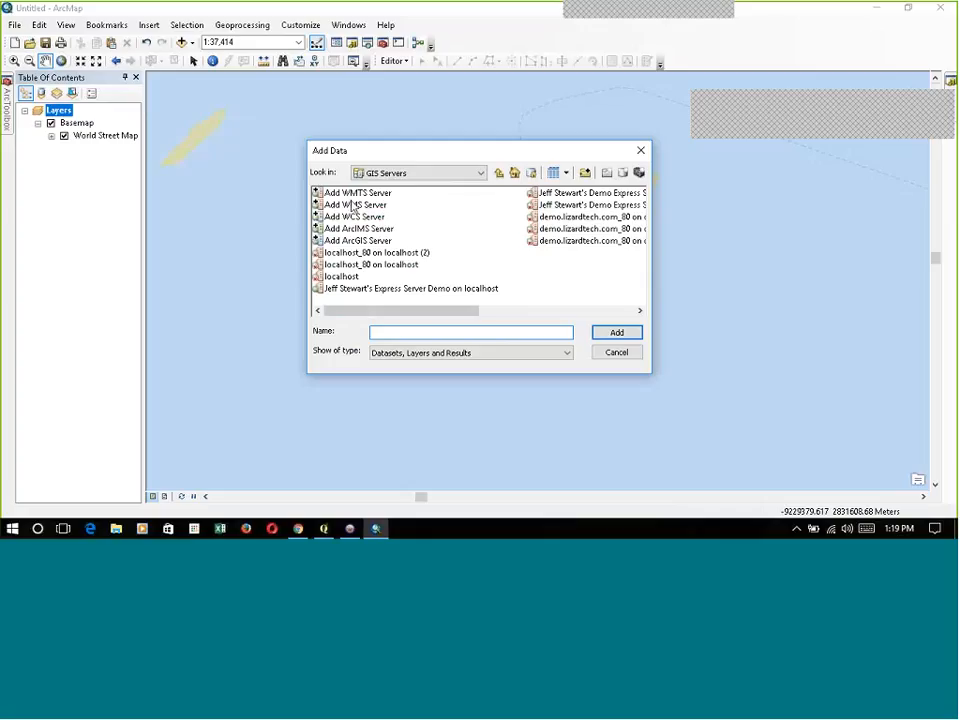
click(470, 331)
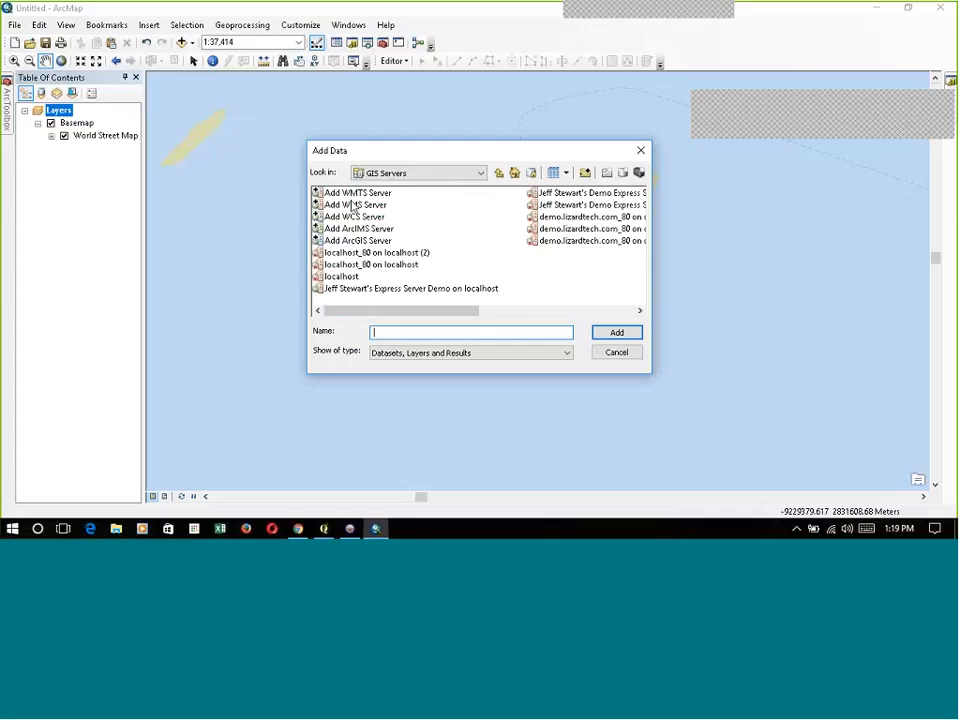
double_click(355, 204)
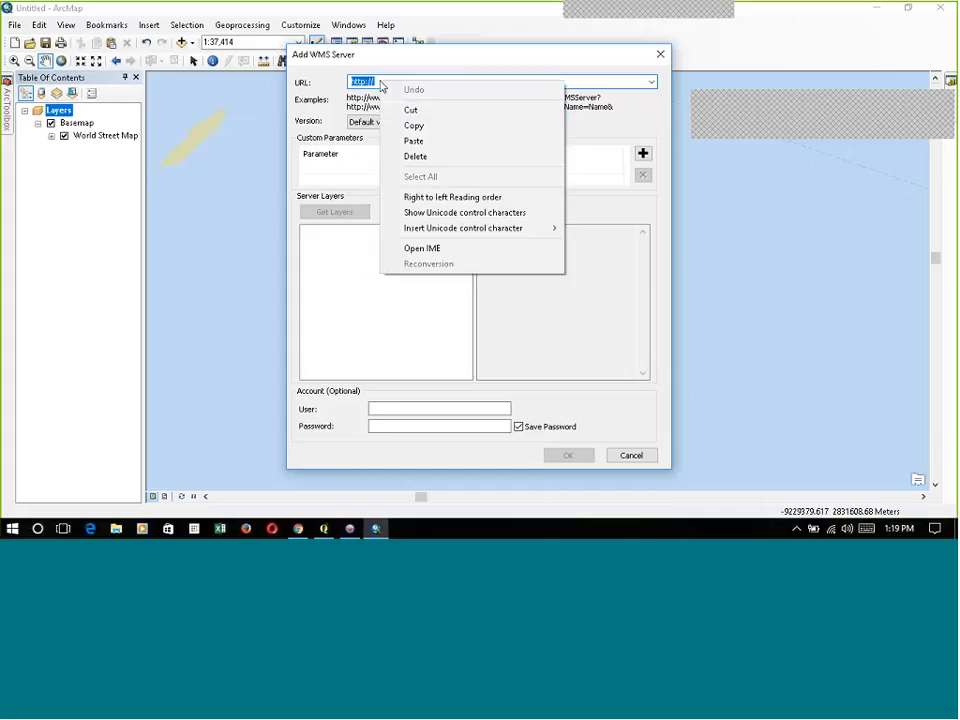
Paste the localhost getCapabilities URL and retrieve the Express Server's layers.
click(413, 141)
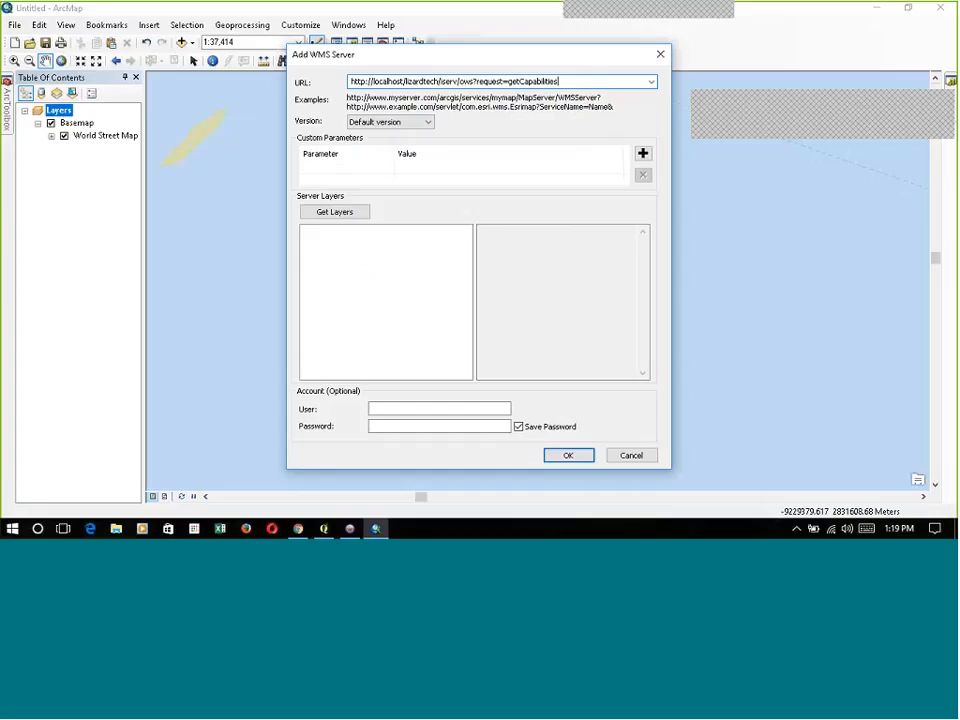
mouse_move(607, 94)
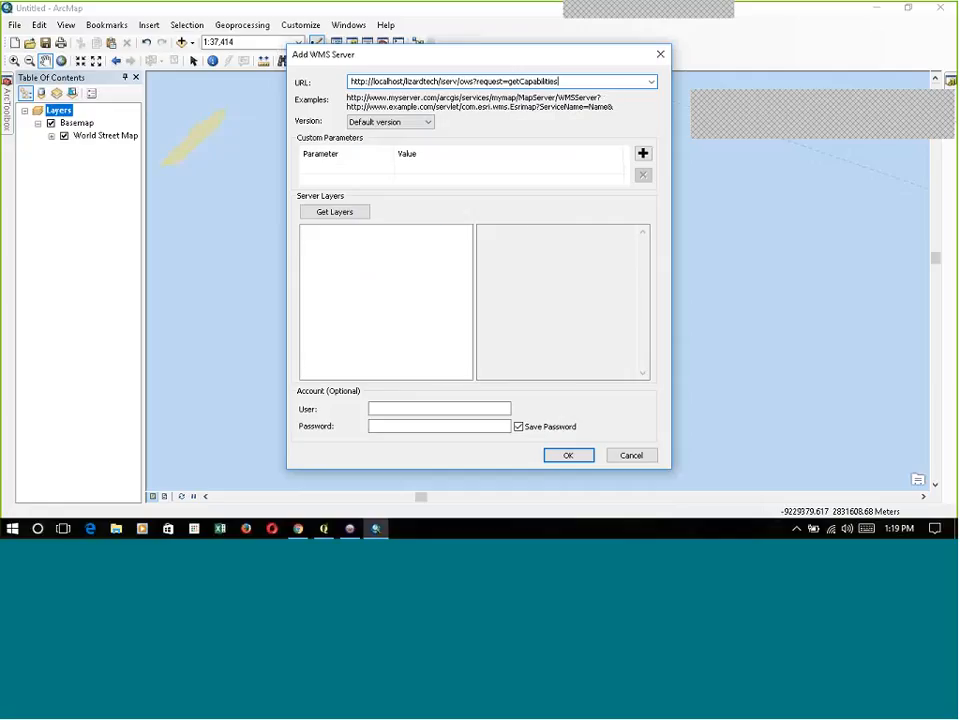
click(334, 211)
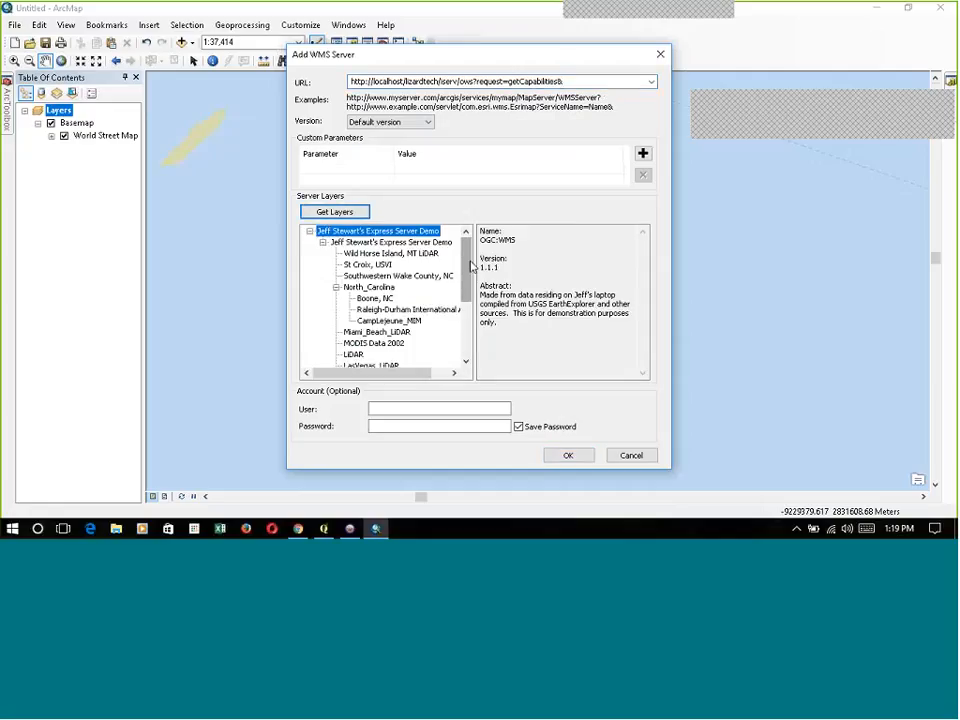
scroll(down, 3)
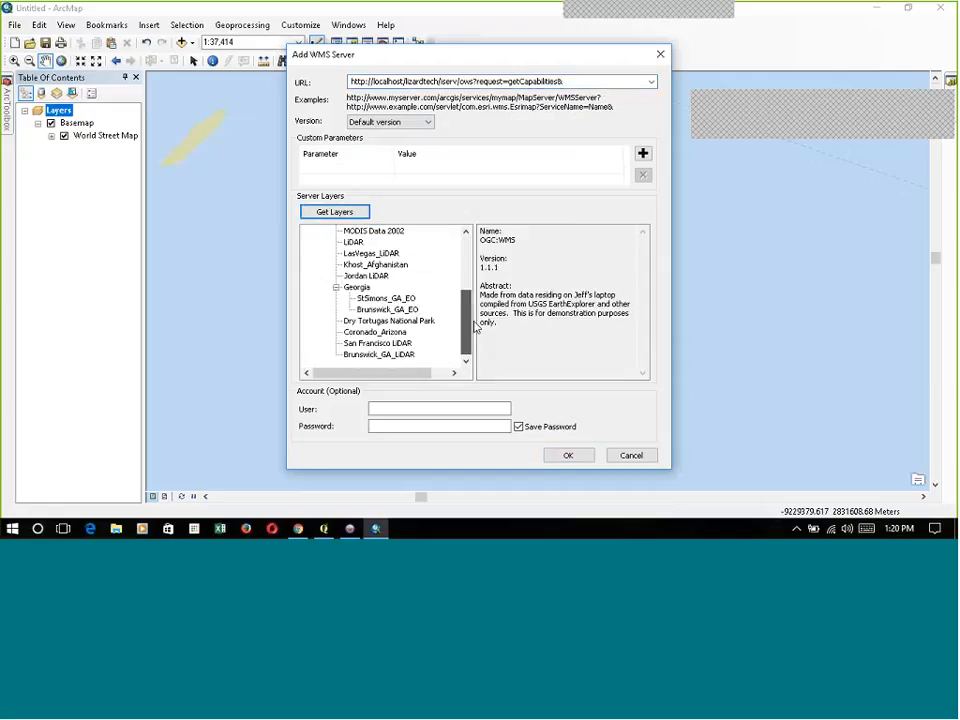
click(377, 230)
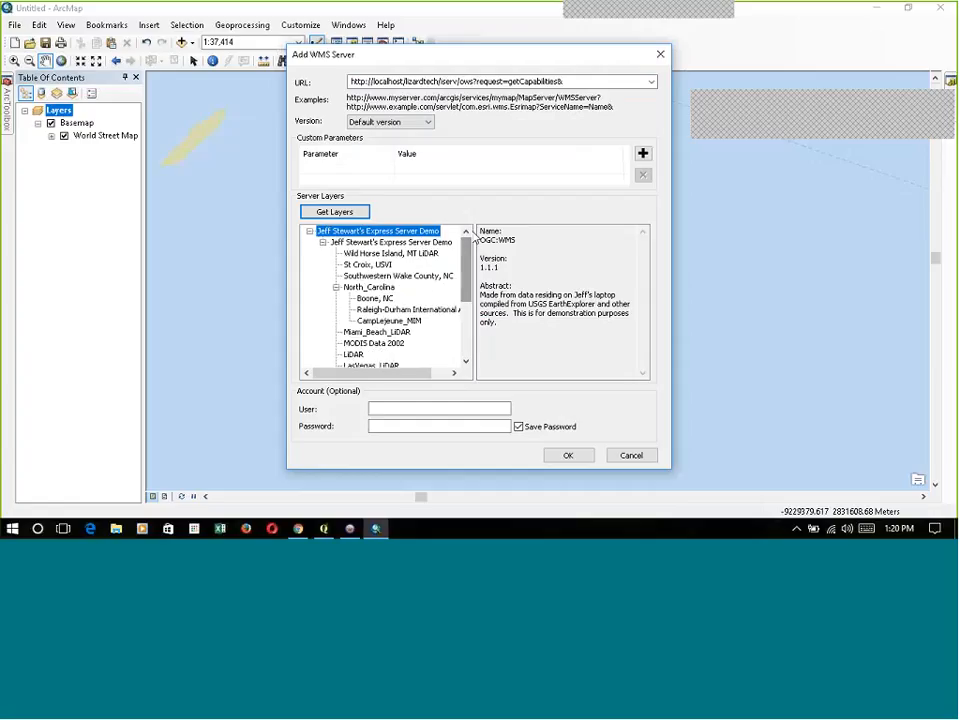
Review details of the St Croix, Southwestern Wake County and Dry Tortugas National Park layers.
click(391, 242)
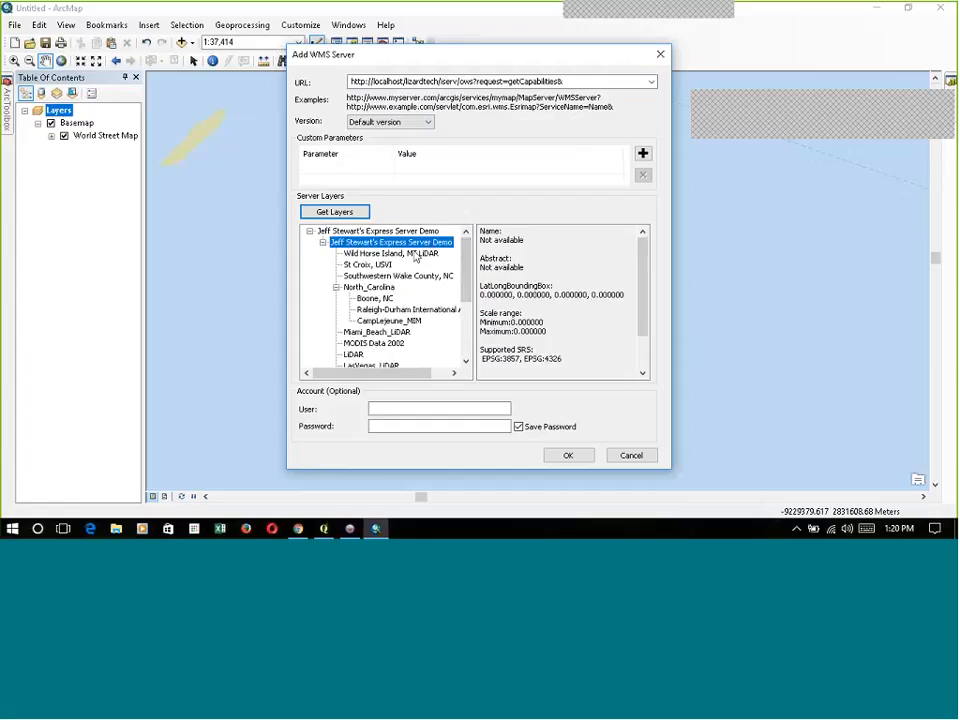
click(368, 264)
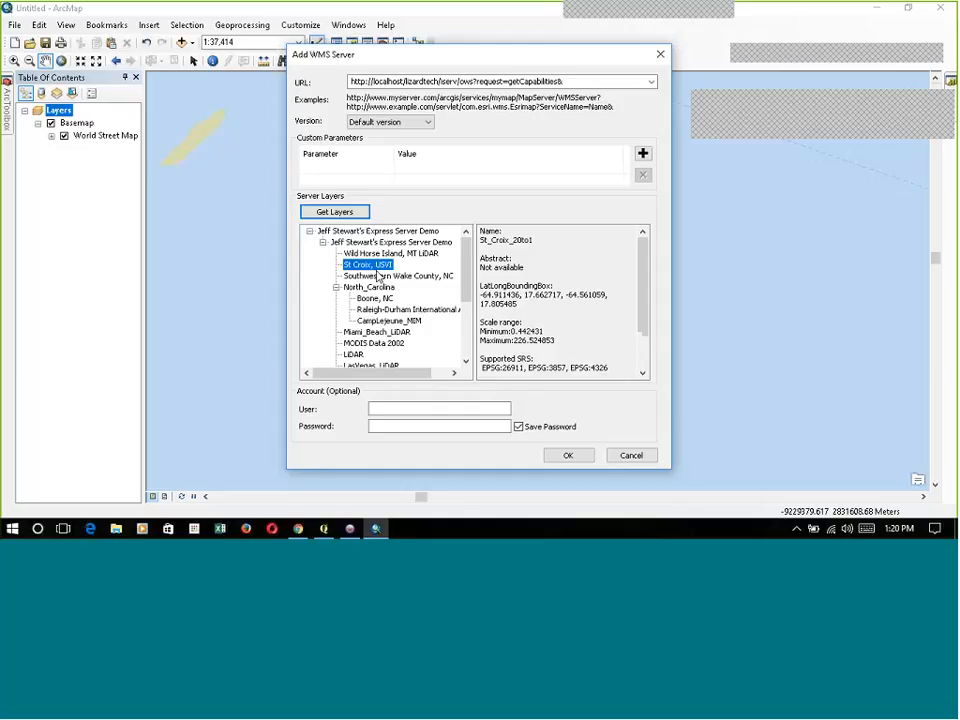
click(402, 275)
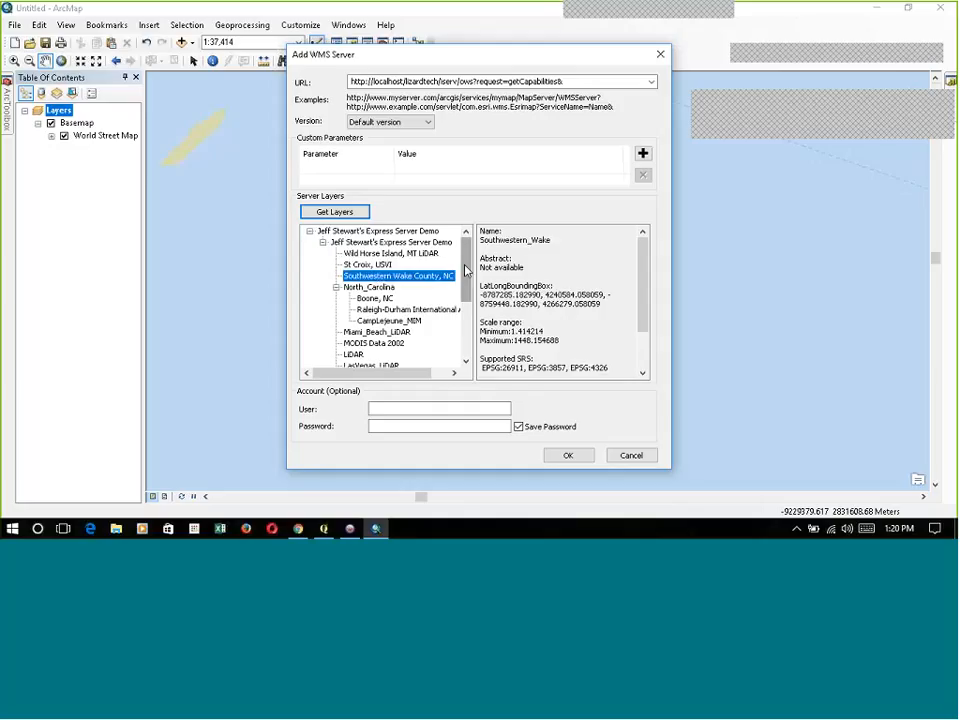
scroll(down, 3)
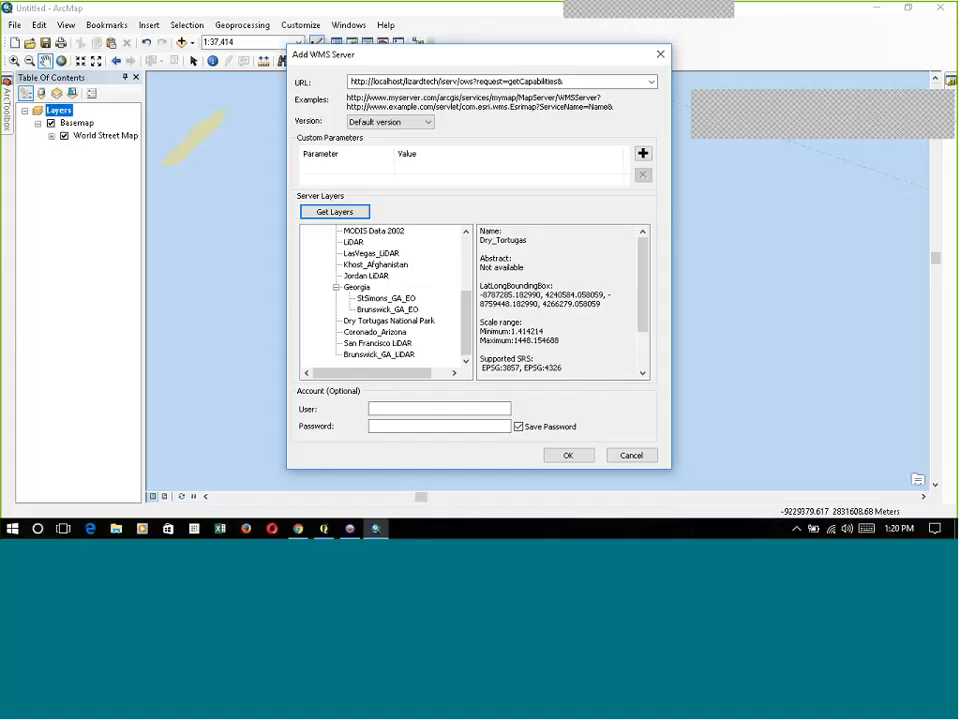
click(389, 320)
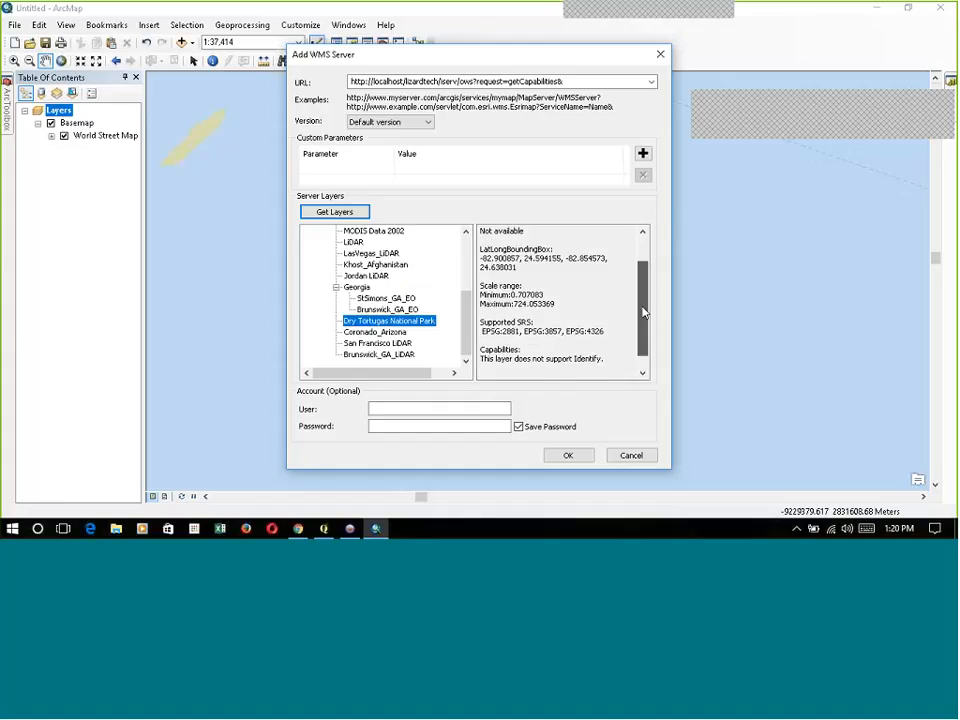
scroll(down, 3)
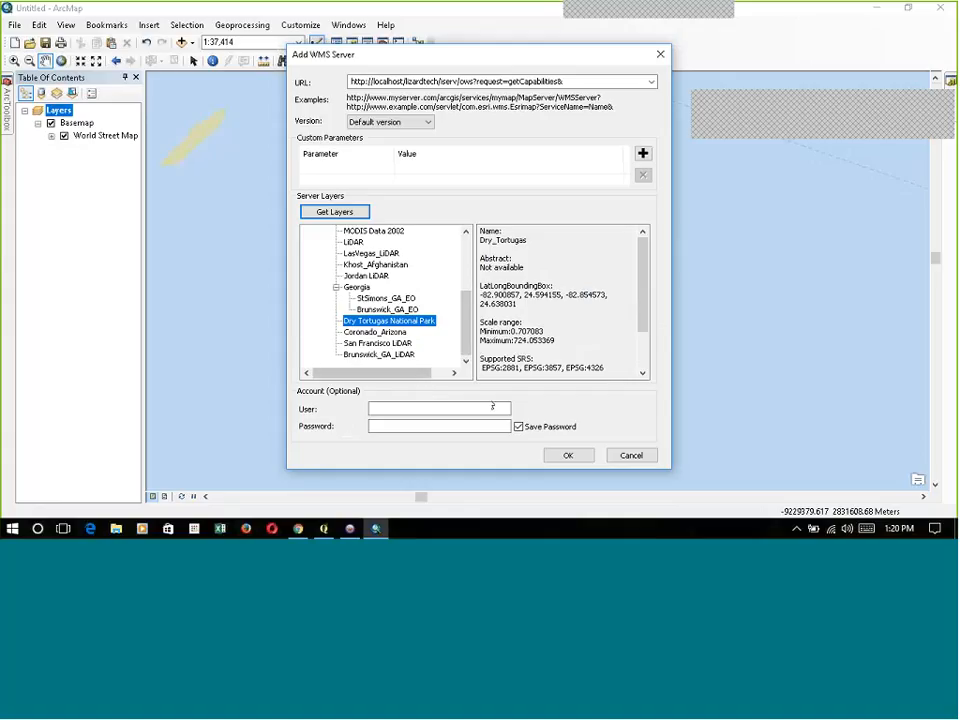
mouse_move(372, 400)
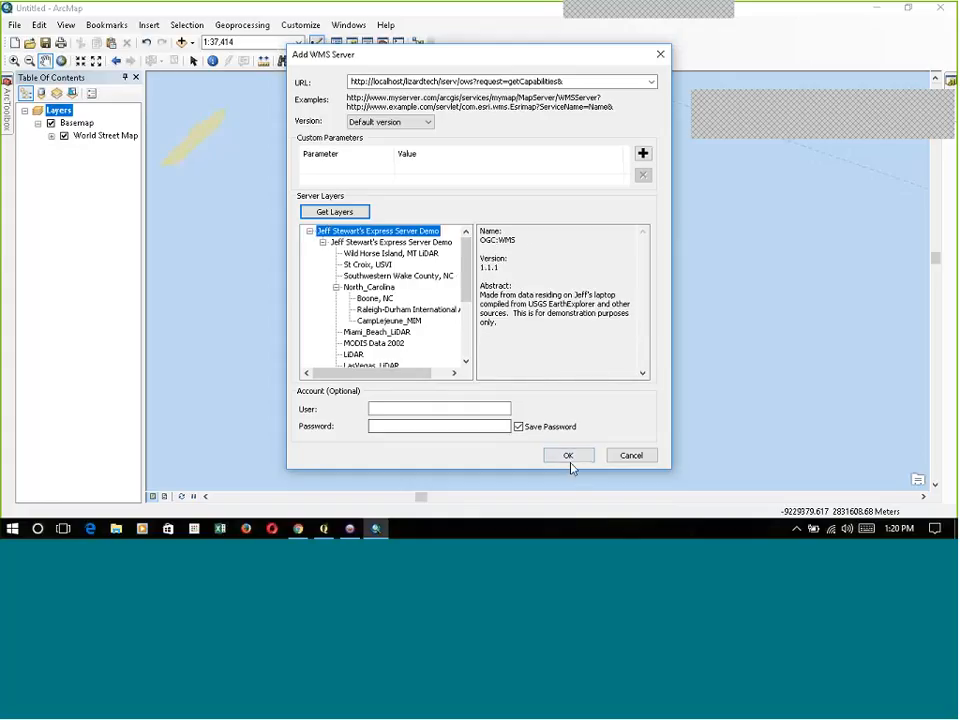
Save the WMS connection and add the localhost Express Server service to the map.
click(568, 455)
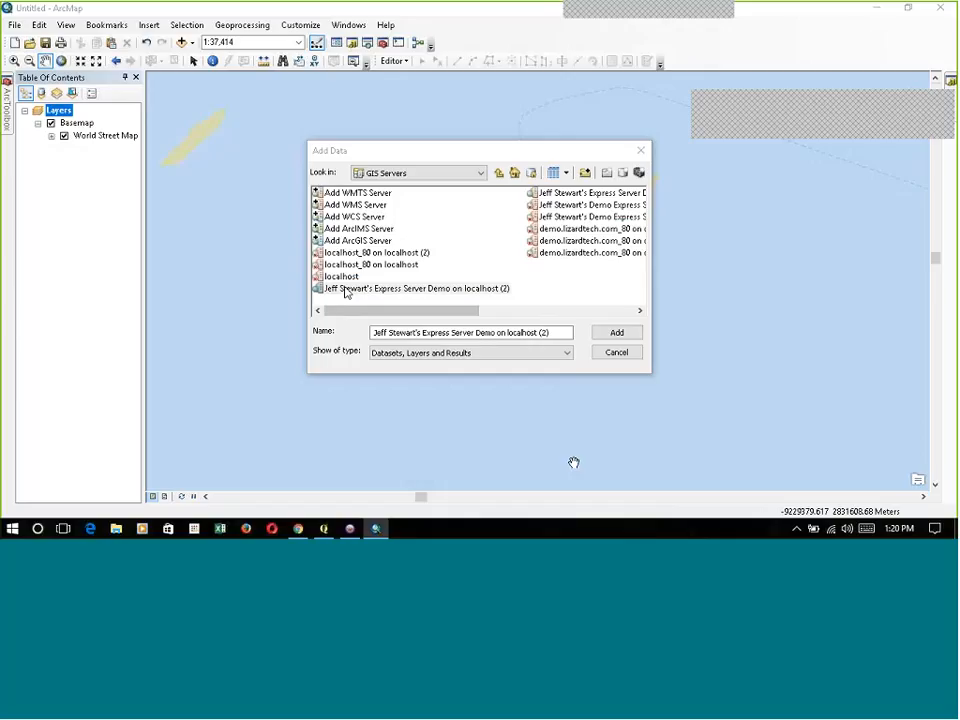
mouse_move(583, 193)
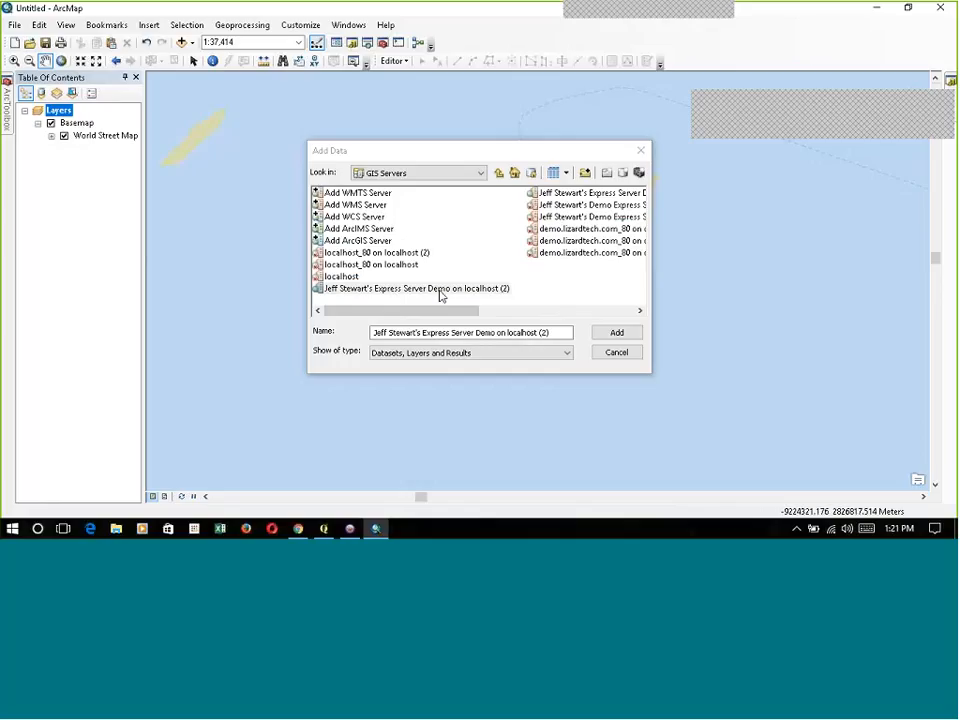
click(415, 288)
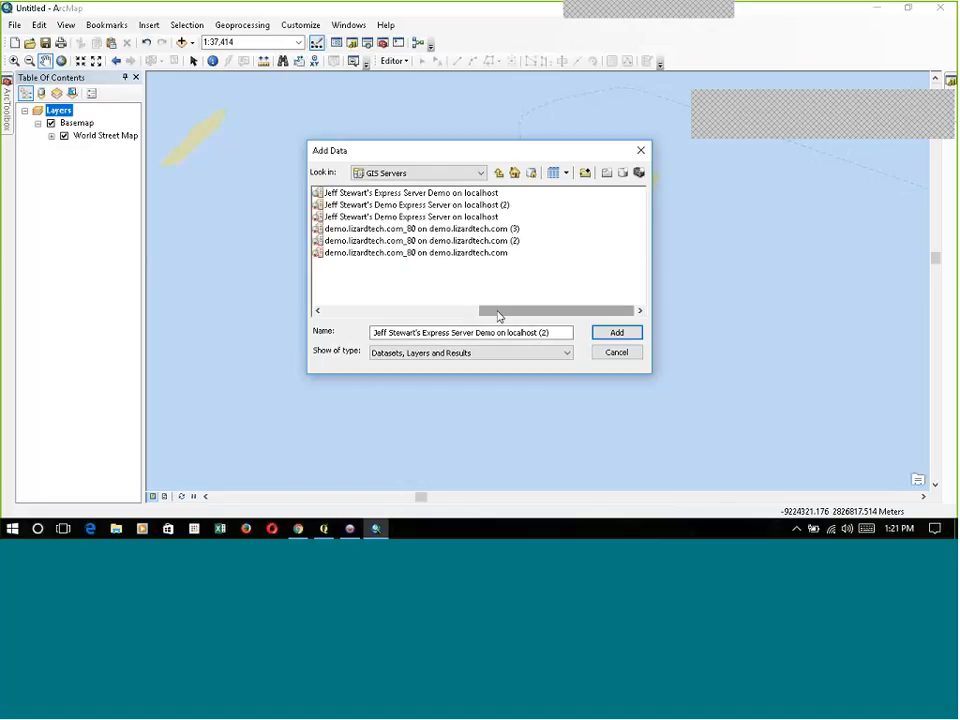
double_click(410, 204)
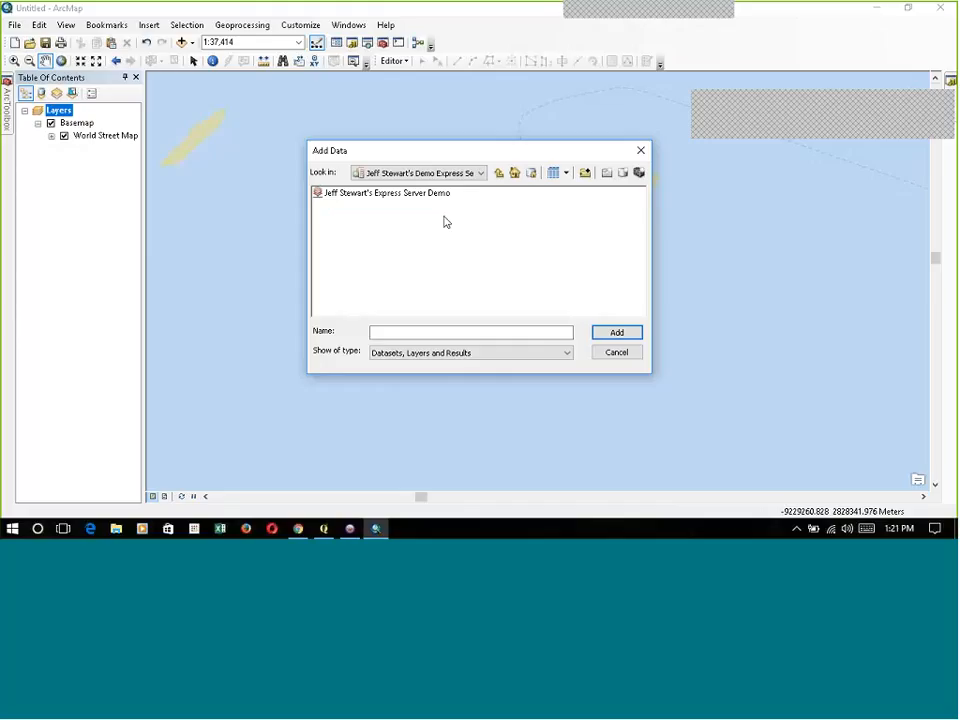
mouse_move(499, 172)
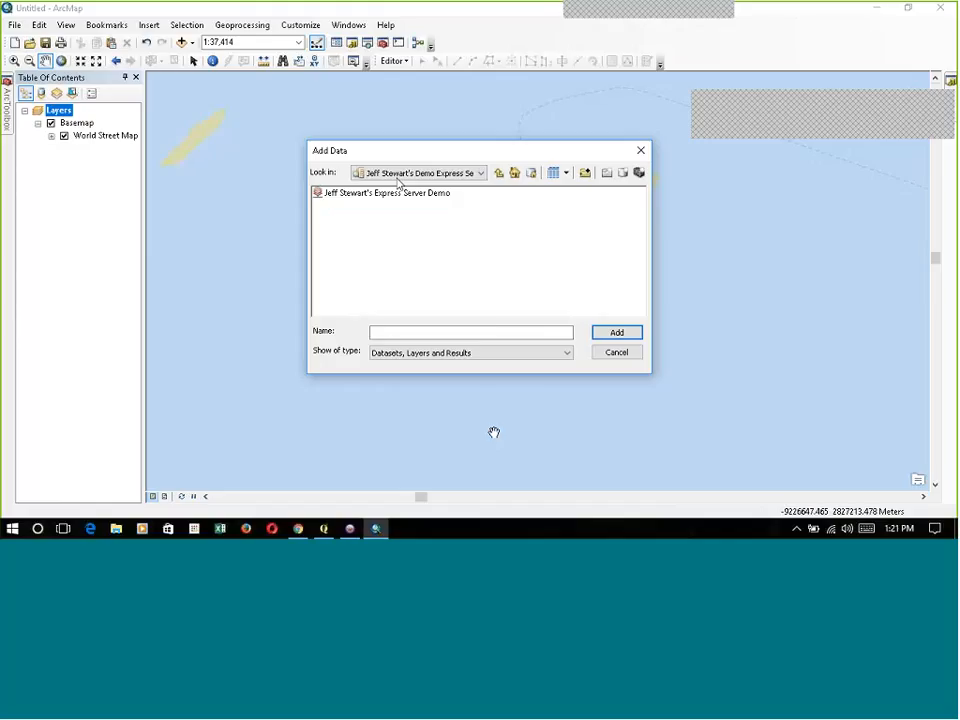
double_click(386, 192)
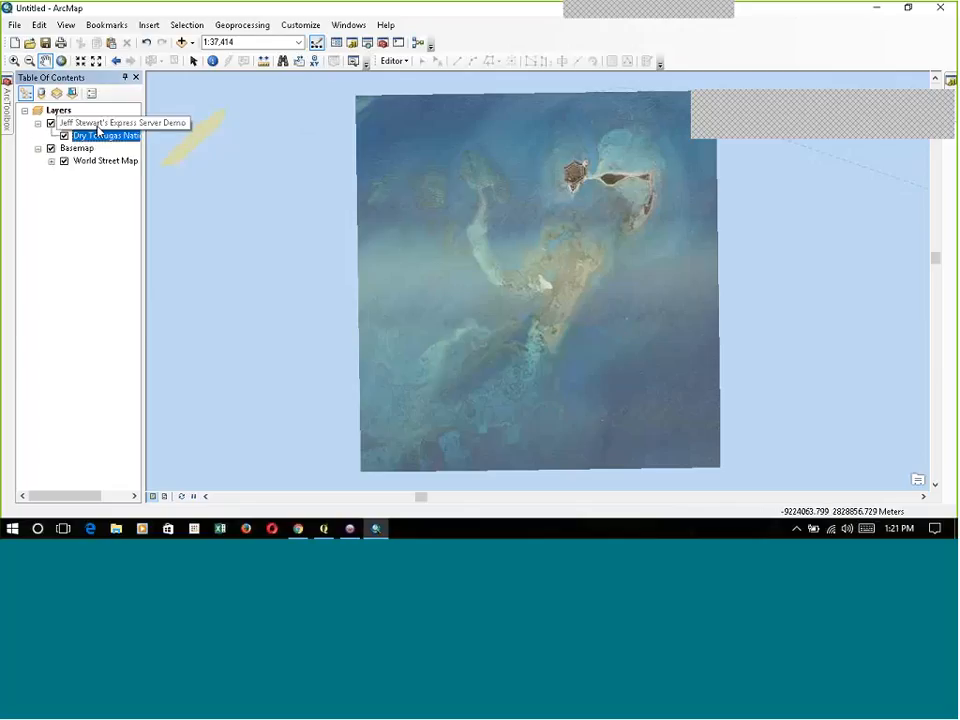
Toggle the Express Server group layer to show the Dry Tortugas imagery, then switch to QGIS.
click(95, 122)
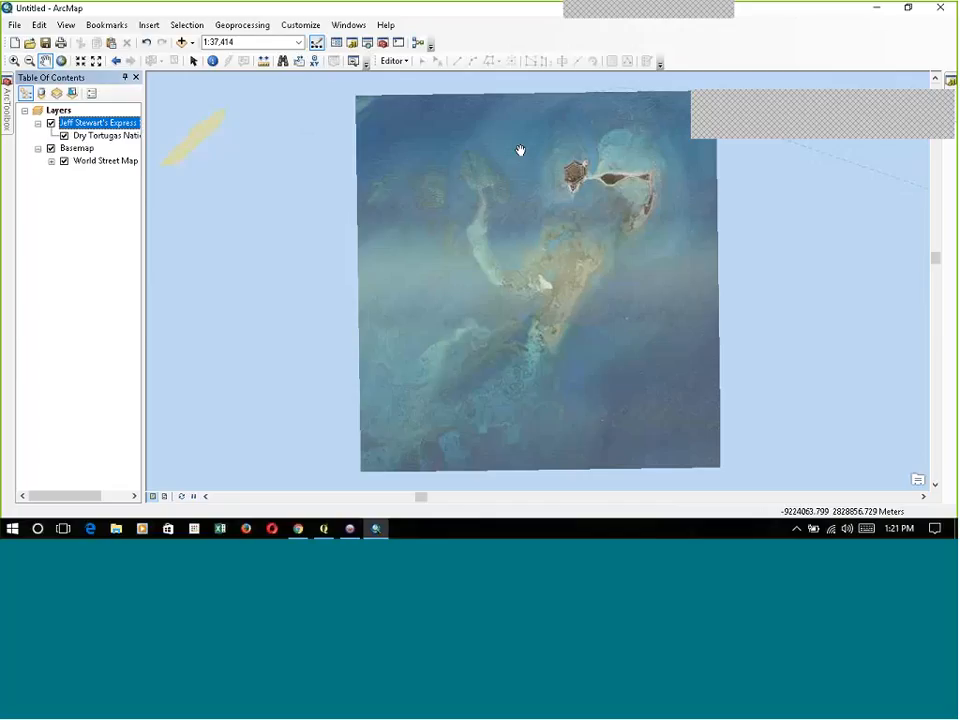
double_click(97, 122)
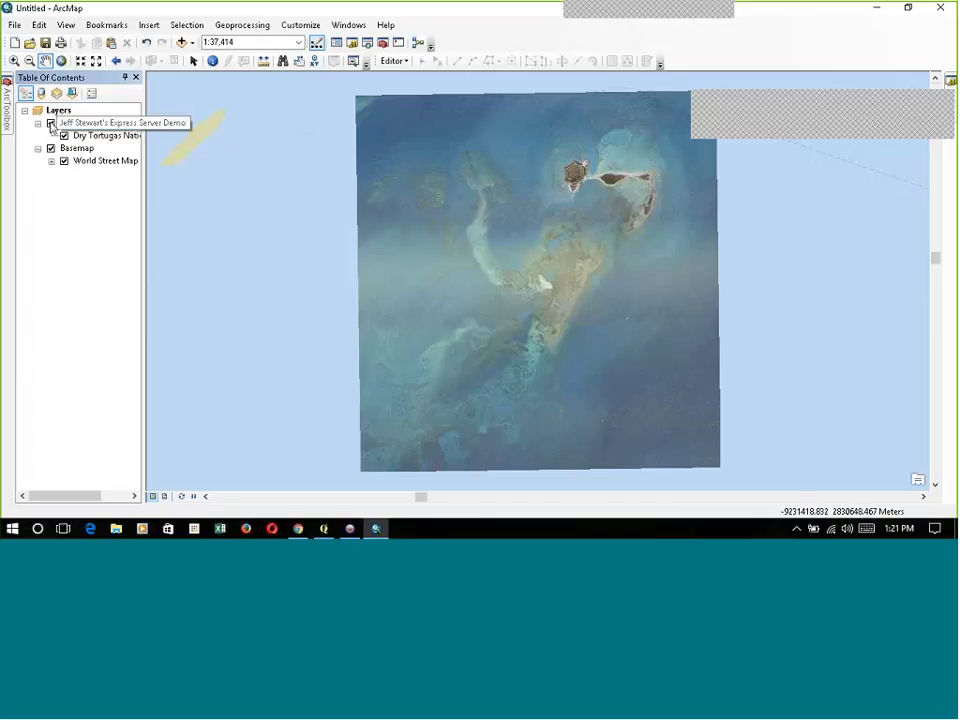
click(95, 122)
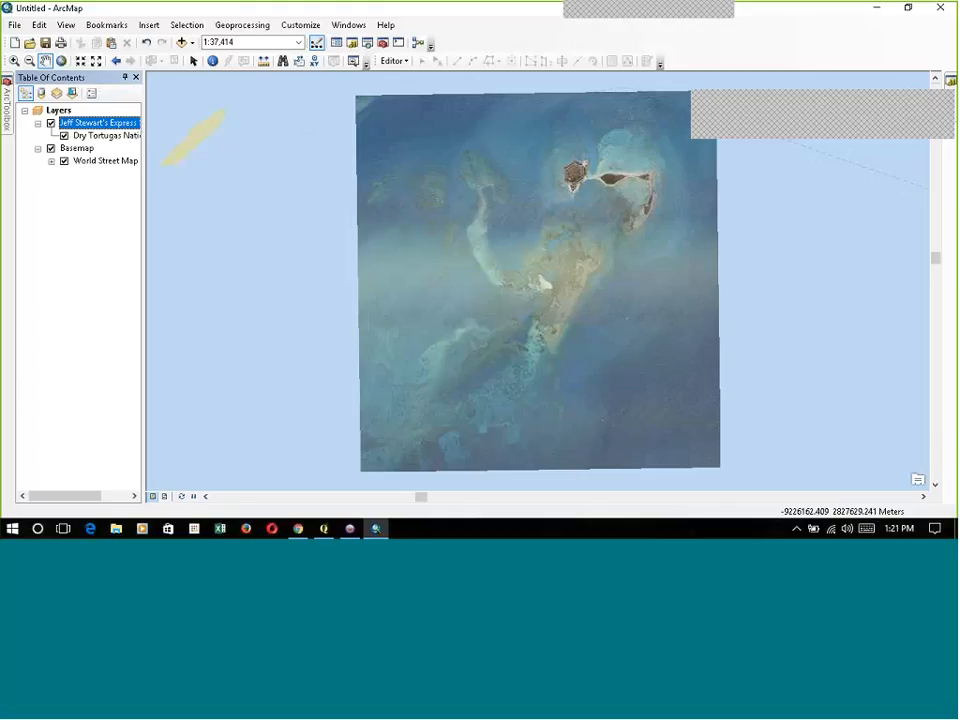
scroll(down, 3)
text(1:5,000)
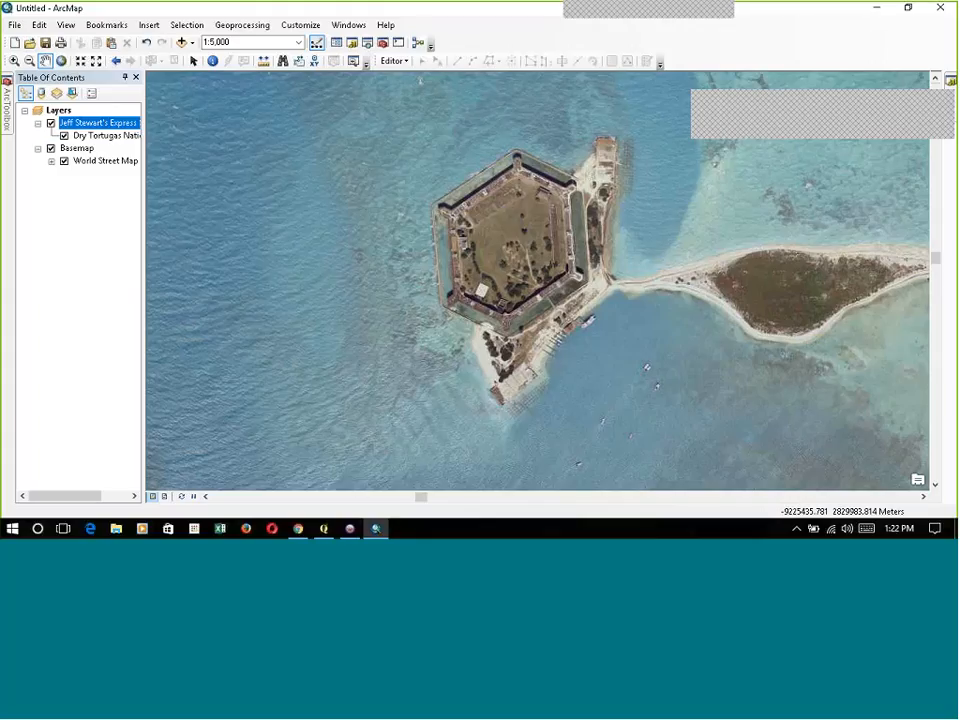
click(324, 528)
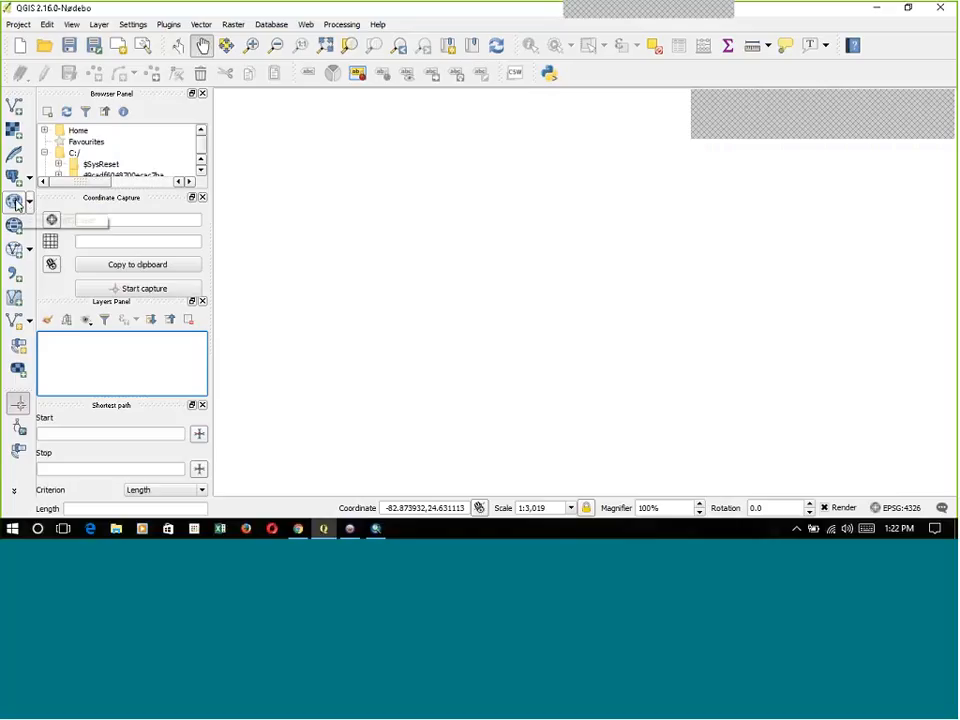
mouse_move(18, 202)
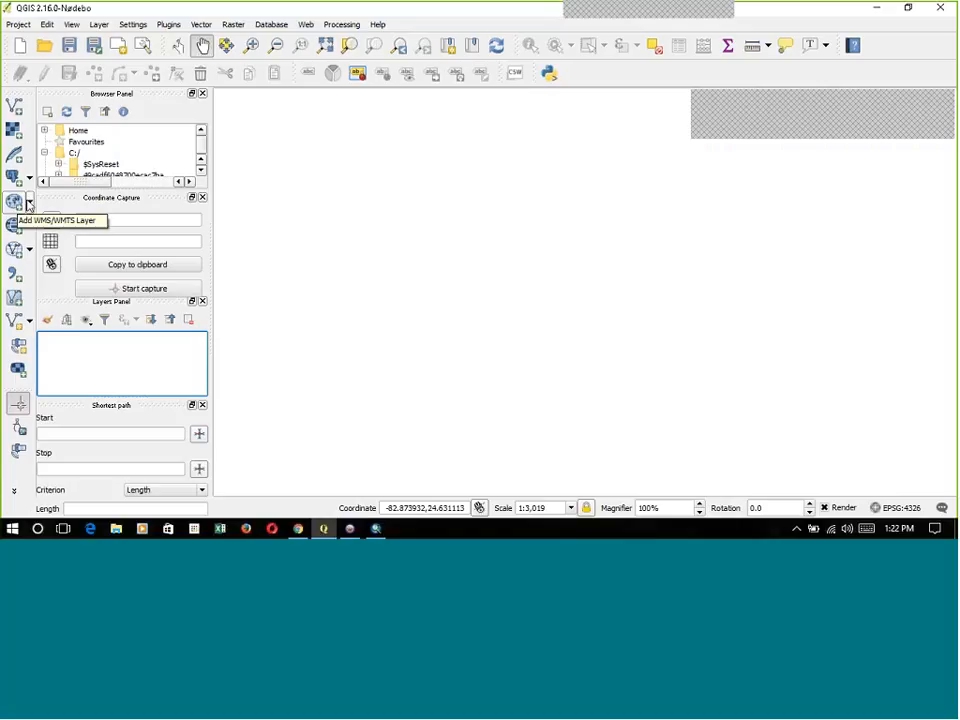
Choose Add WMS/WMTS Layer… from the QGIS toolbar dropdown.
click(15, 202)
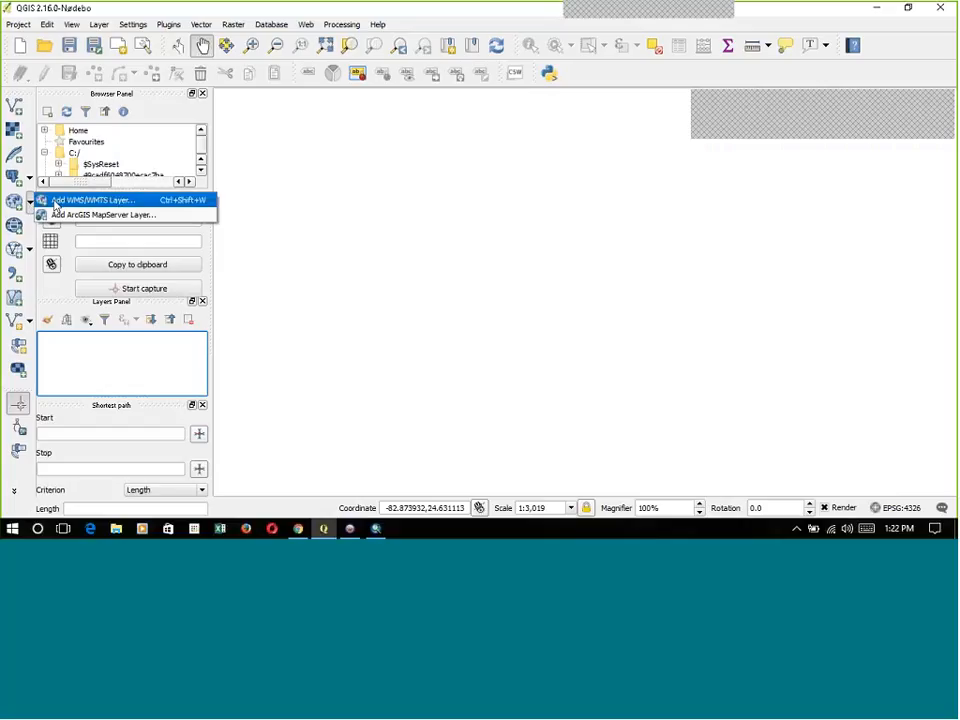
click(90, 199)
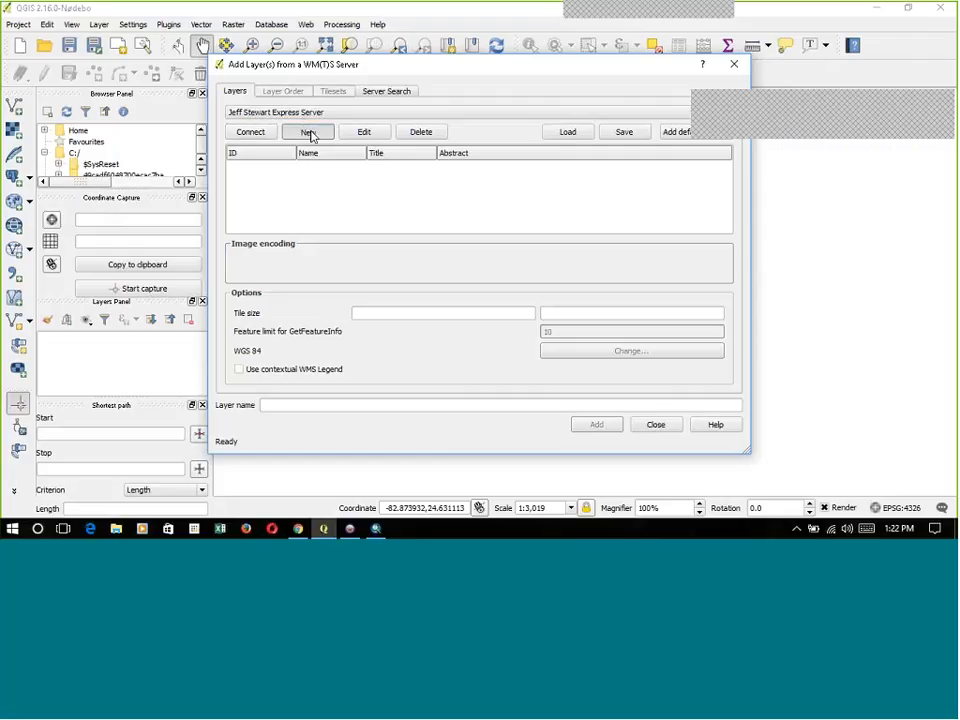
Create the 'Jeffs Demo Server' connection with the pasted localhost getCapabilities URL.
click(307, 131)
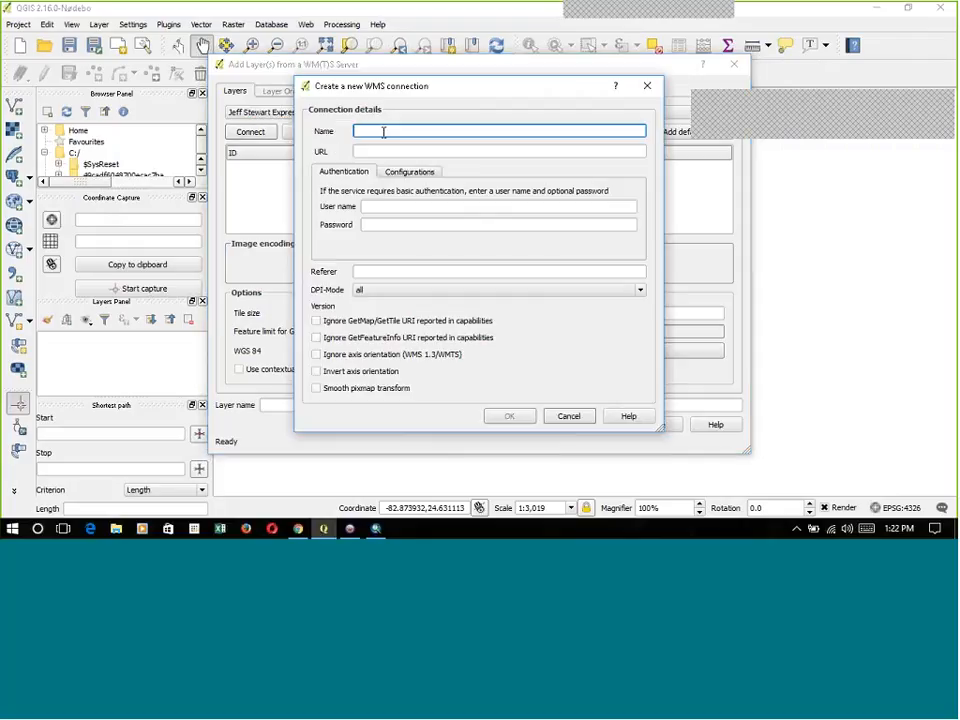
text(Jeffs Demo Server)
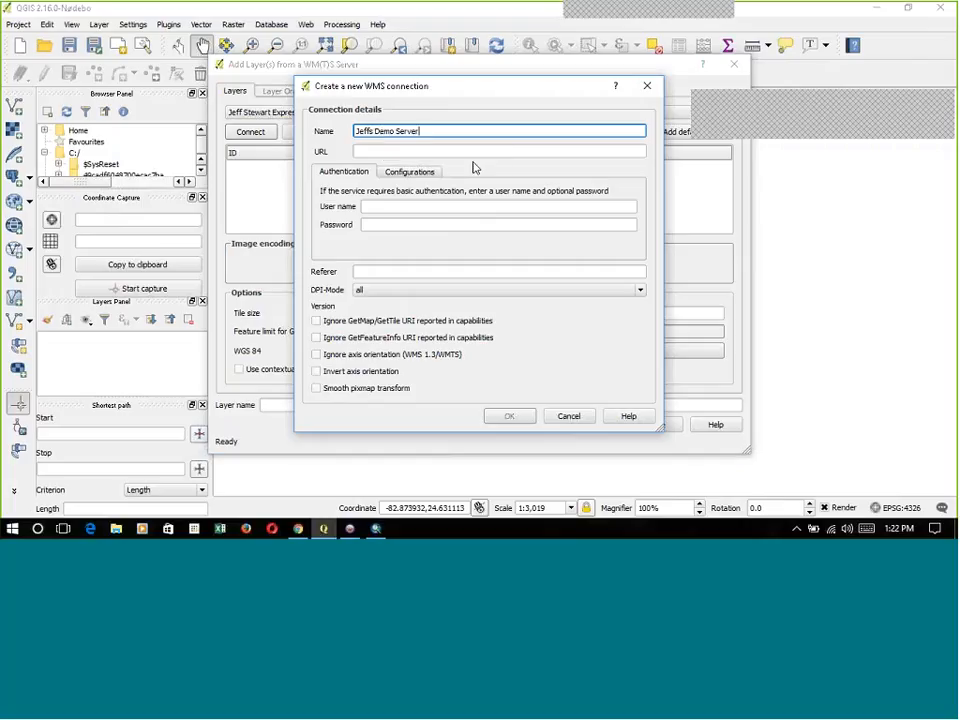
right_click(499, 151)
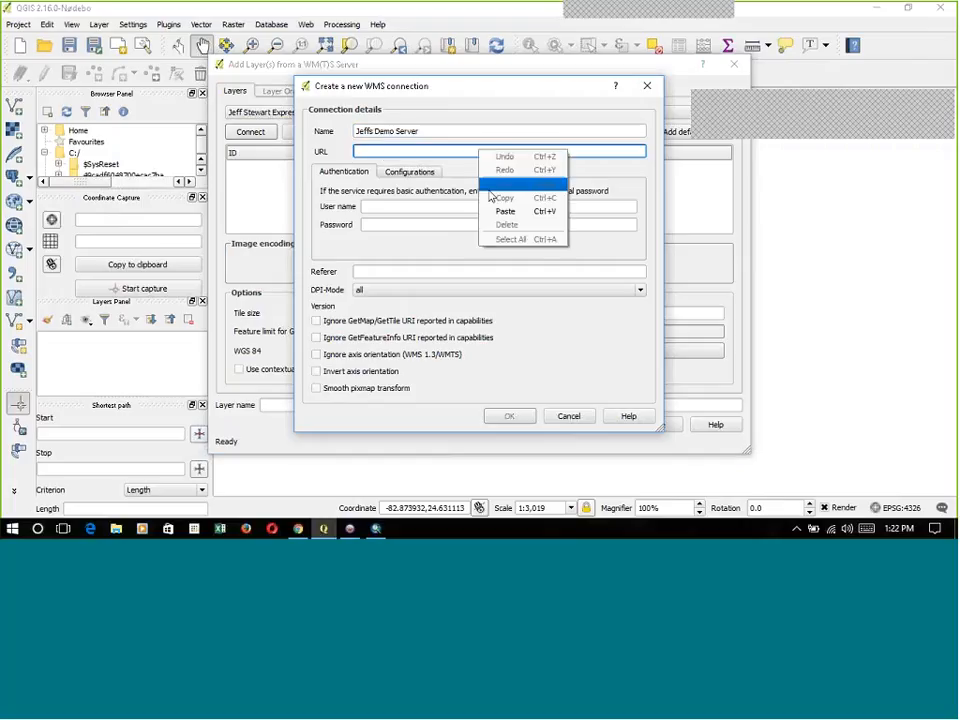
click(505, 211)
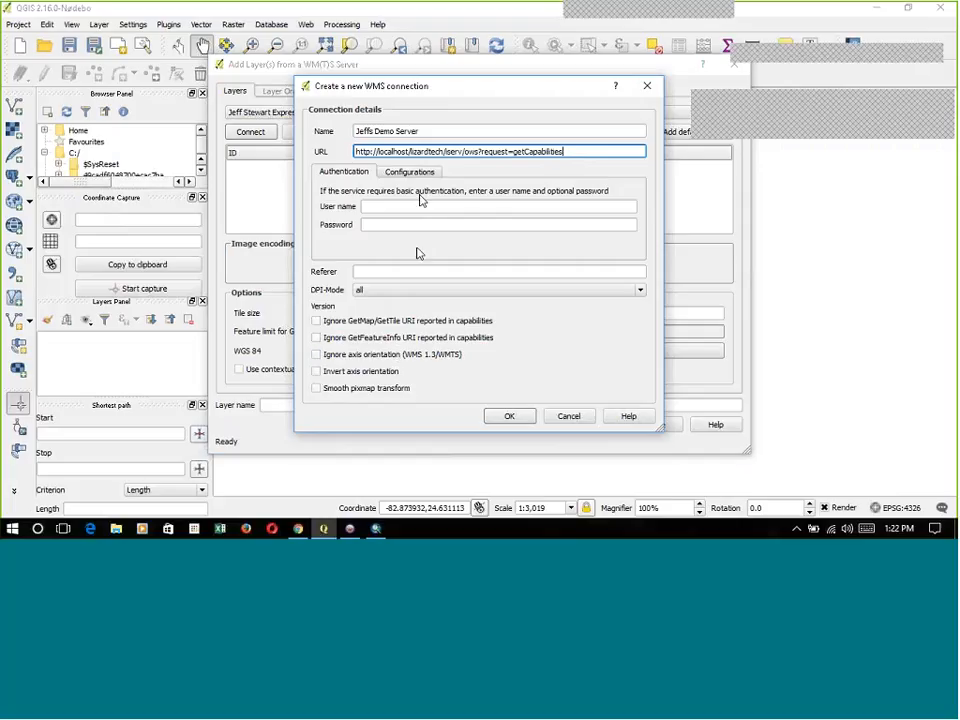
click(409, 171)
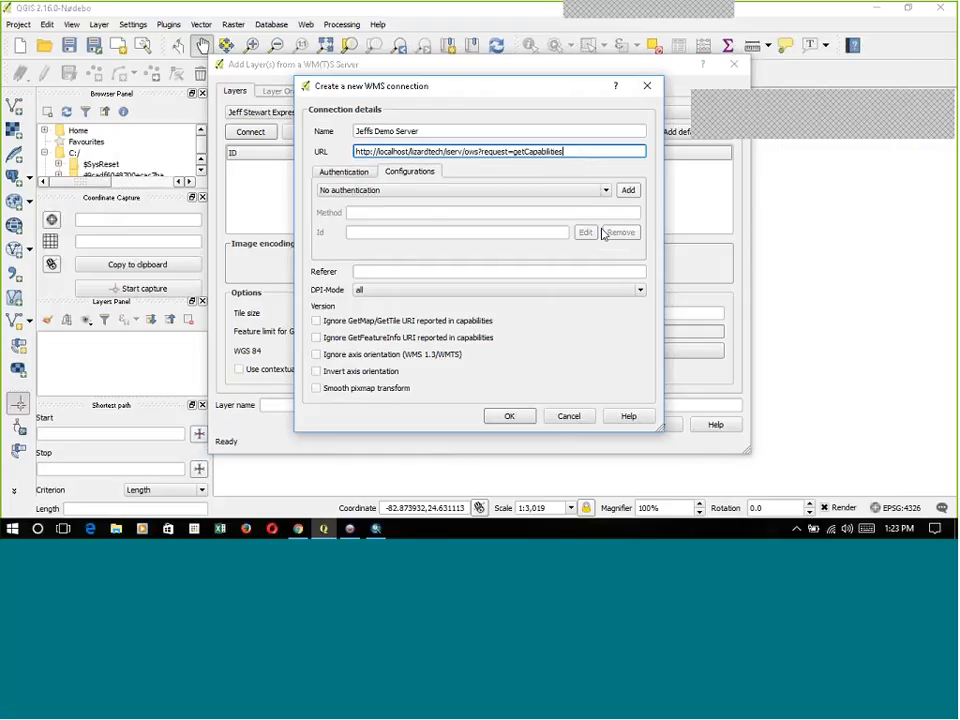
click(509, 415)
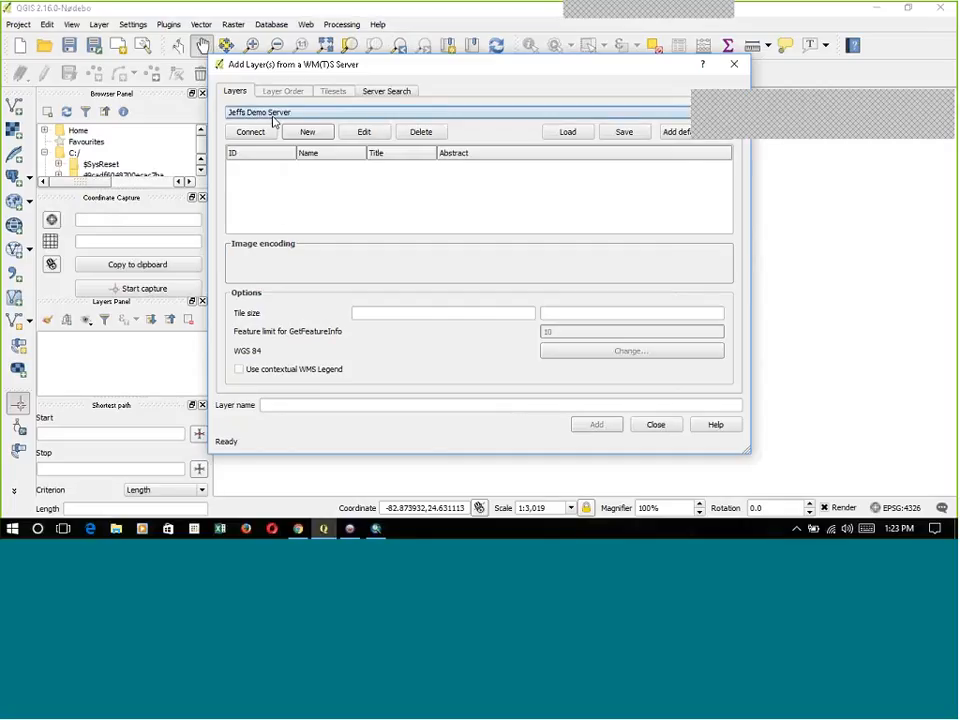
Connect to Jeffs Demo Server, pick Dry_Tortugas as JPEG, add it and close the dialog.
click(250, 131)
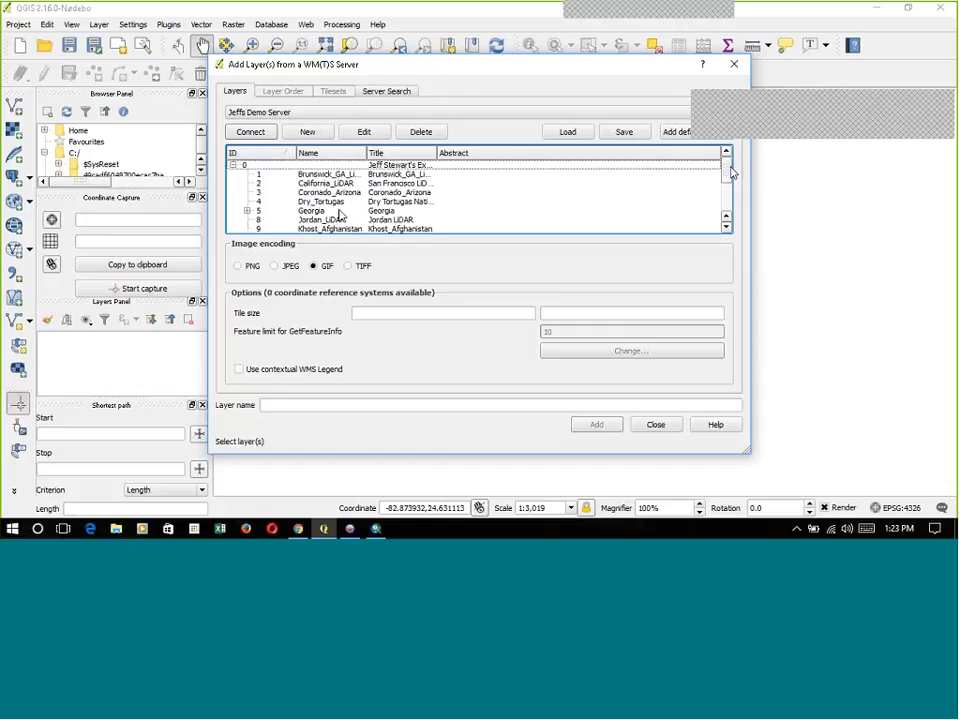
click(320, 201)
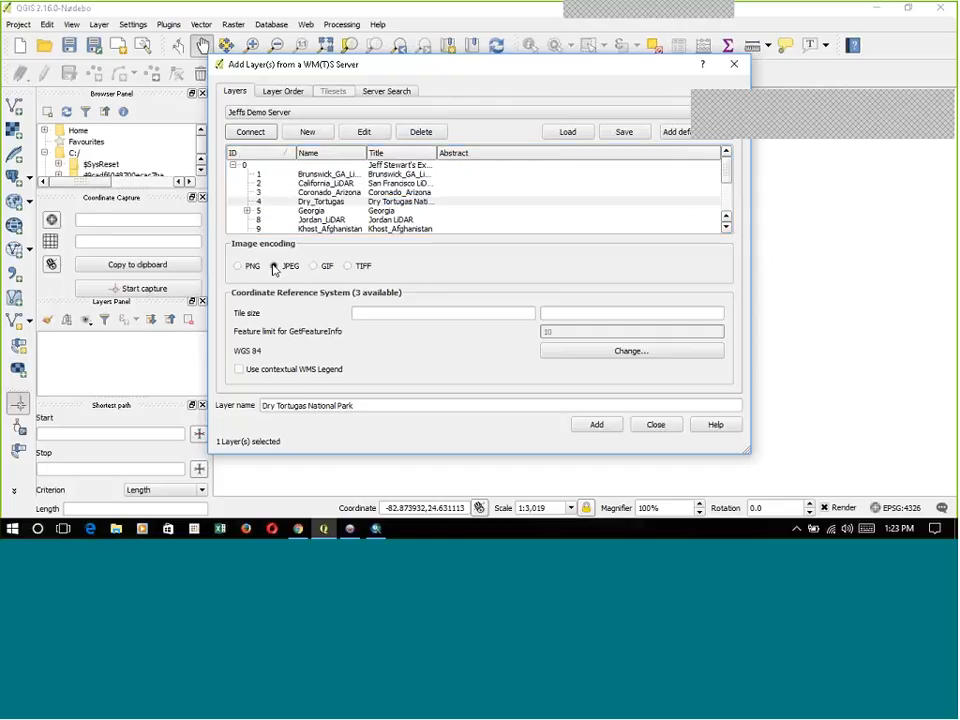
click(320, 201)
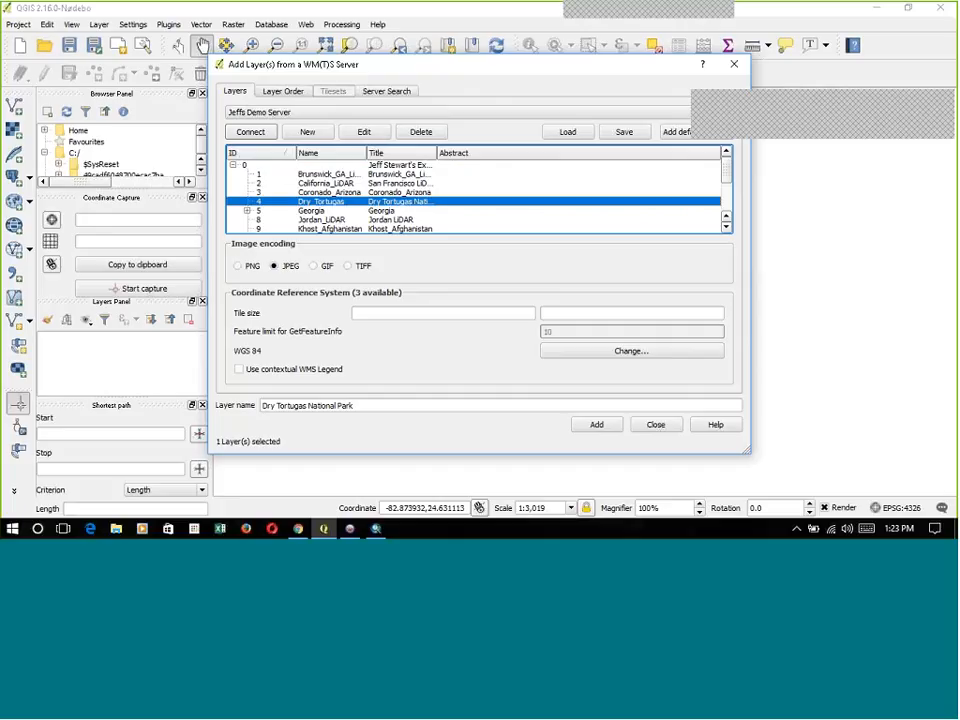
mouse_move(435, 351)
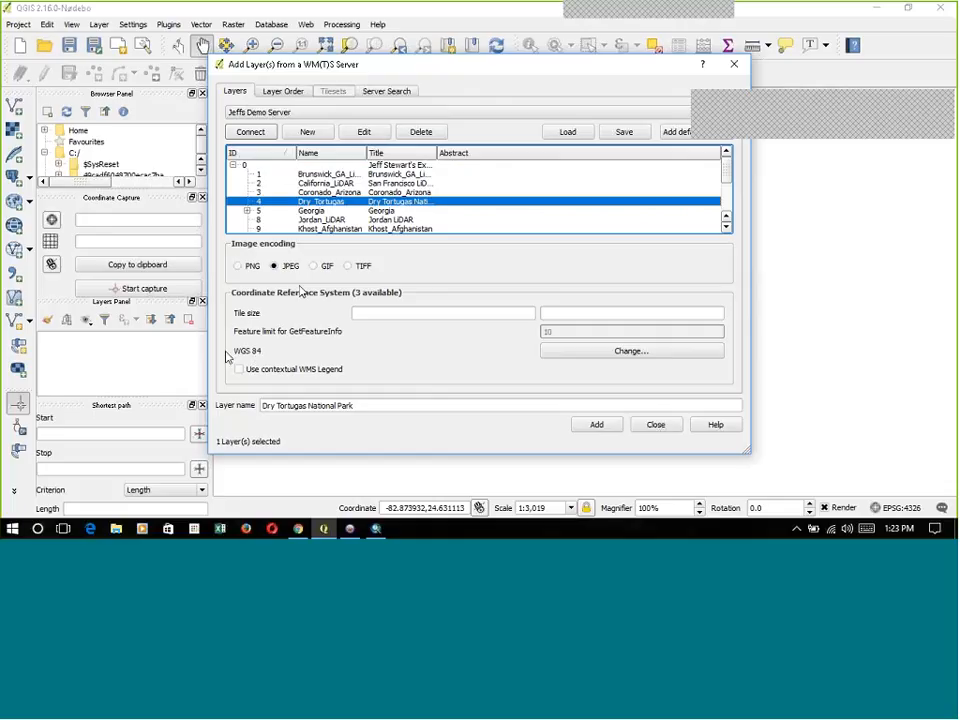
mouse_move(303, 291)
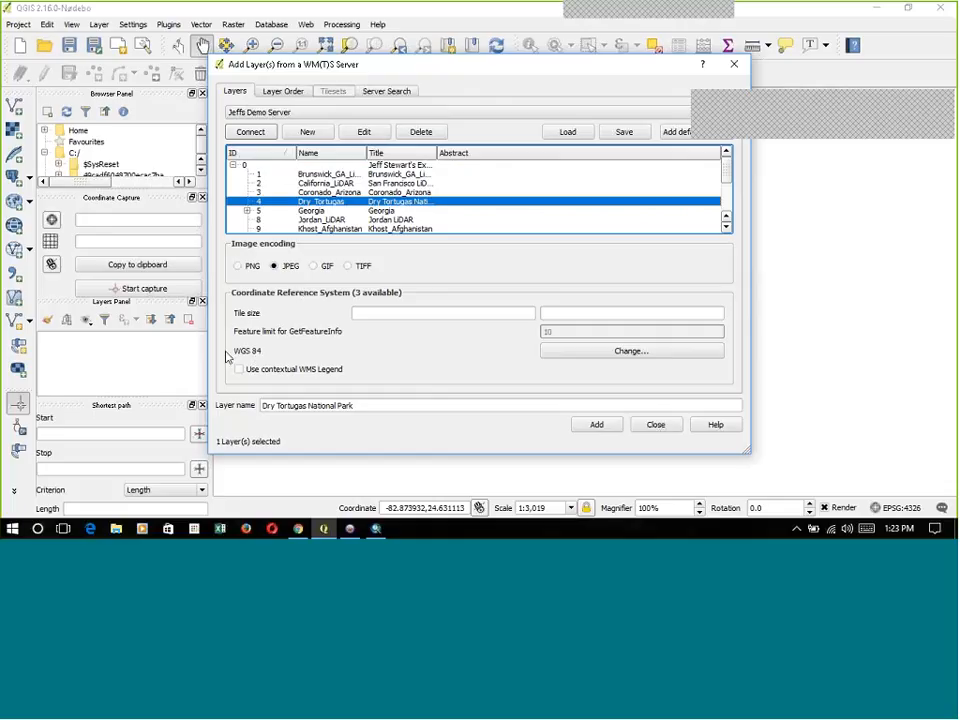
mouse_move(262, 368)
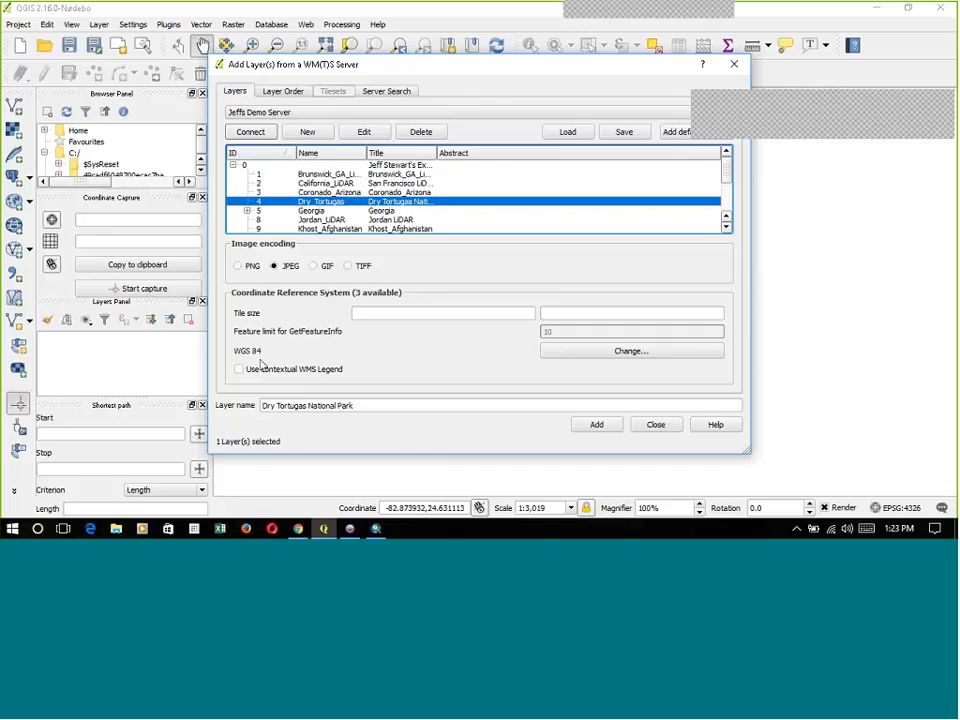
mouse_move(345, 200)
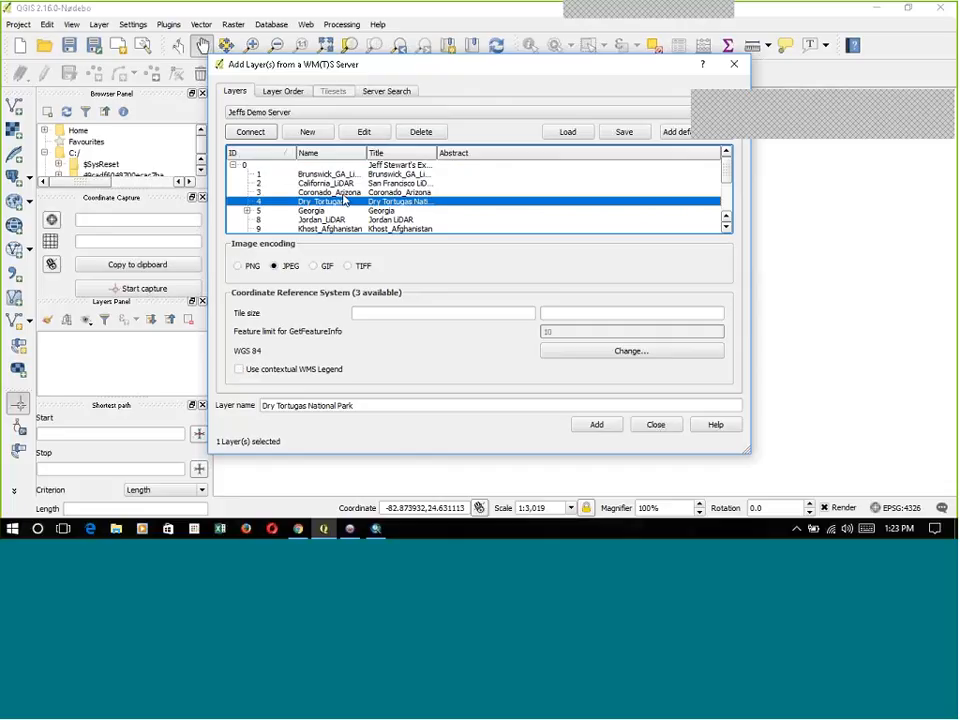
mouse_move(250, 415)
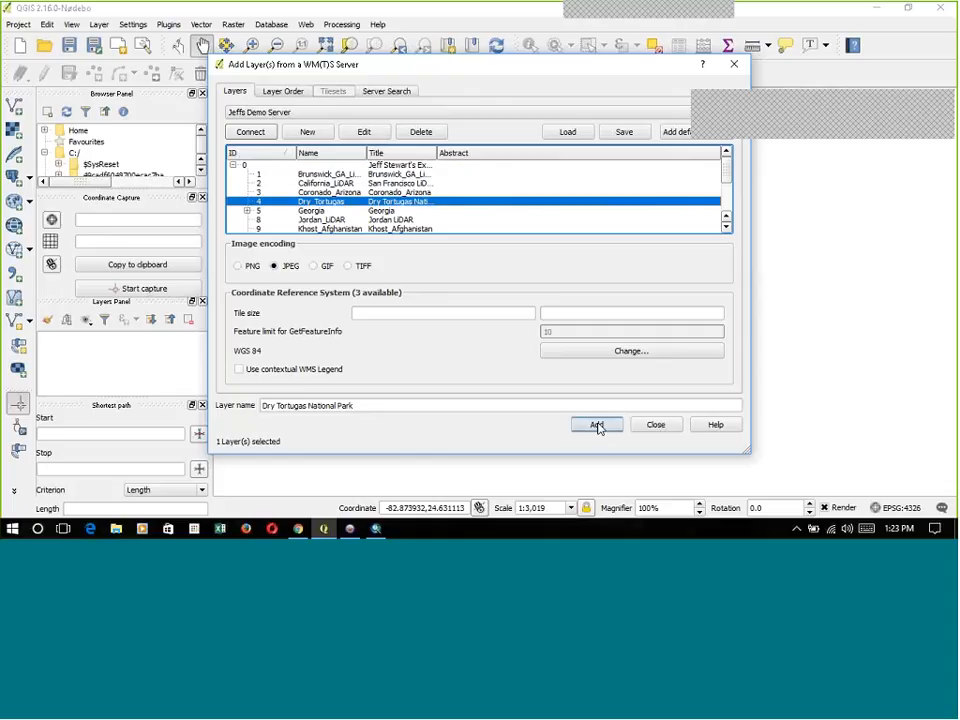
click(596, 424)
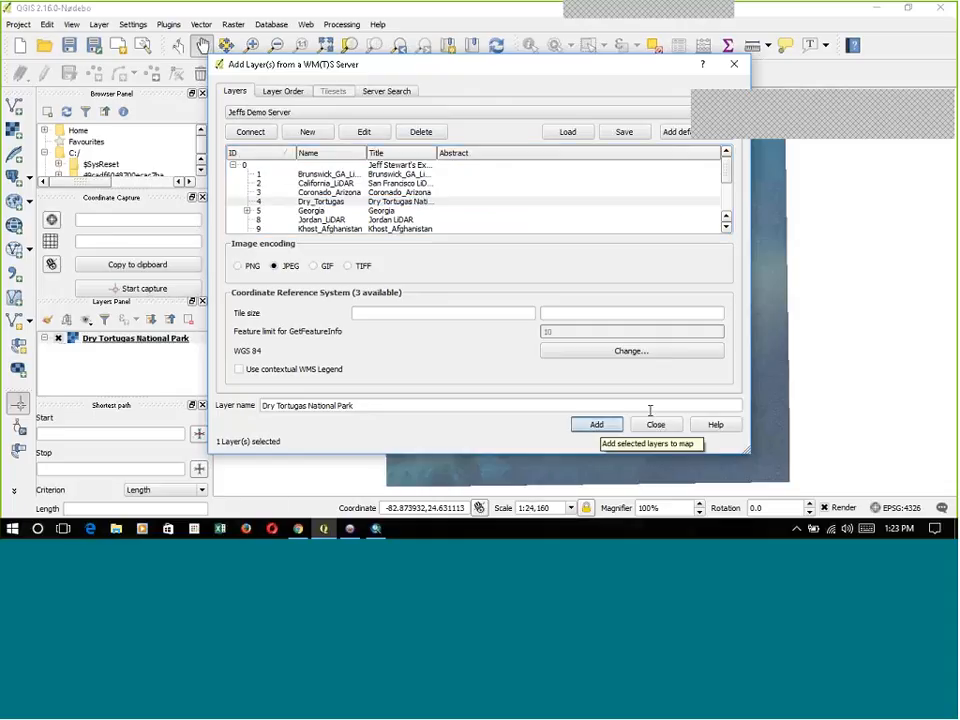
click(656, 424)
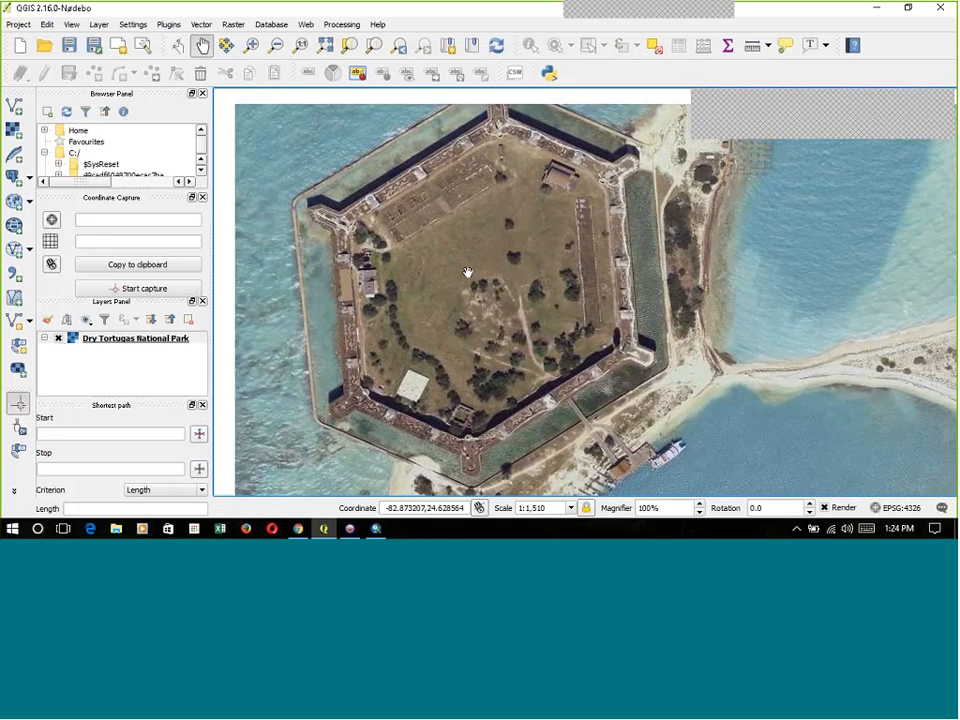
scroll(down, 3)
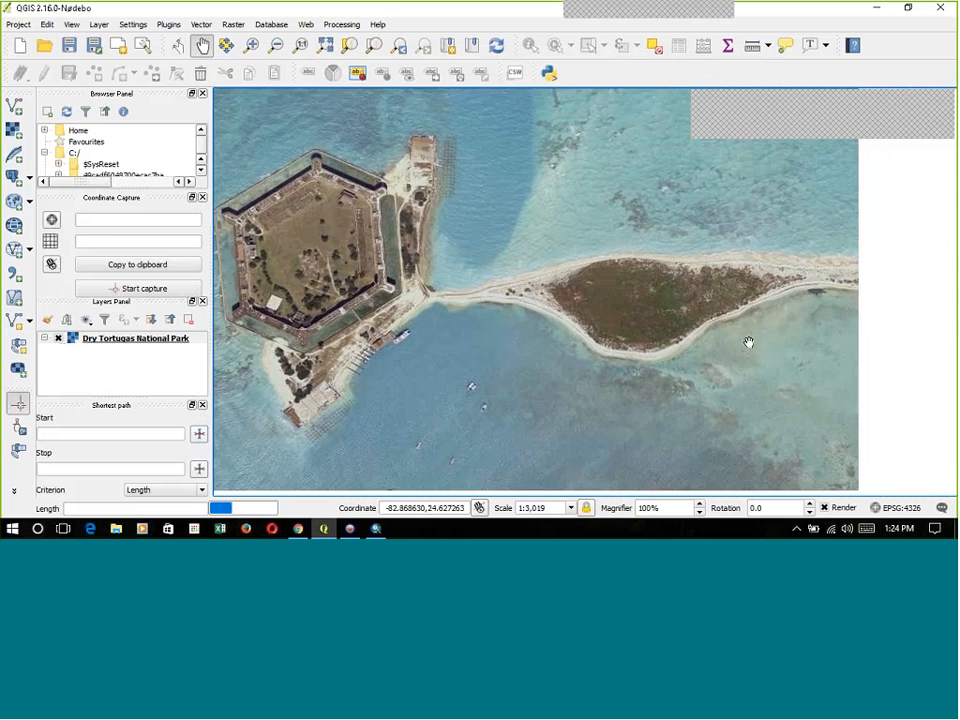
drag(750, 343, 674, 406)
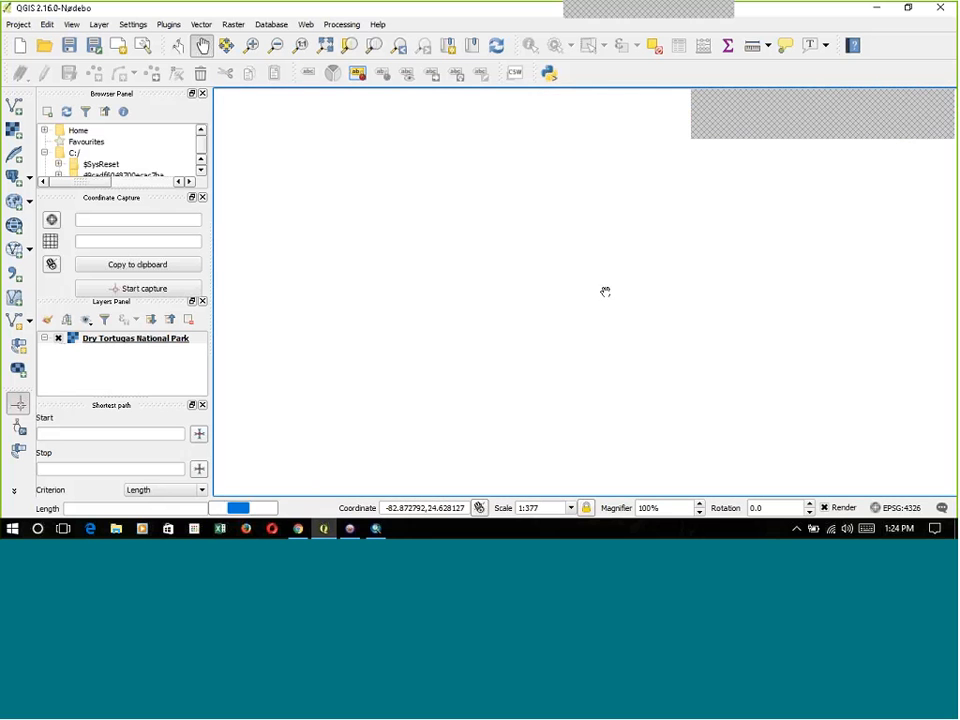
mouse_move(712, 384)
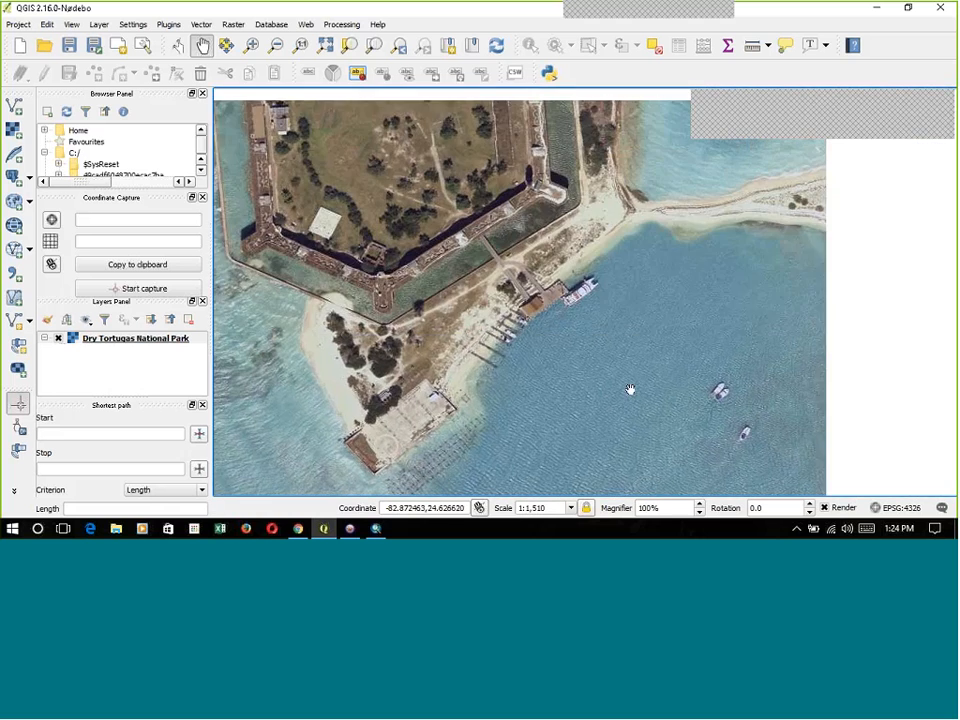
drag(630, 388, 588, 463)
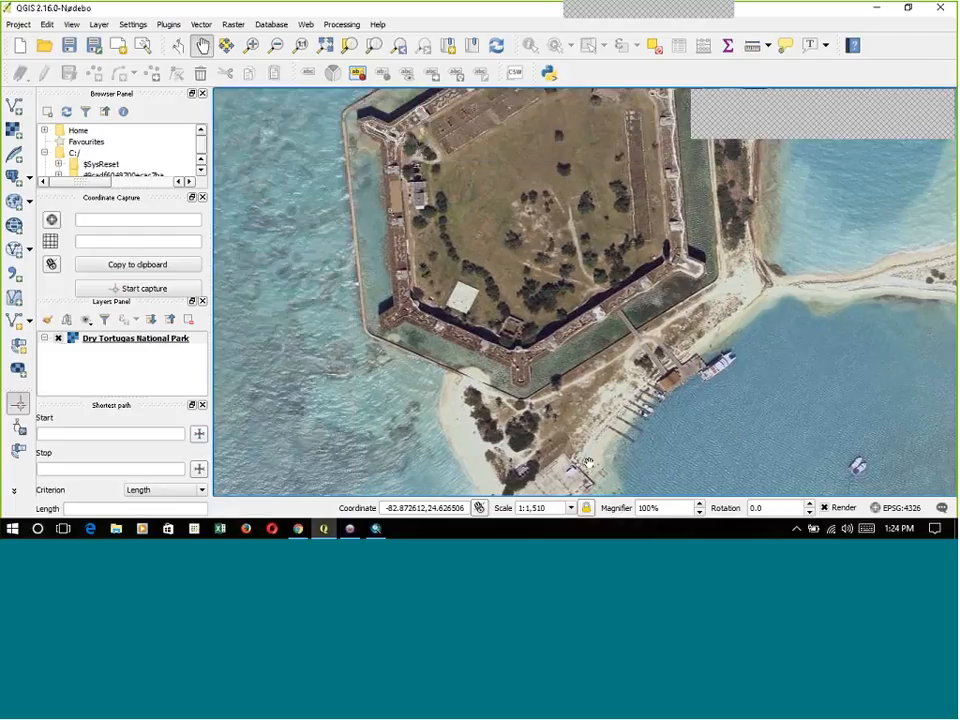
click(350, 528)
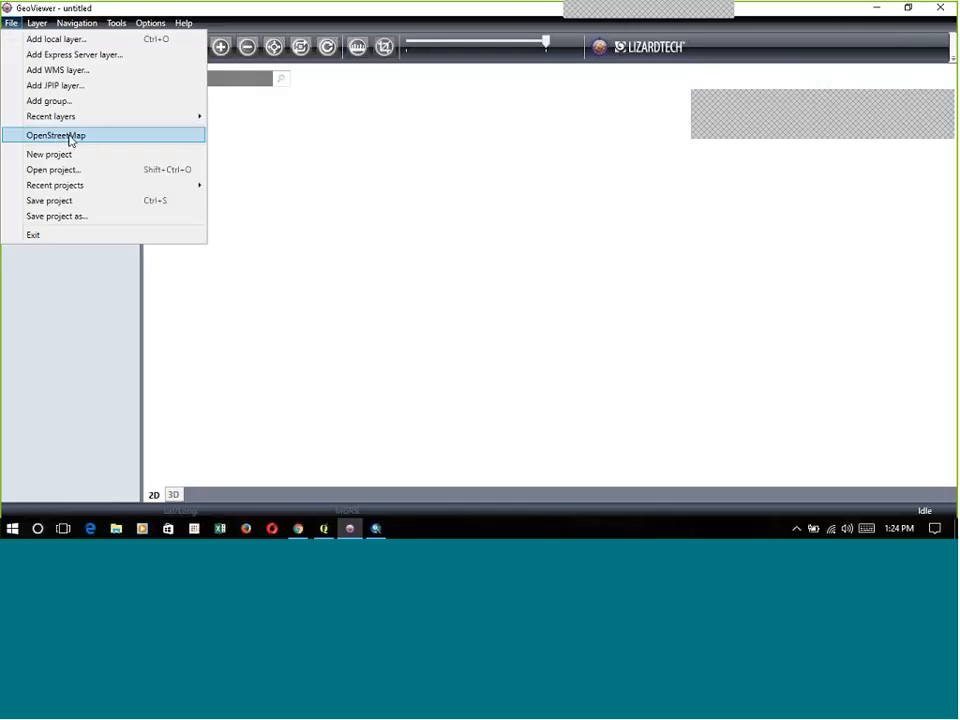
Add the OpenStreetMap base map to GeoViewer.
click(56, 135)
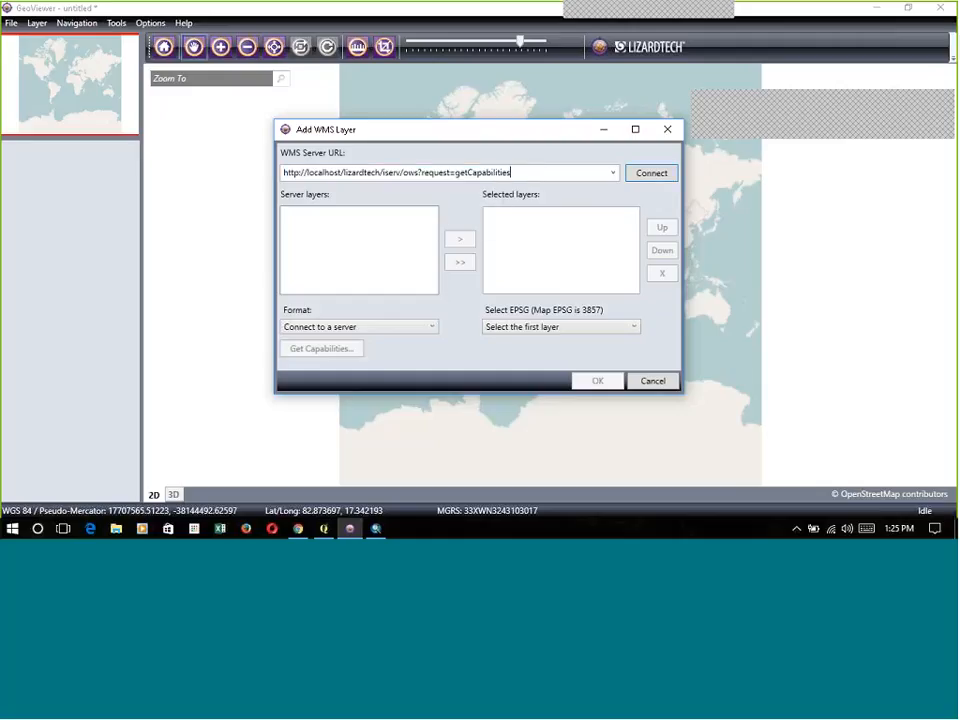
Connect, choose Dry Tortugas National Park, set image/jpeg and EPSG:4326, and confirm.
click(651, 172)
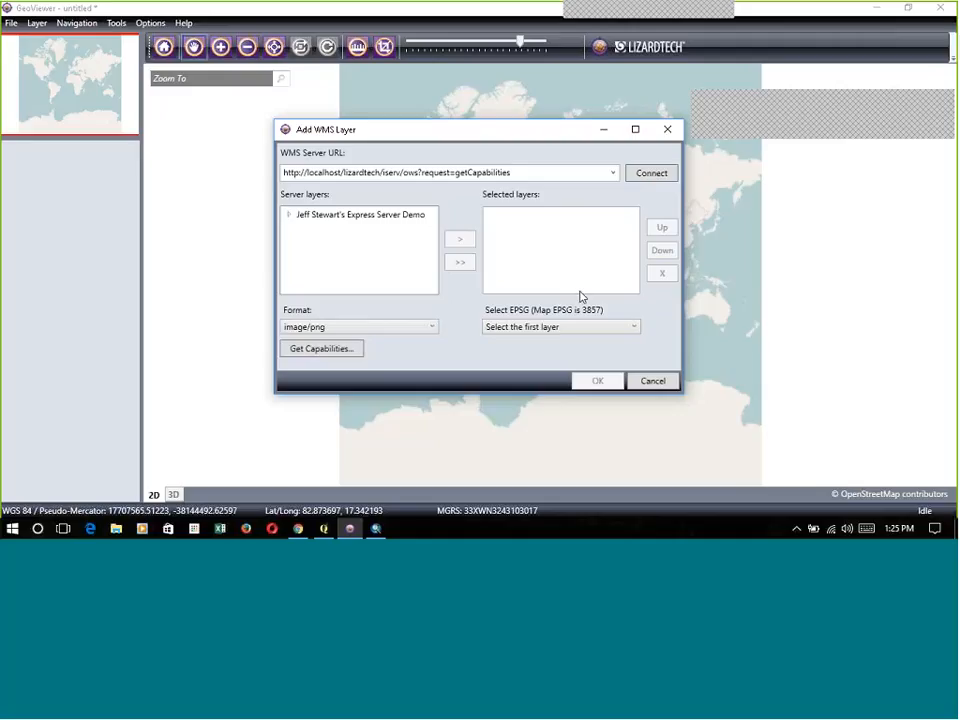
click(289, 214)
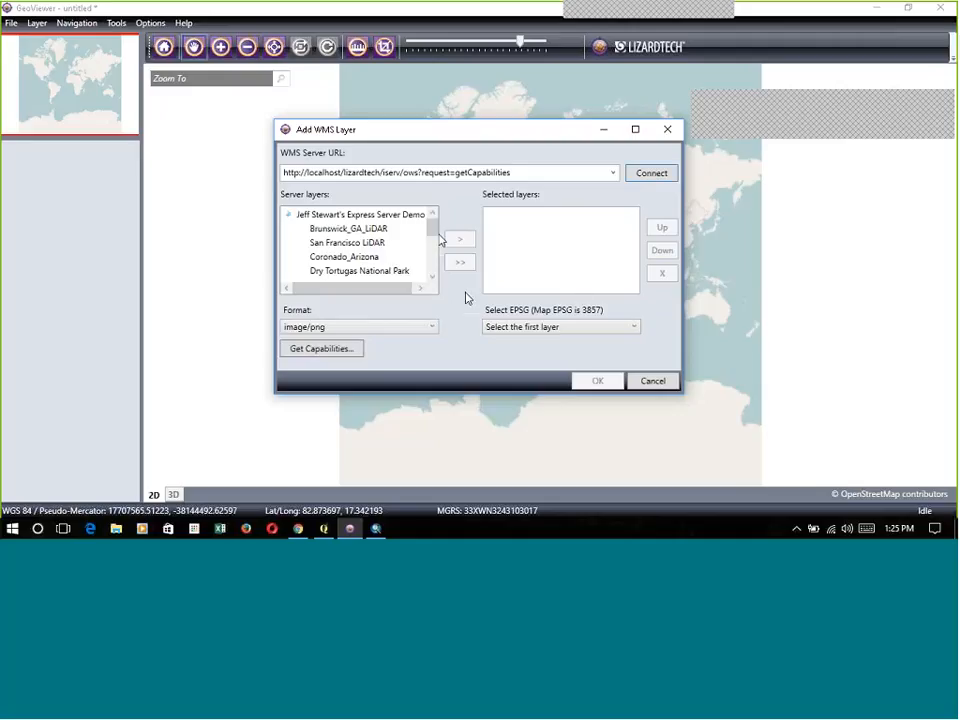
scroll(down, 3)
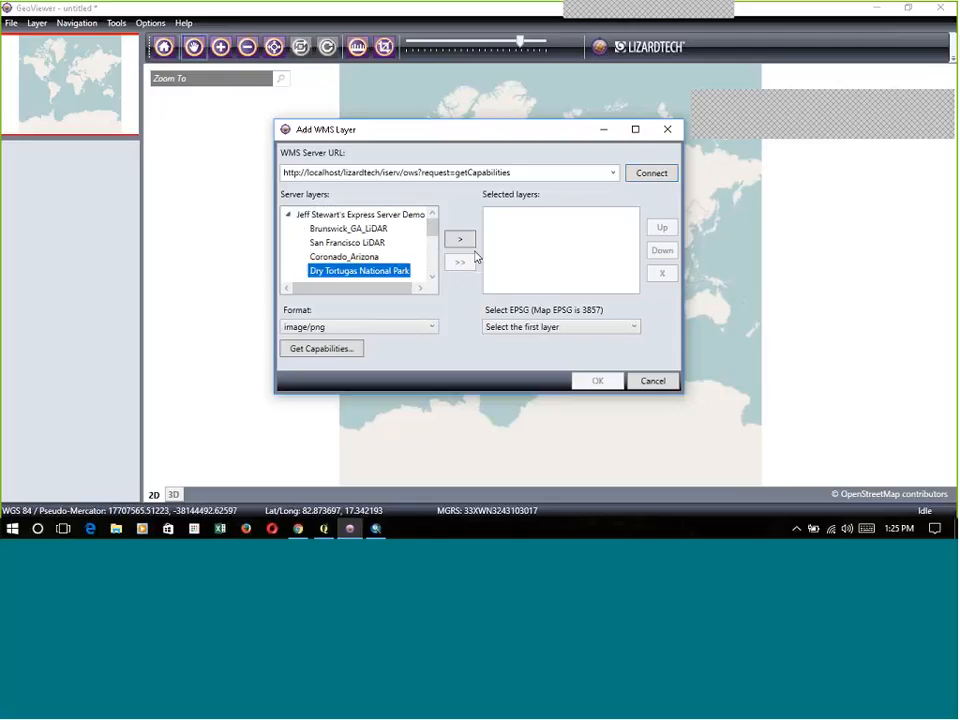
click(459, 239)
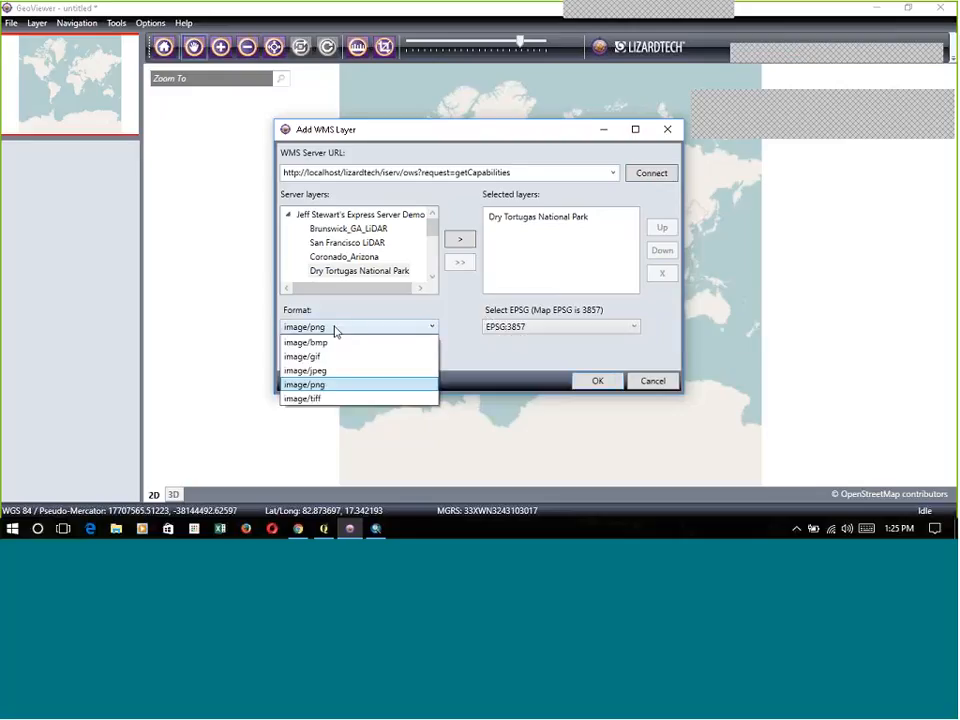
click(304, 370)
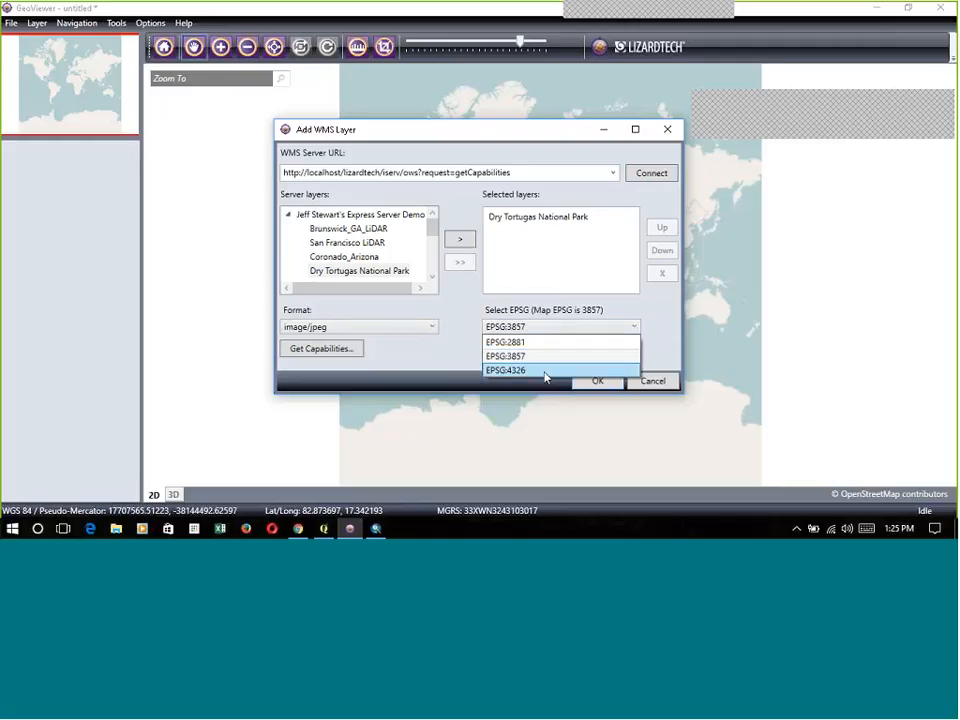
click(505, 370)
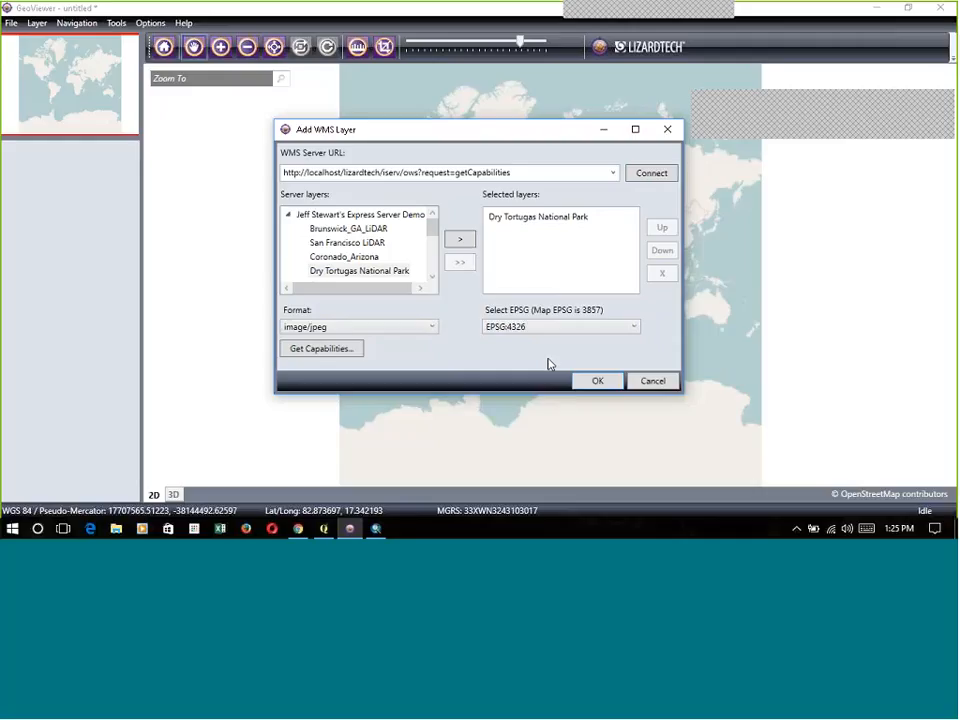
click(597, 380)
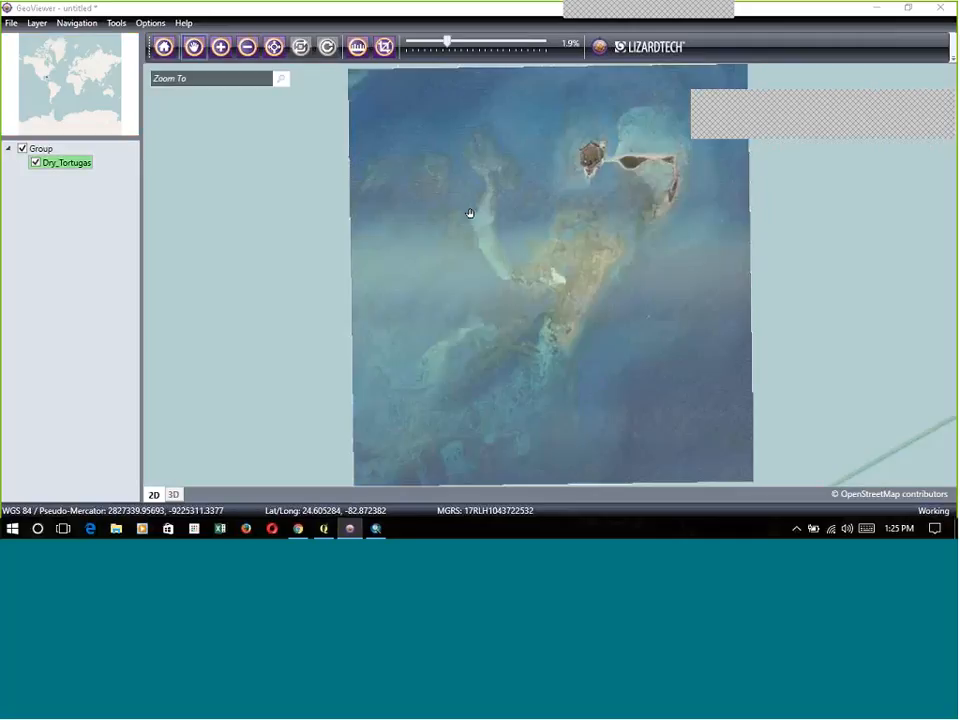
mouse_move(541, 253)
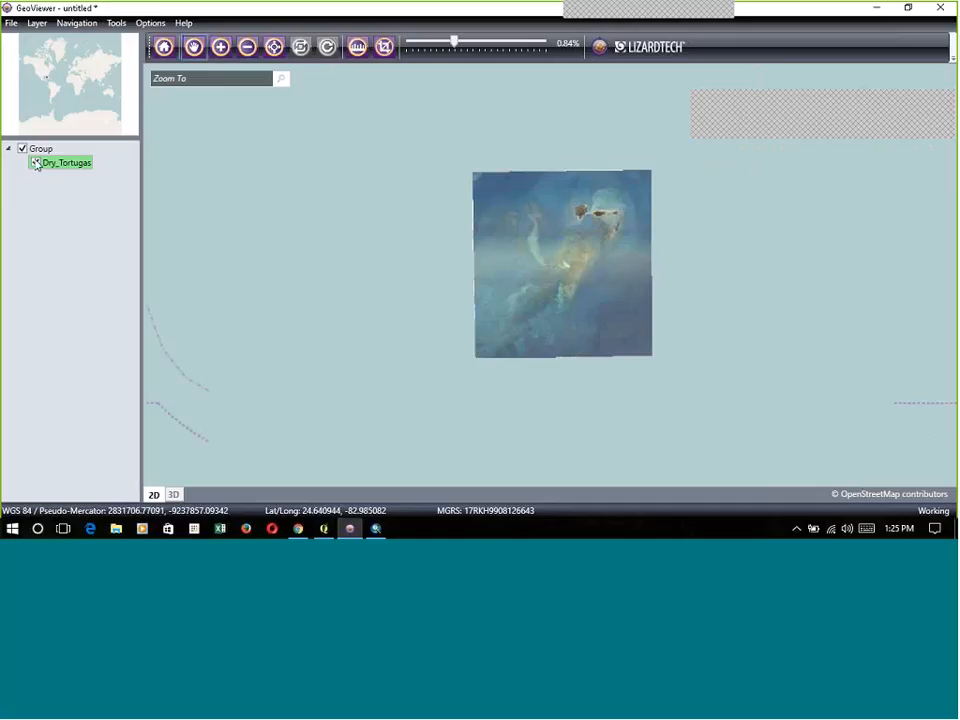
Zoom to Fort Jefferson, then hide and reshow the Dry_Tortugas layer against the OpenStreetMap basemap.
click(22, 148)
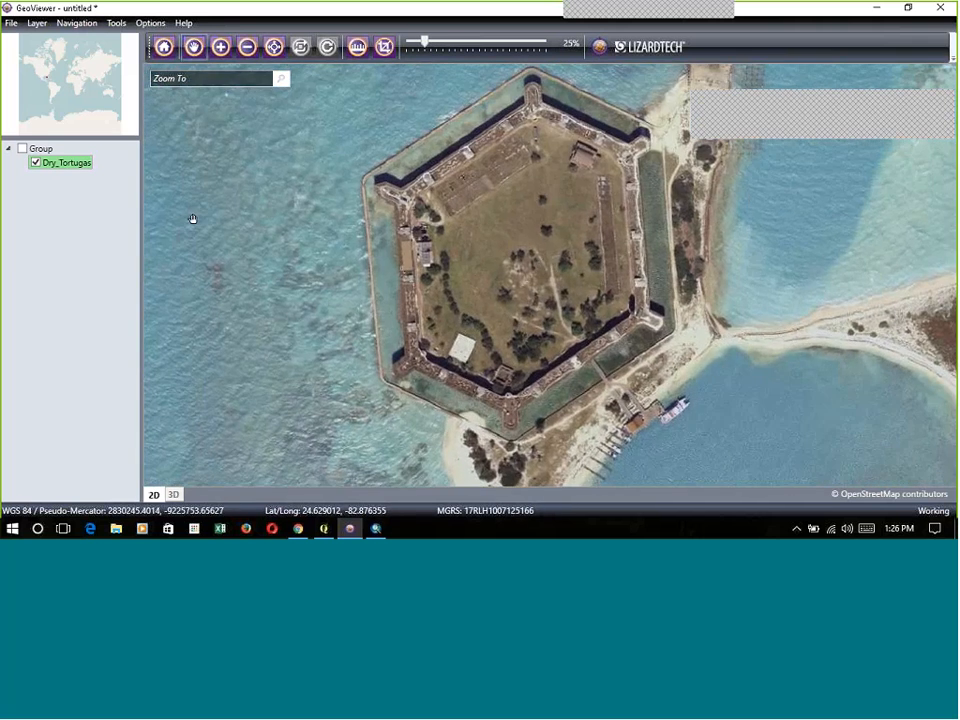
click(35, 162)
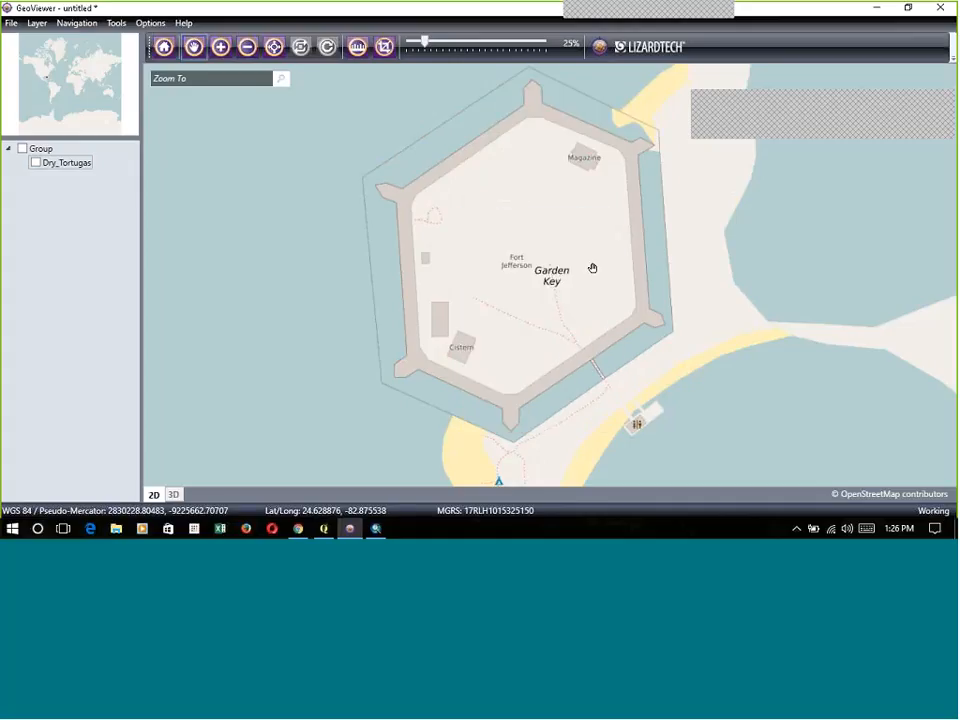
click(66, 162)
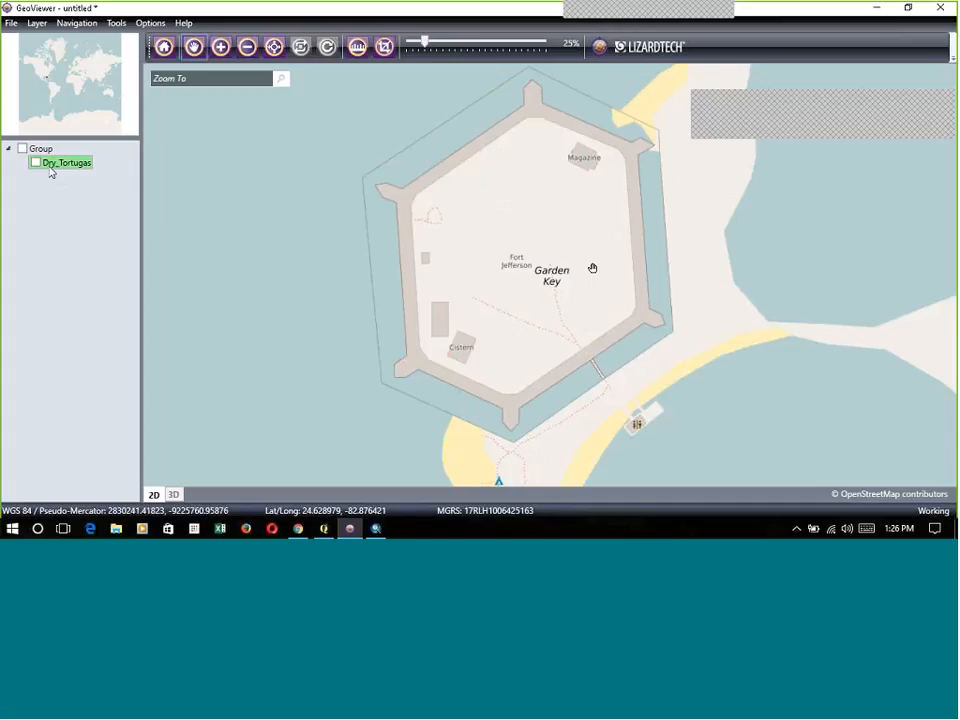
click(22, 162)
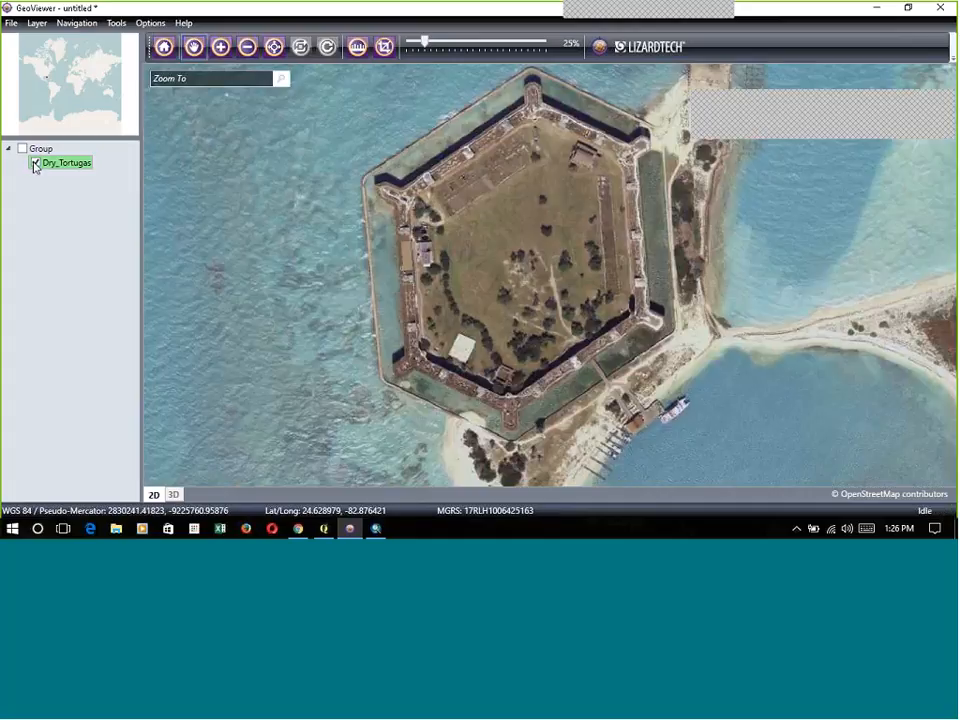
click(41, 148)
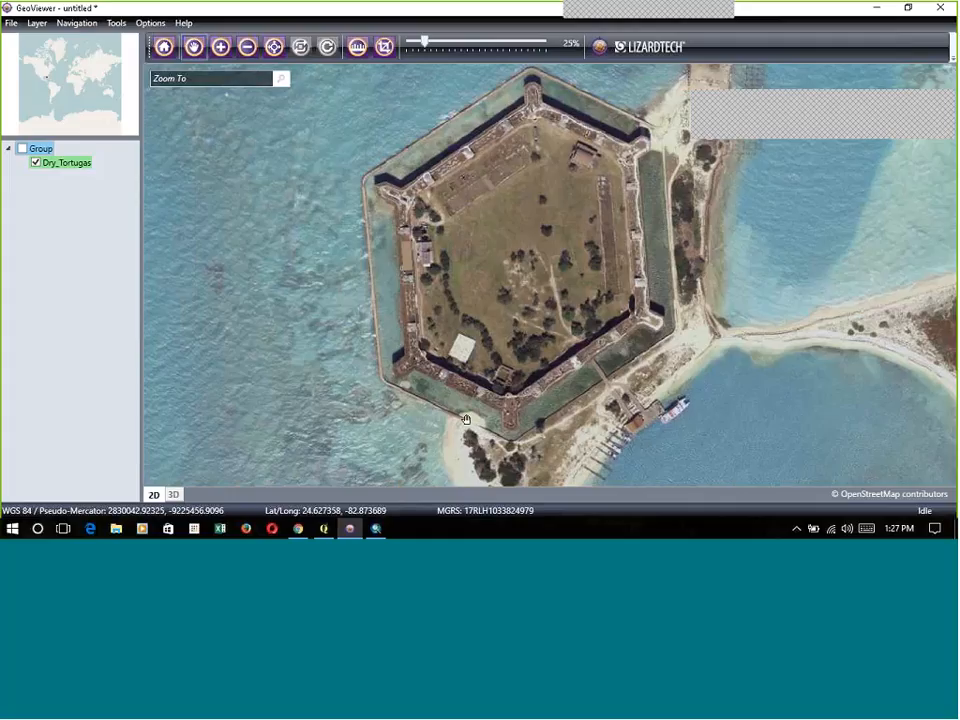
mouse_move(490, 390)
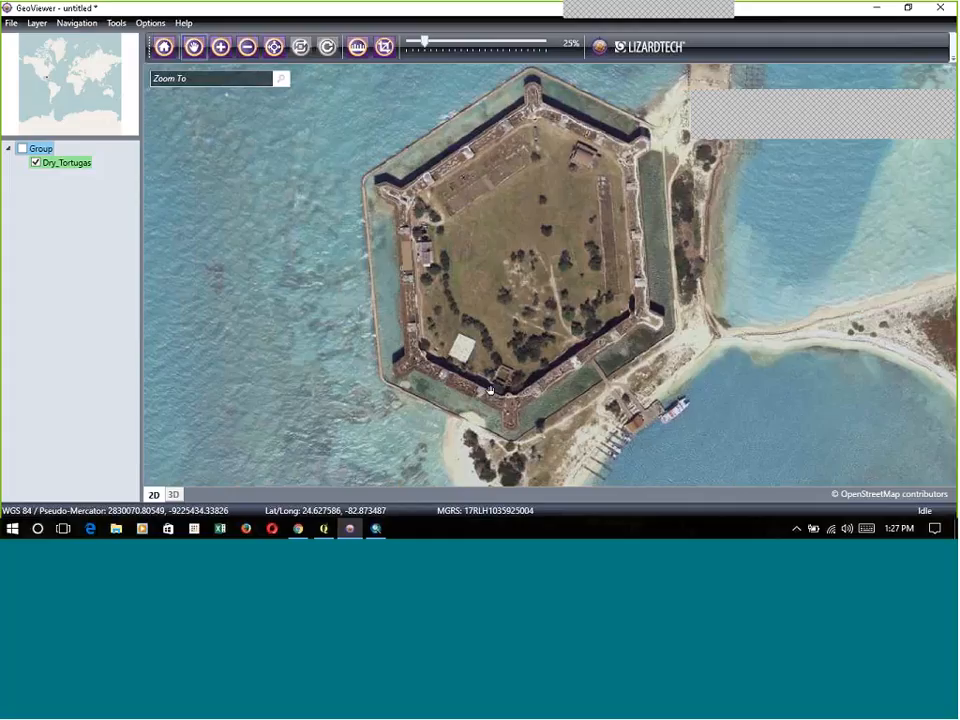